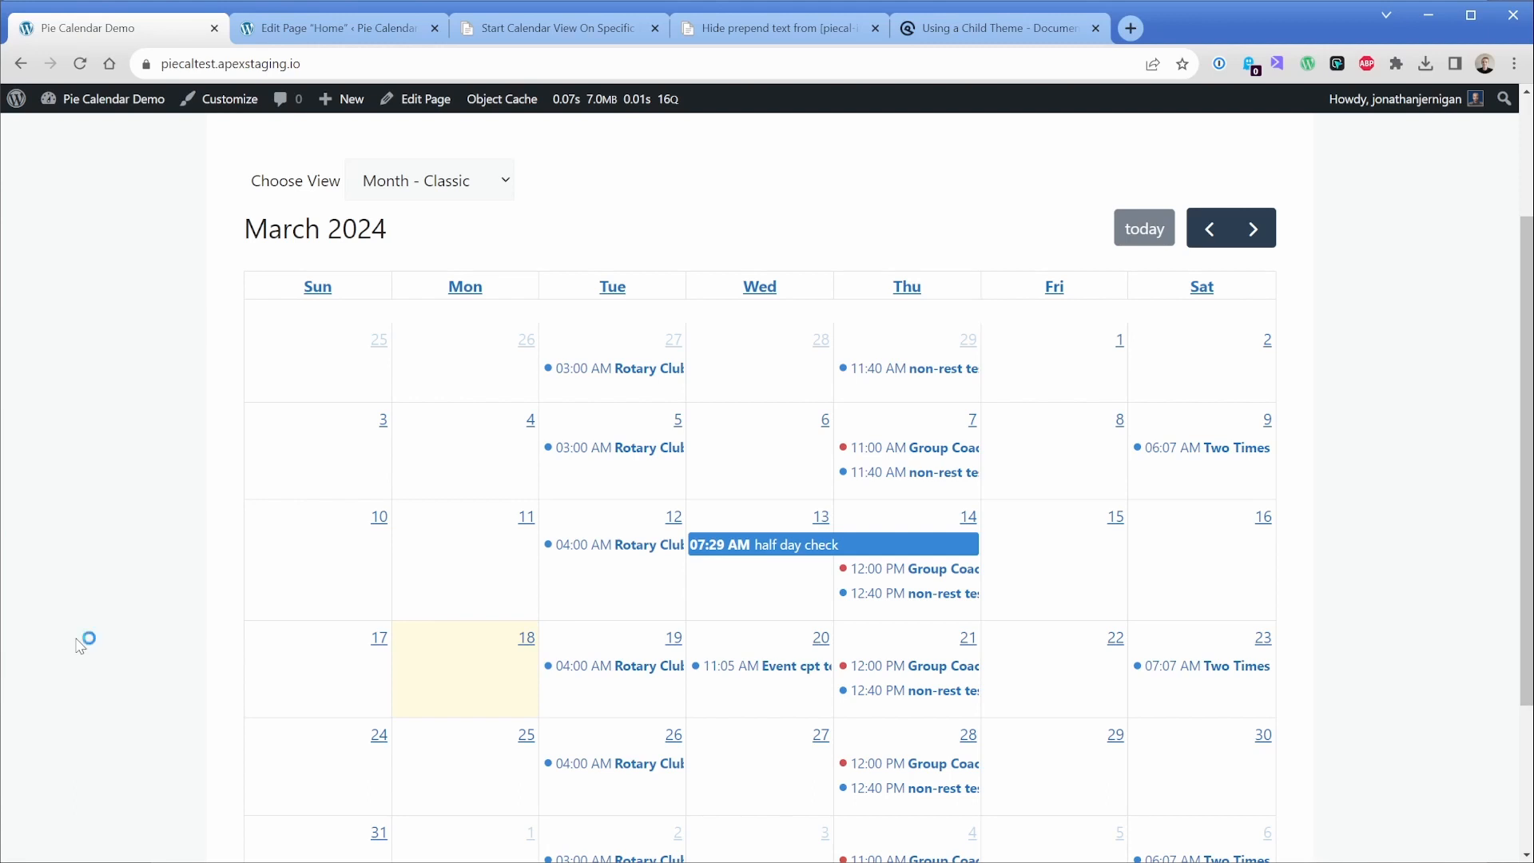
pyautogui.moveTo(80, 644)
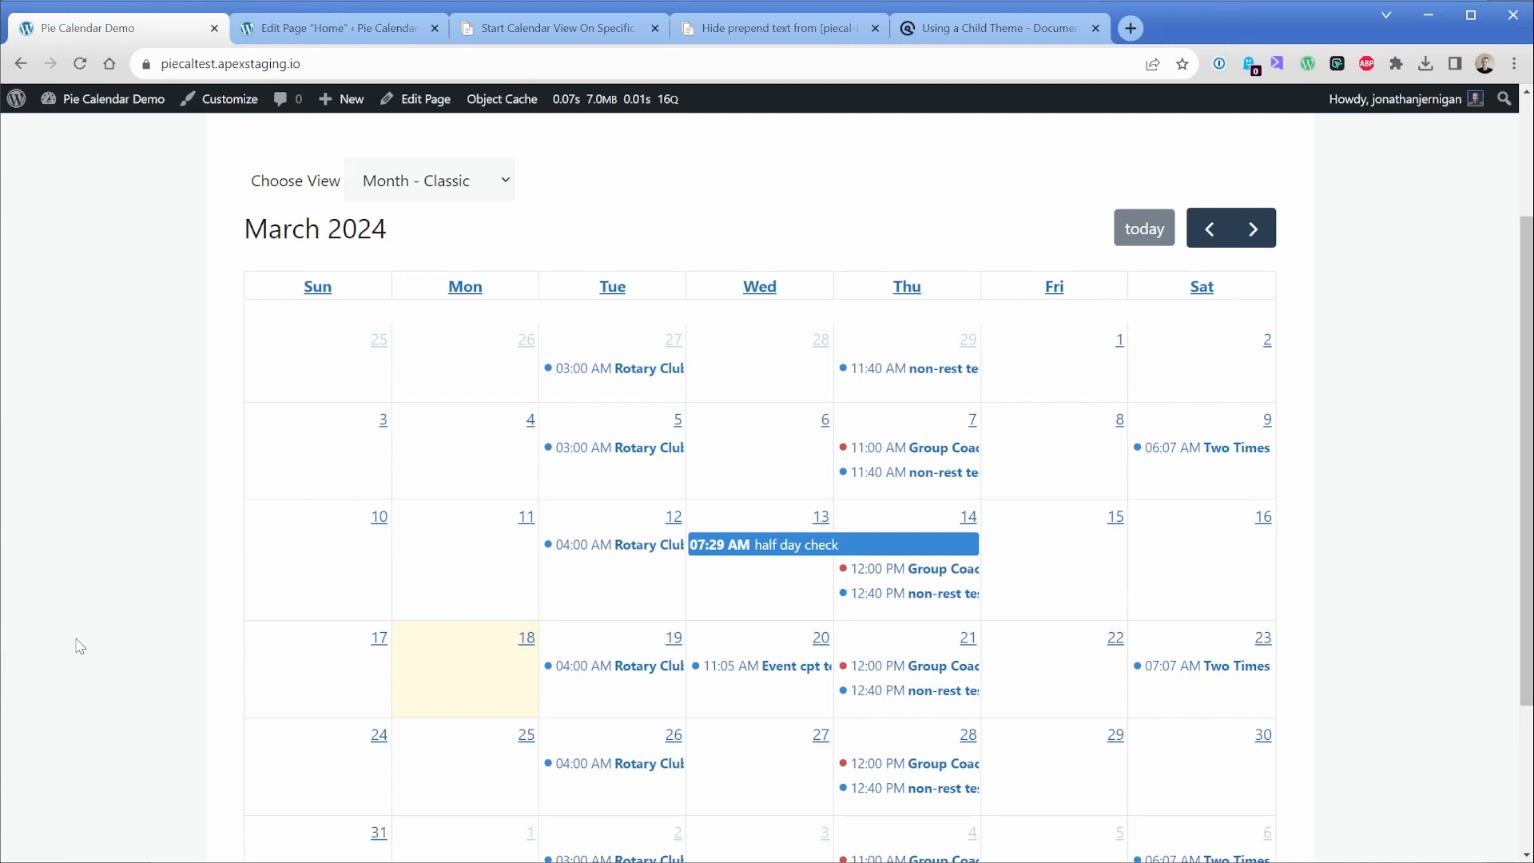
# - Open the Pie Calendar docs article on starting the calendar view on a specific date/month
pyautogui.click(558, 27)
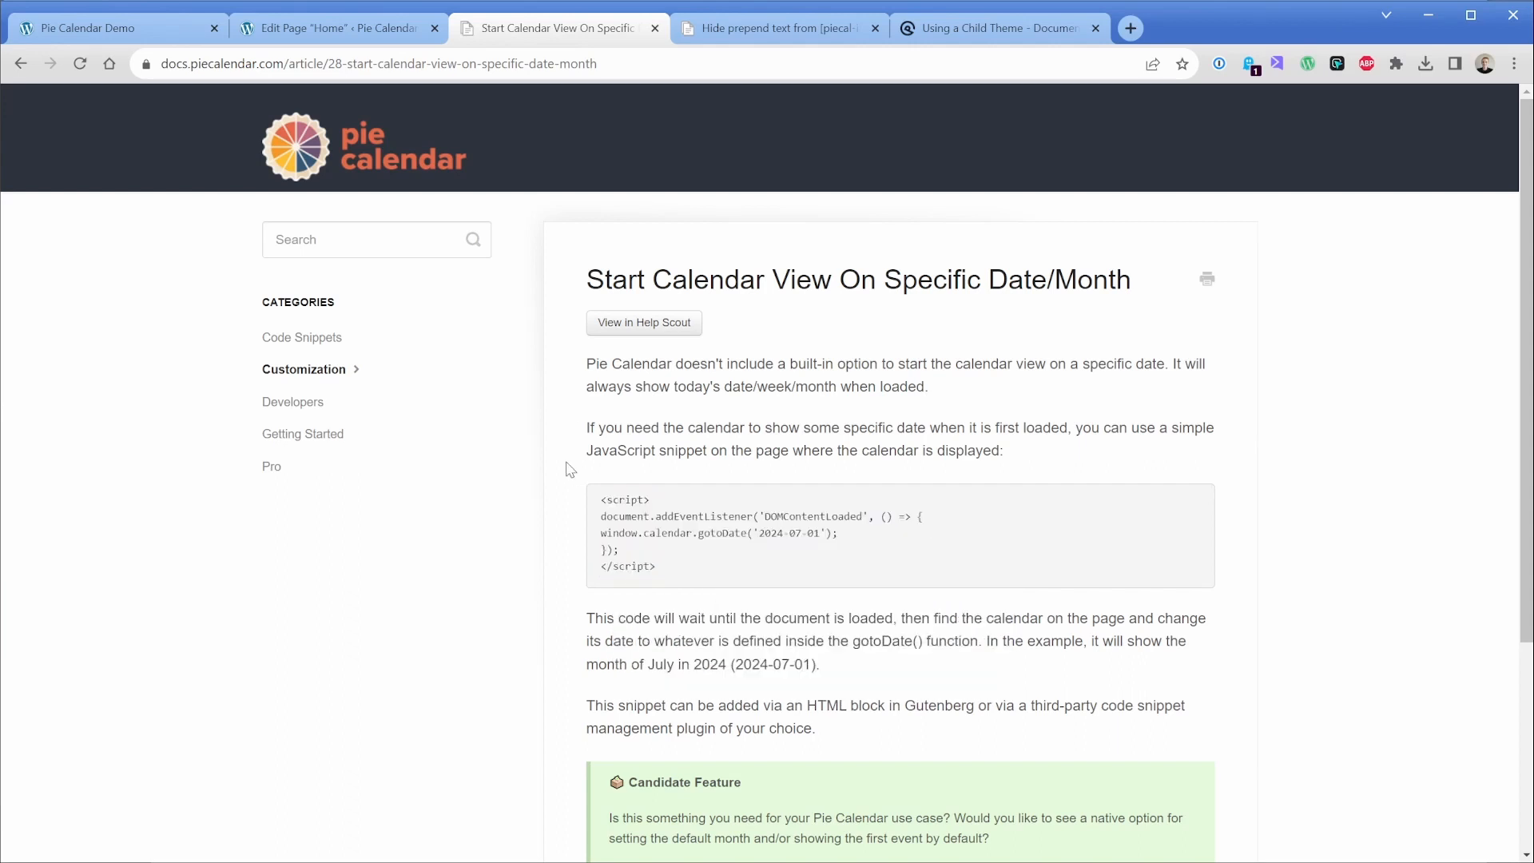
# - Add a Custom HTML block with the 2024-07-01 script after the Home page shortcode, then update
pyautogui.click(337, 27)
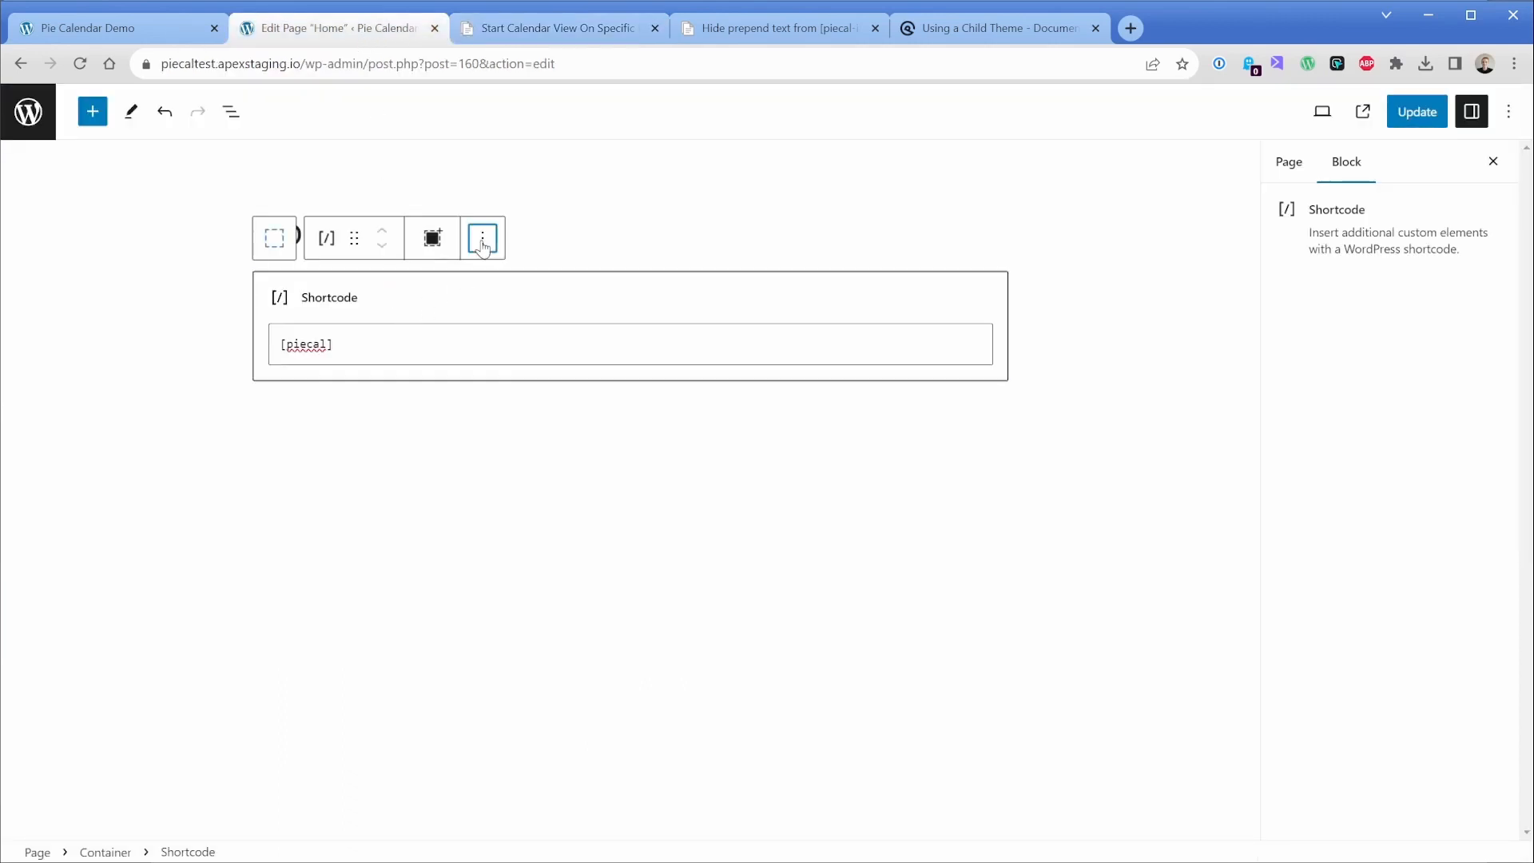
pyautogui.click(480, 238)
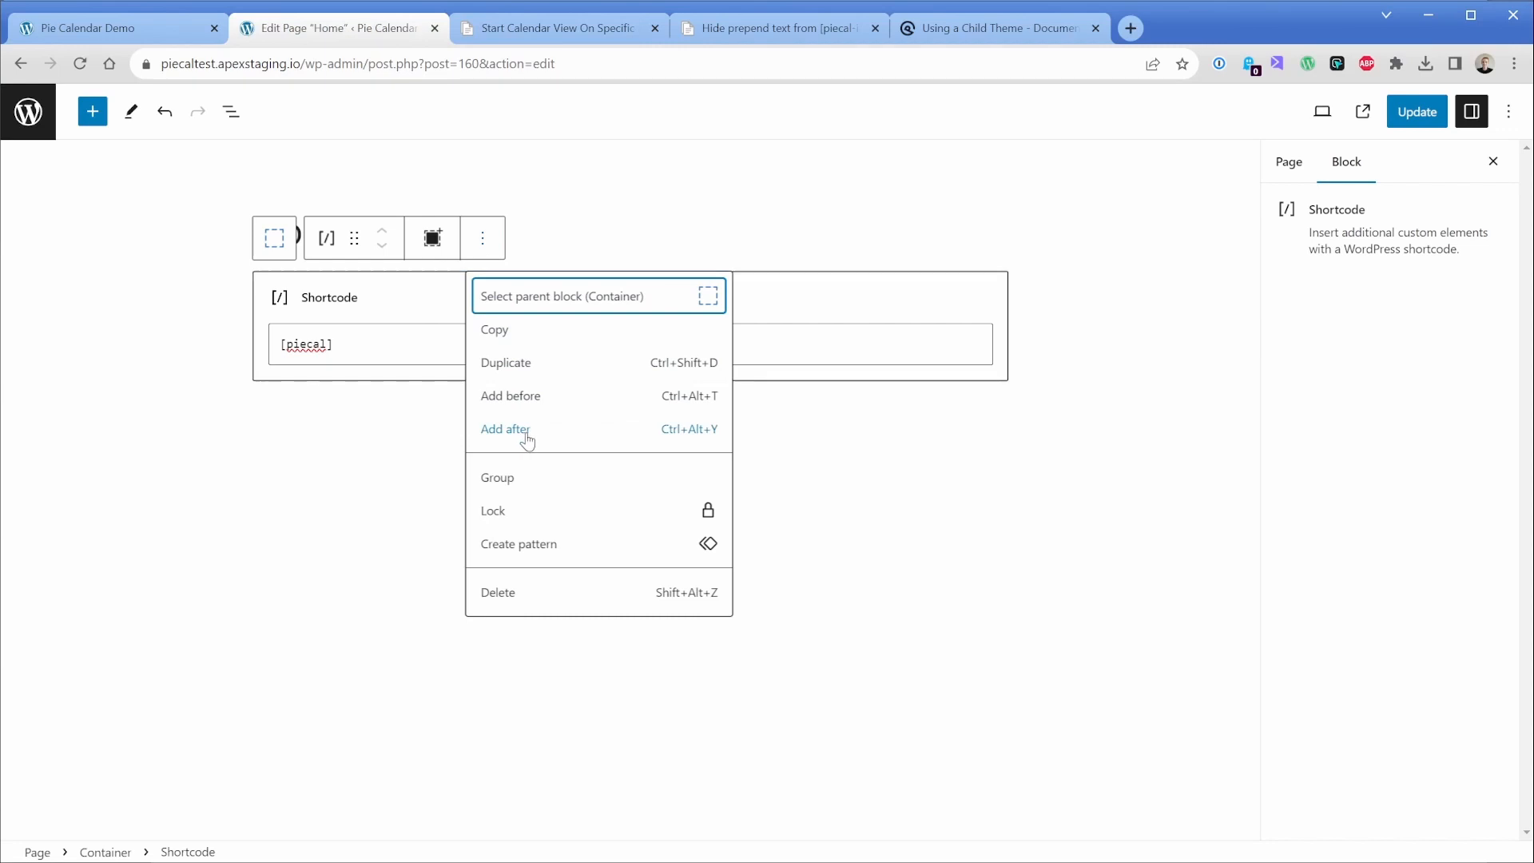
pyautogui.click(506, 428)
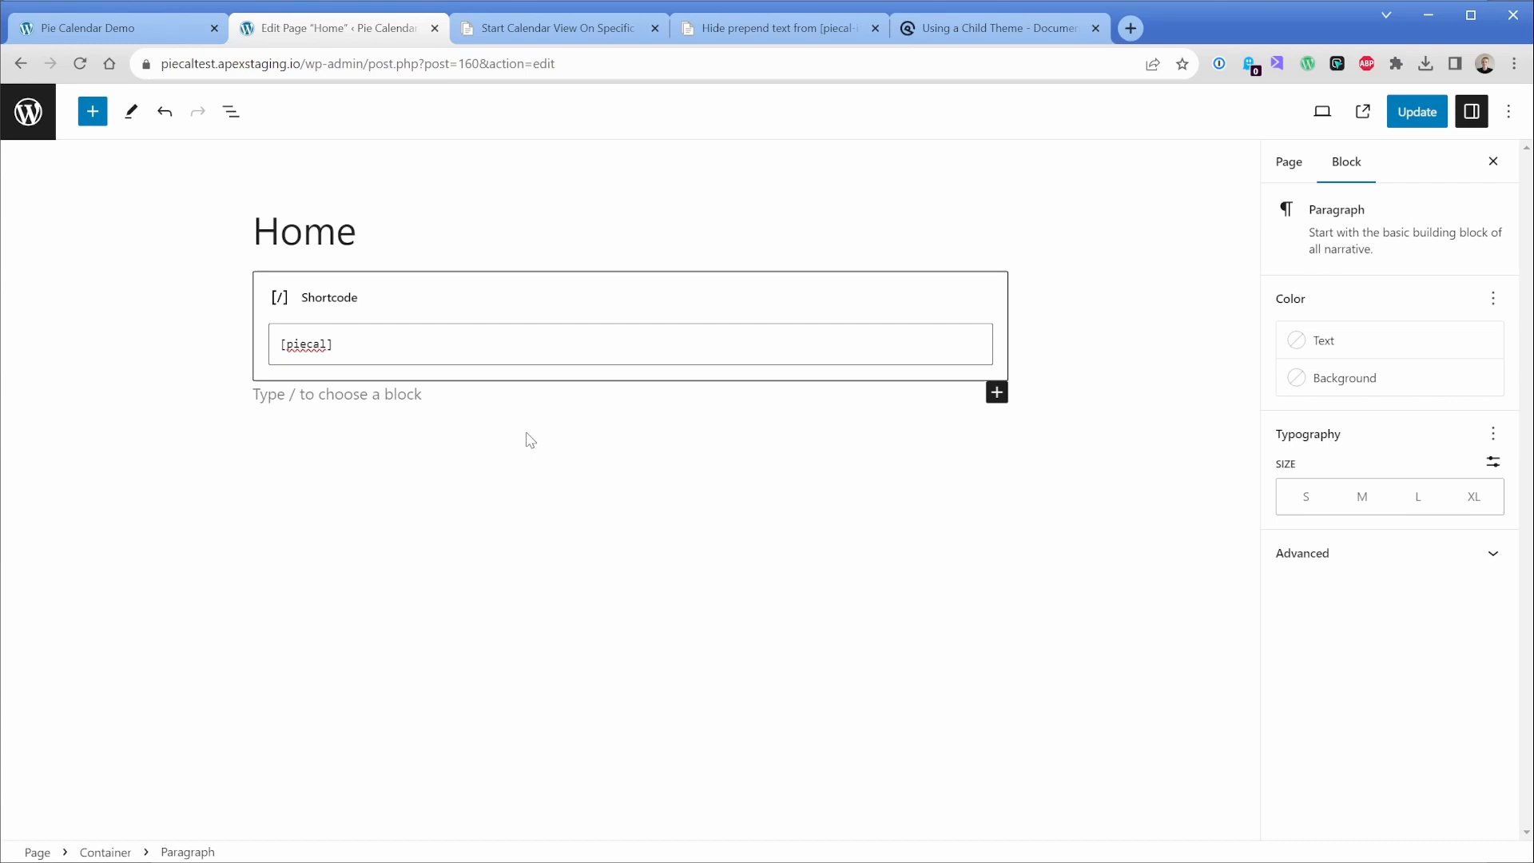
pyautogui.write('/custom html')
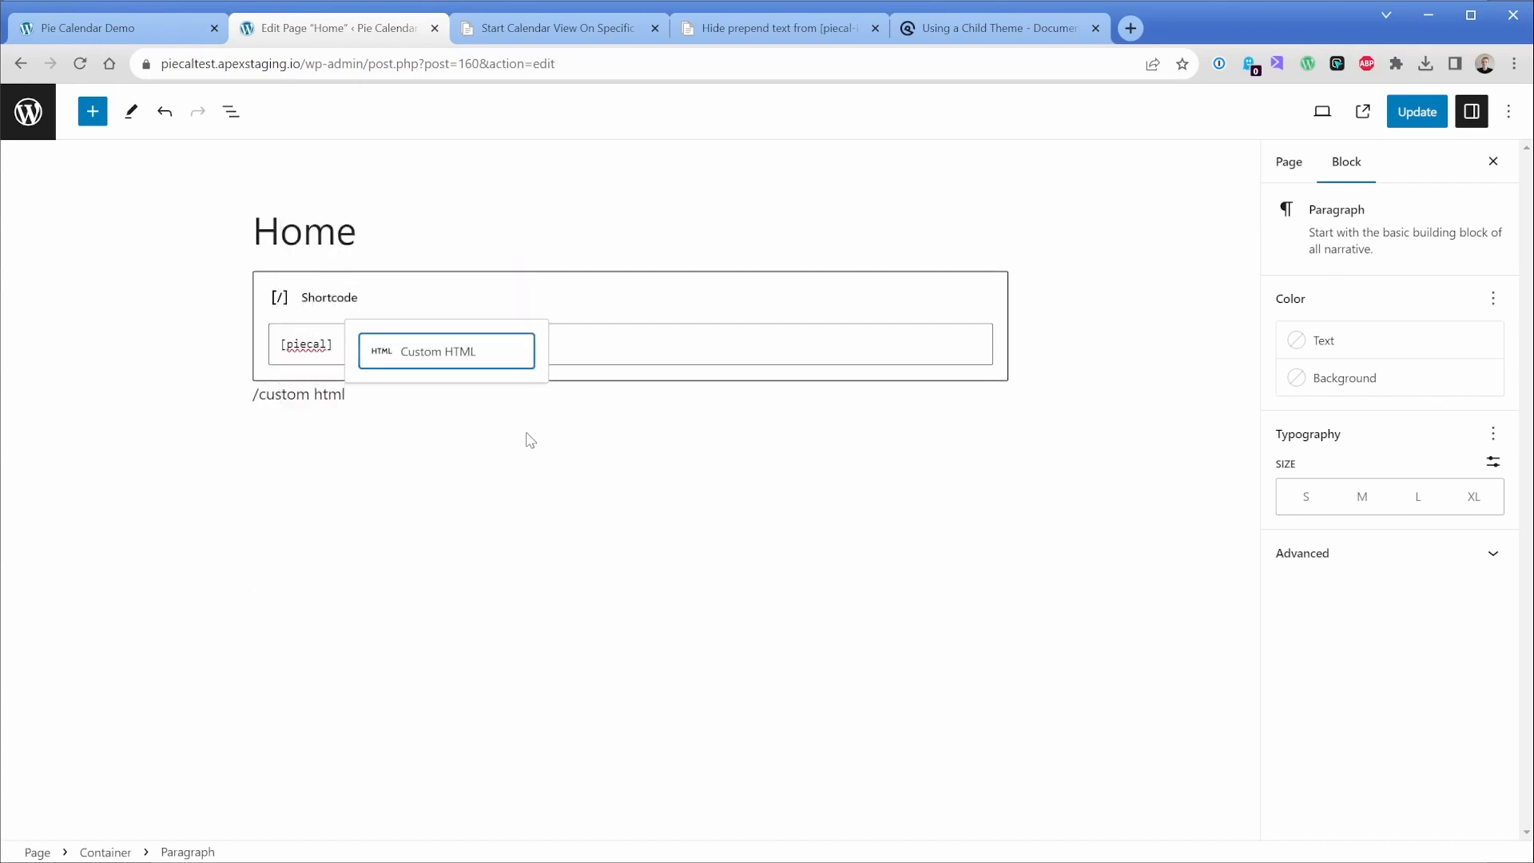
pyautogui.click(445, 352)
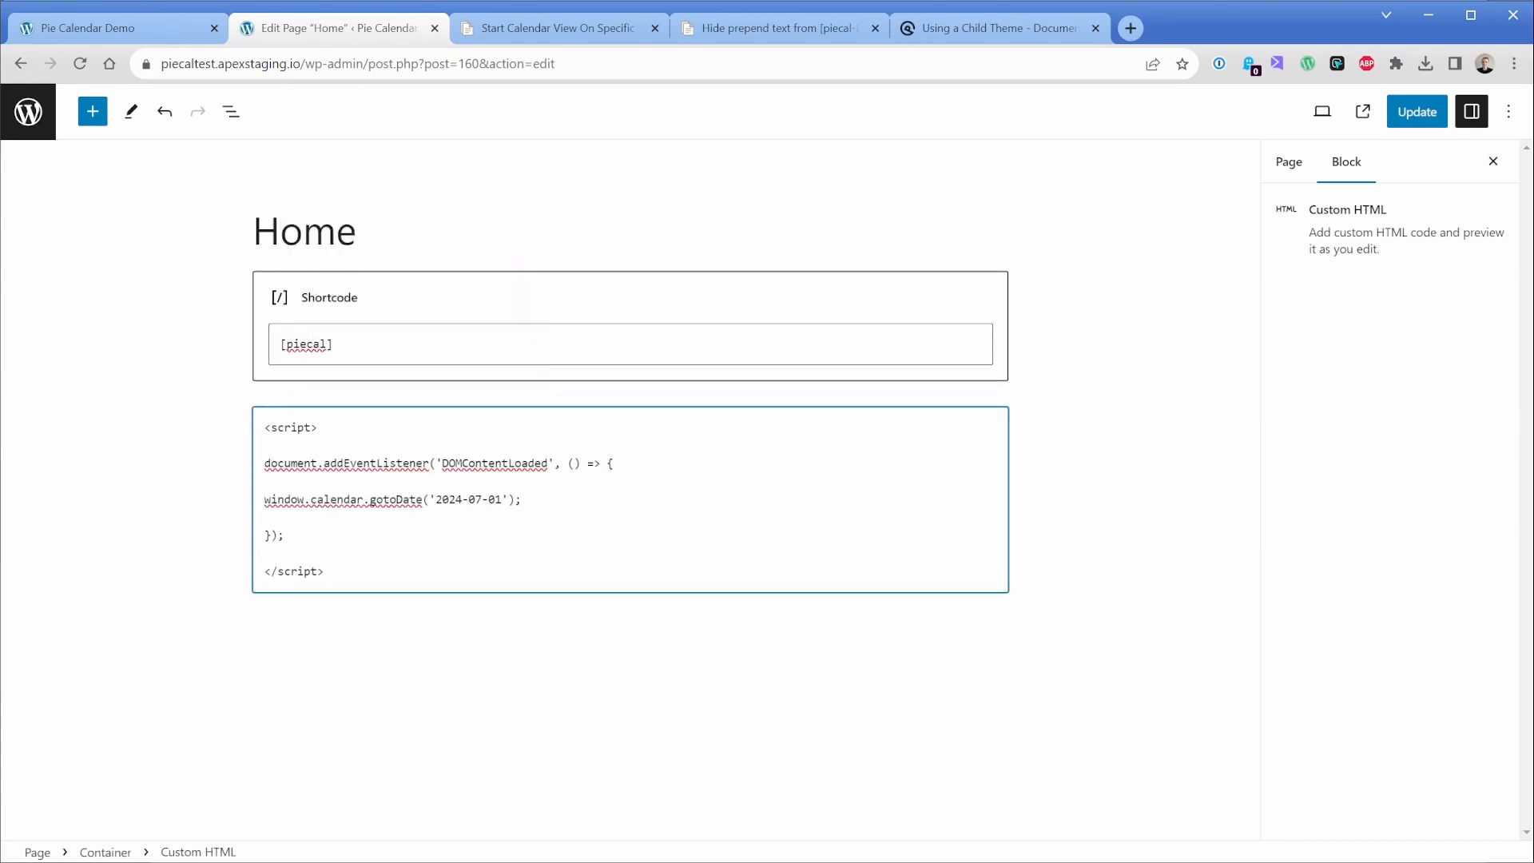
pyautogui.doubleClick(469, 499)
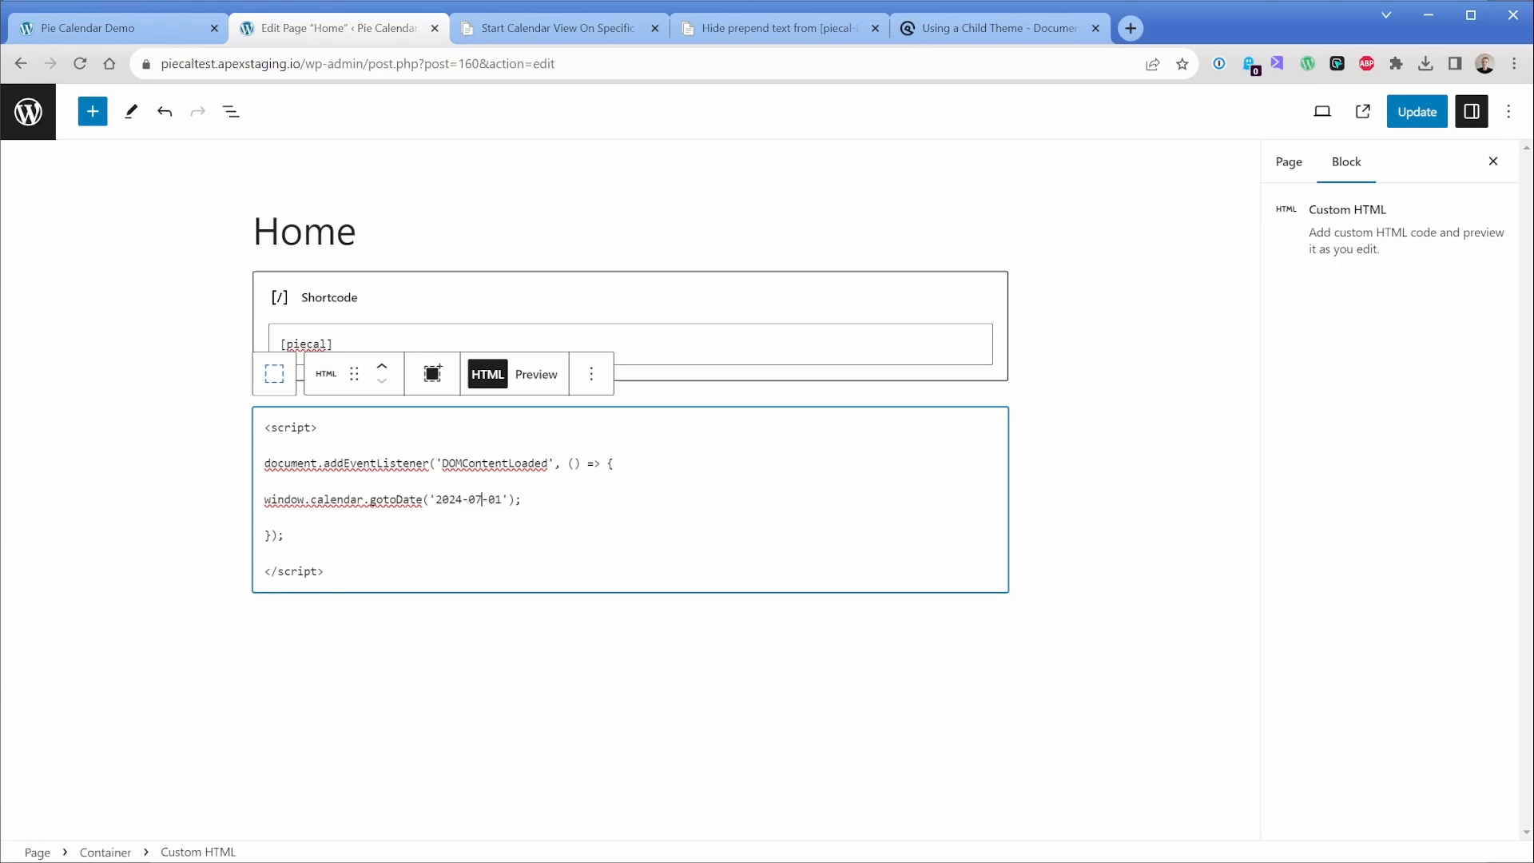
pyautogui.moveTo(1308, 193)
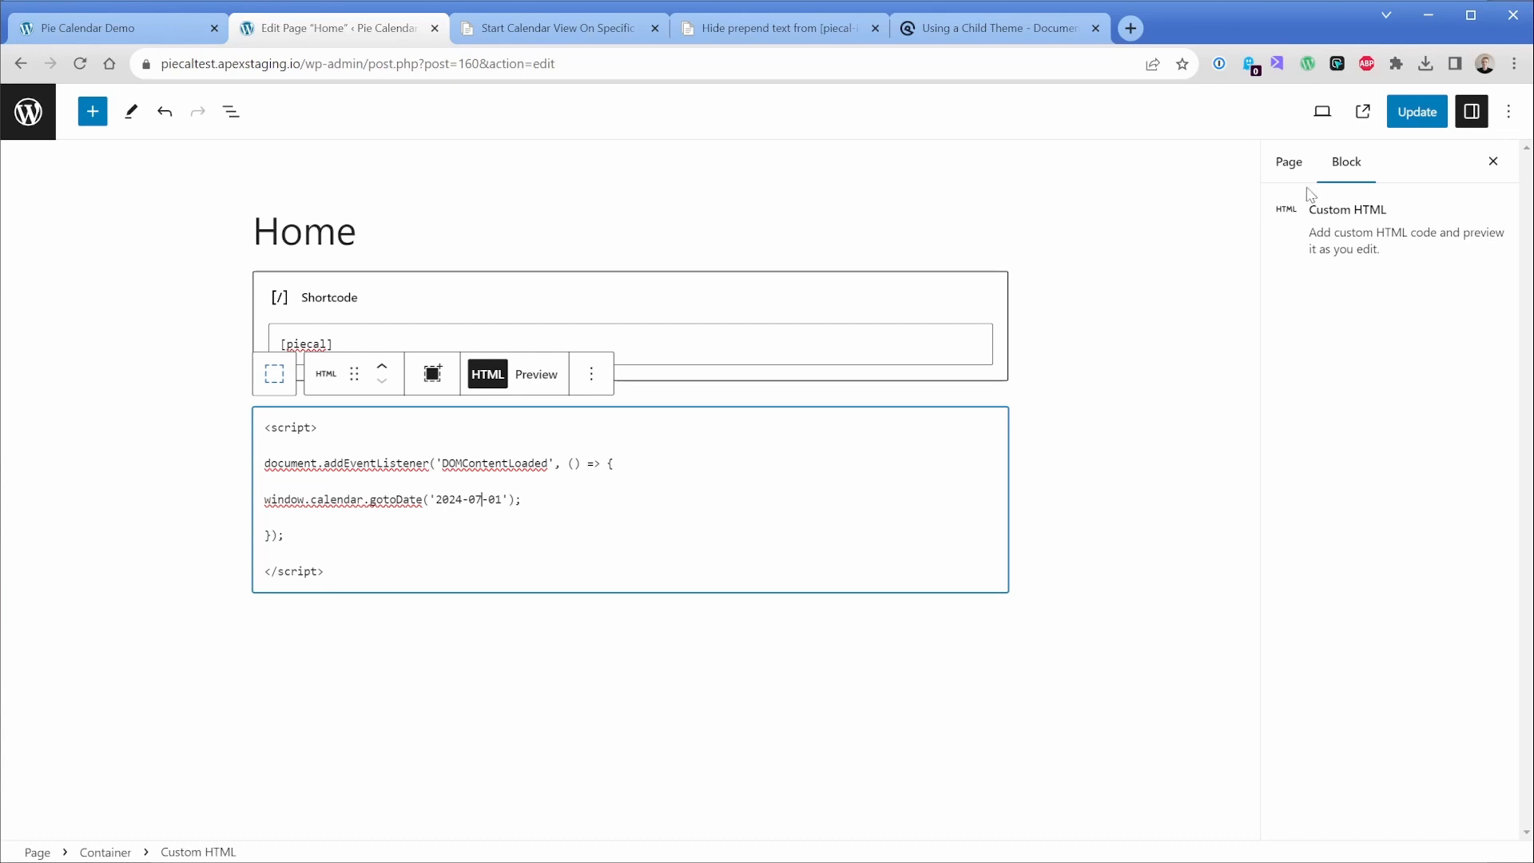
pyautogui.click(1414, 112)
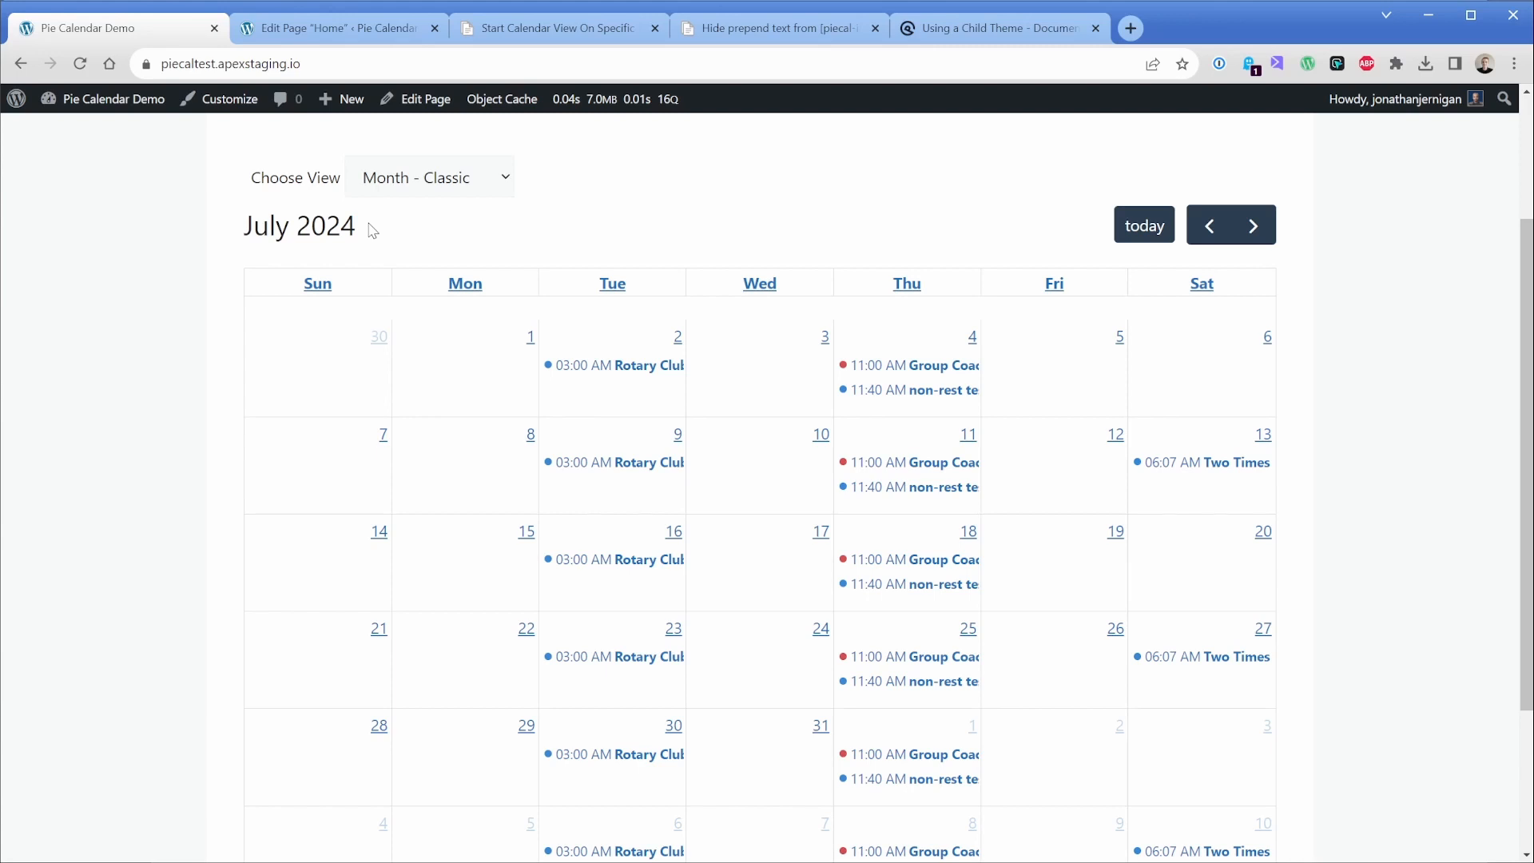
pyautogui.click(335, 27)
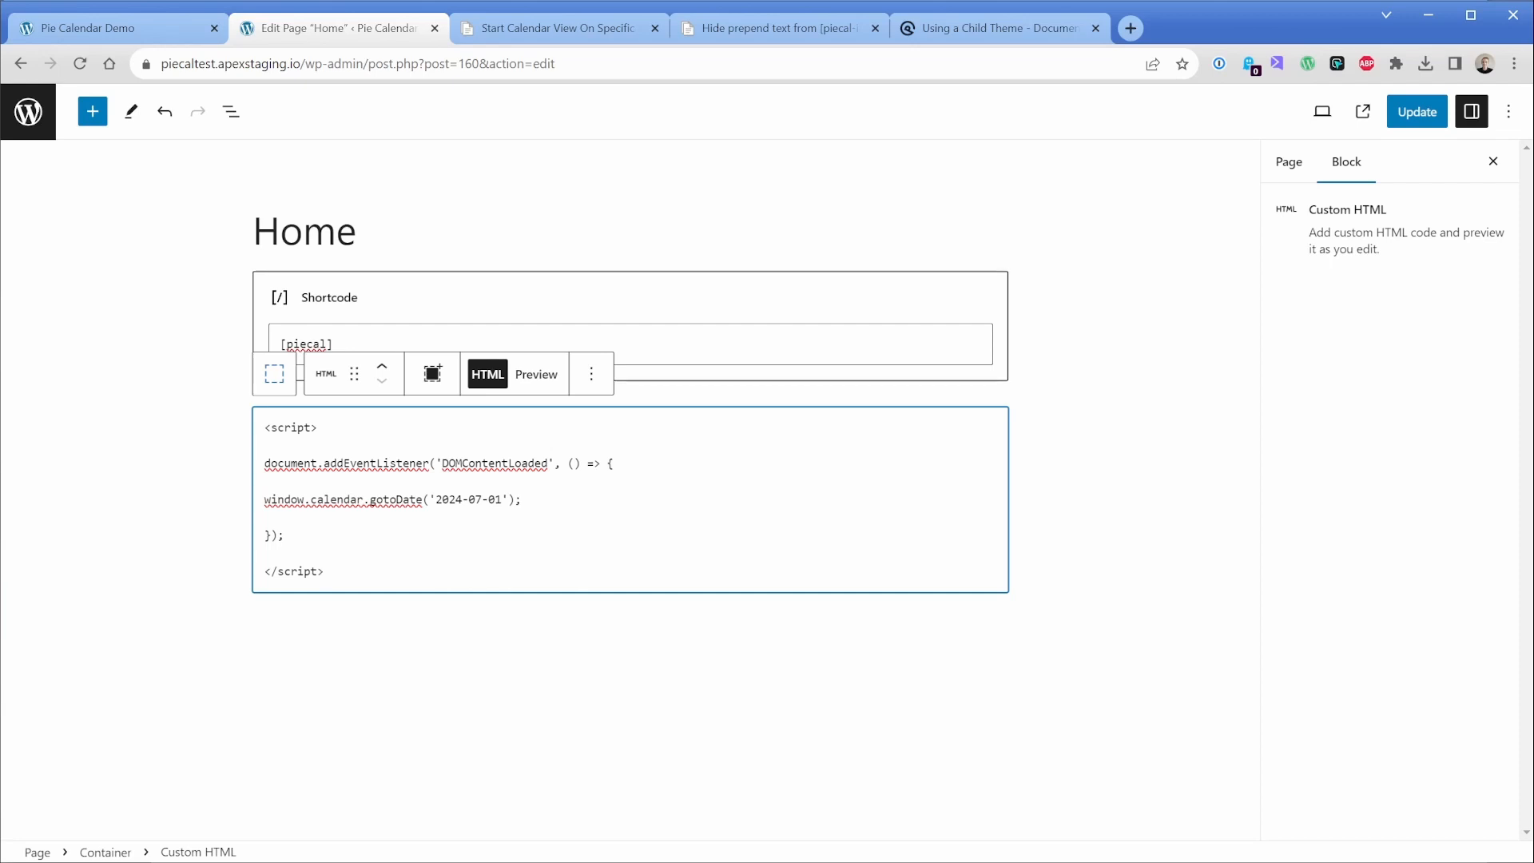
# - Select the three add_filter snippets in the hide [piecal-info] prepend text article
pyautogui.click(777, 27)
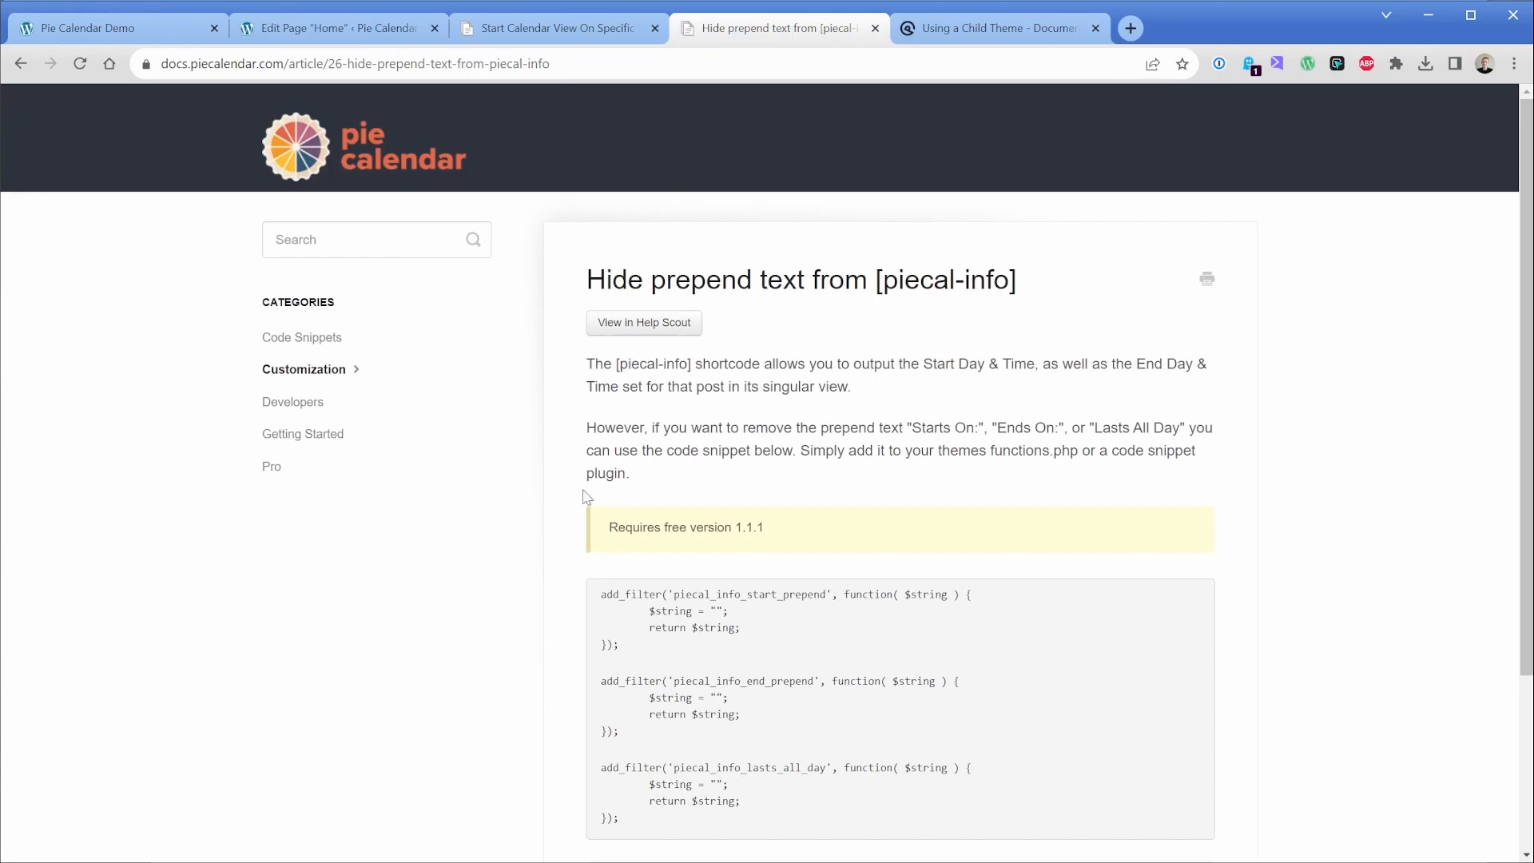
pyautogui.scroll(-3)
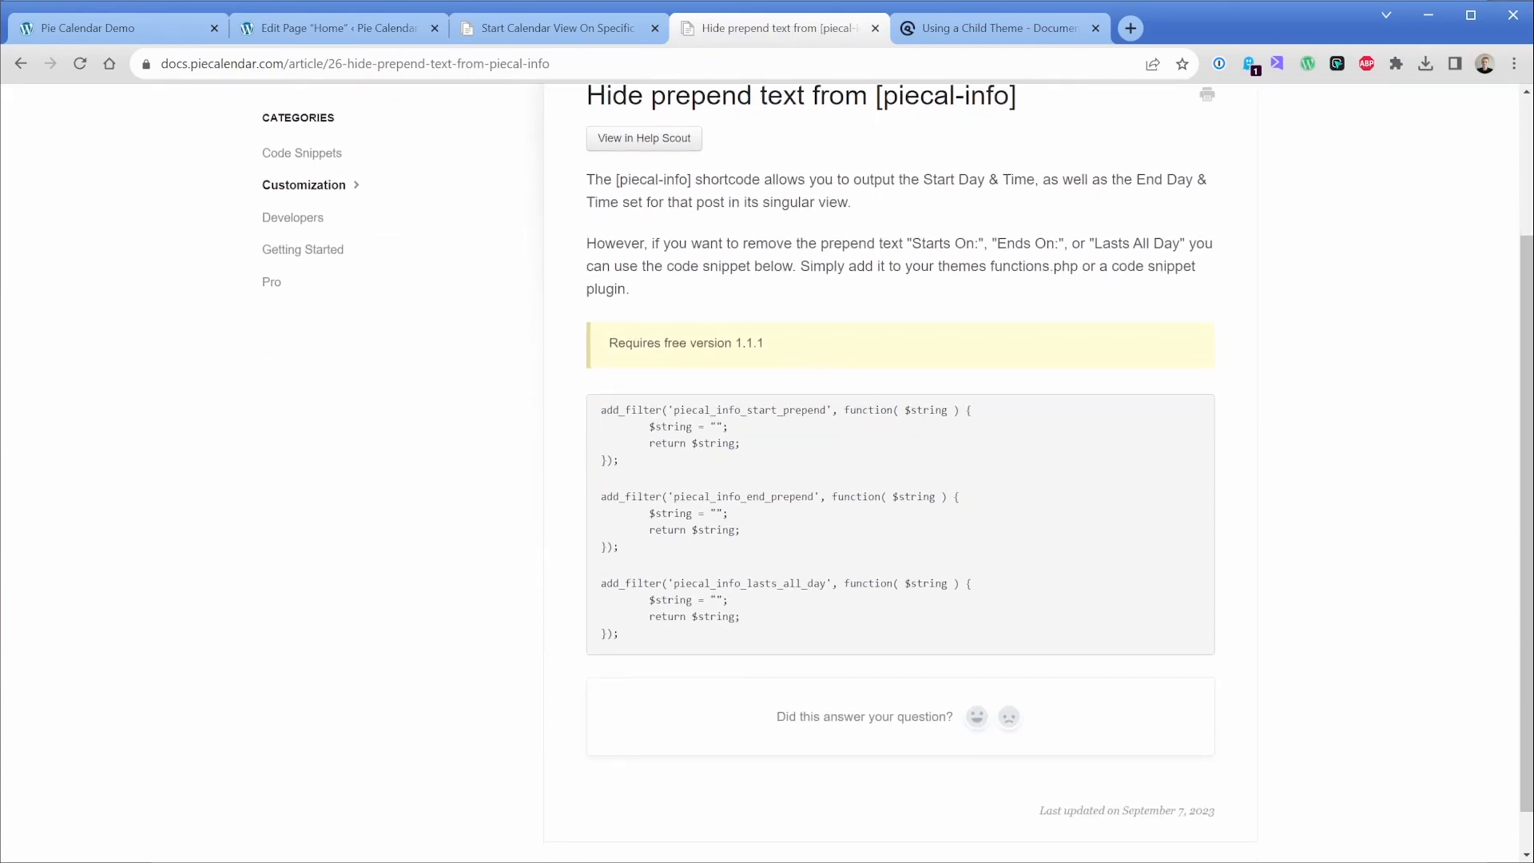
pyautogui.moveTo(788, 437)
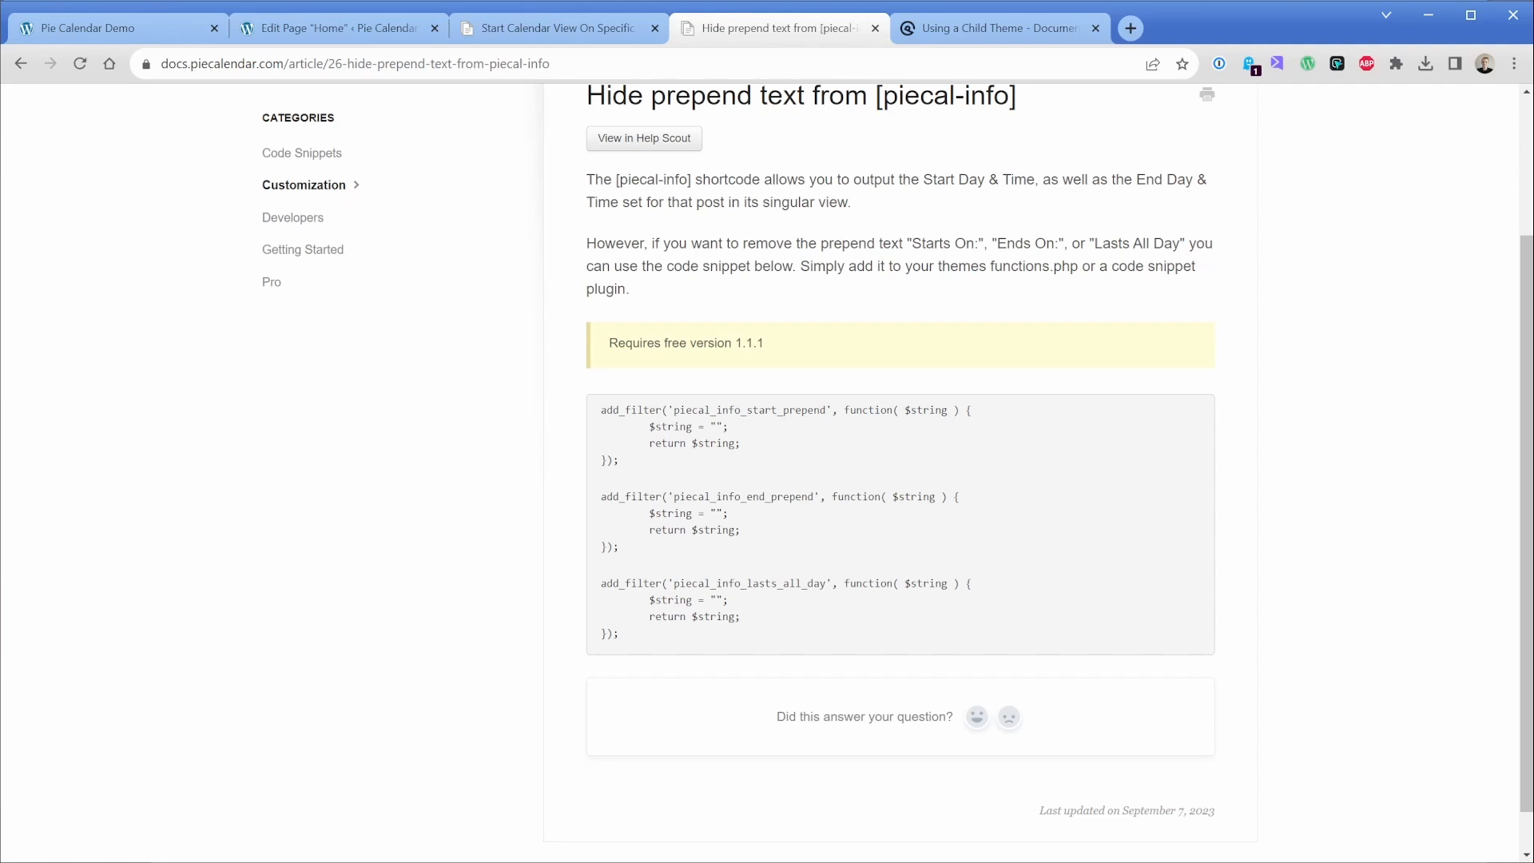
pyautogui.moveTo(650, 600); pyautogui.dragTo(700, 615)
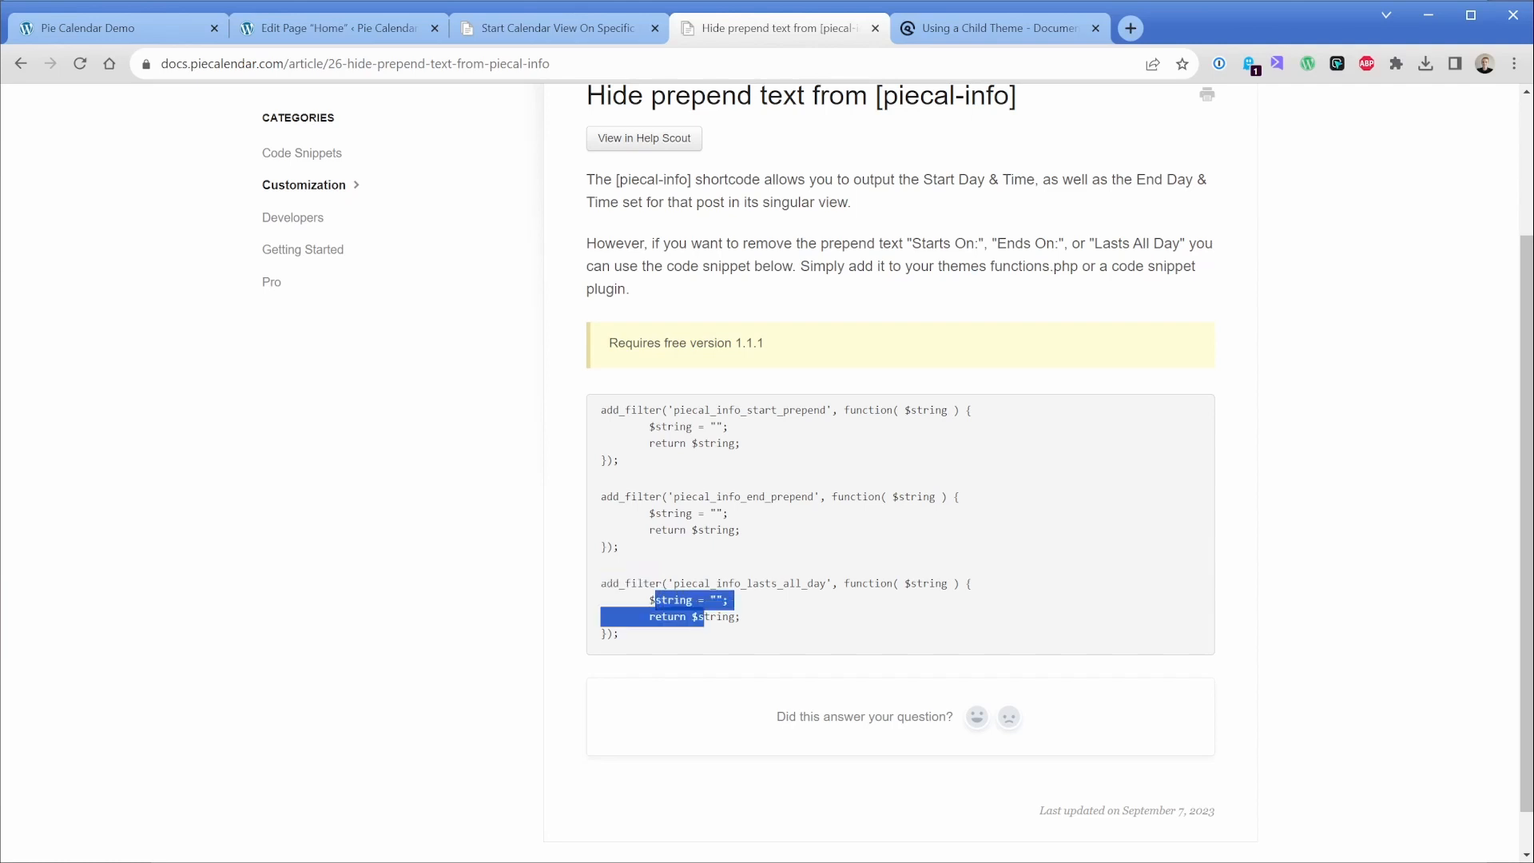
pyautogui.click(572, 598)
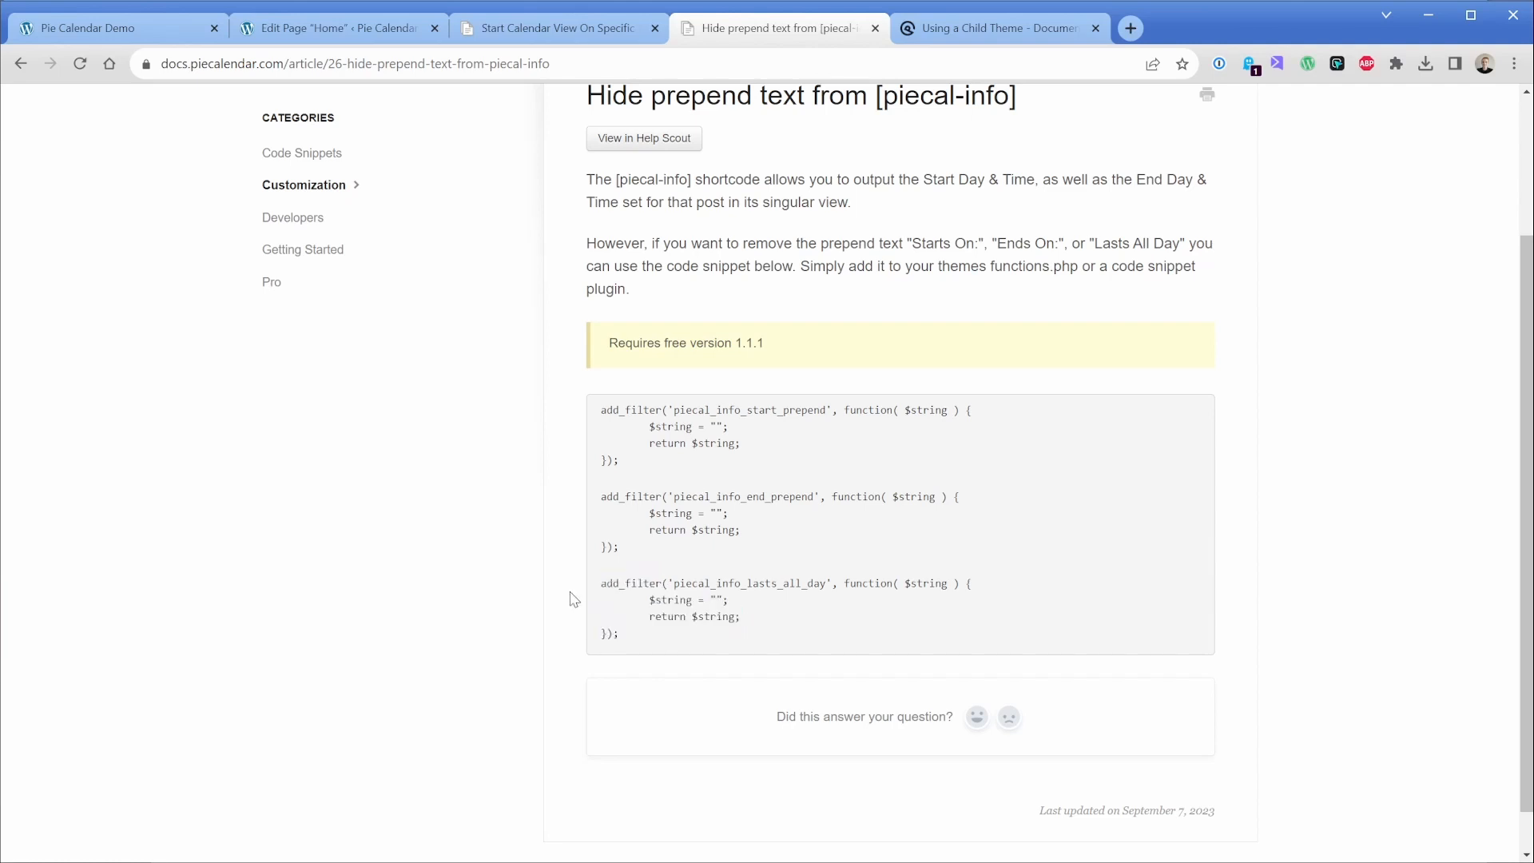
pyautogui.moveTo(634, 644)
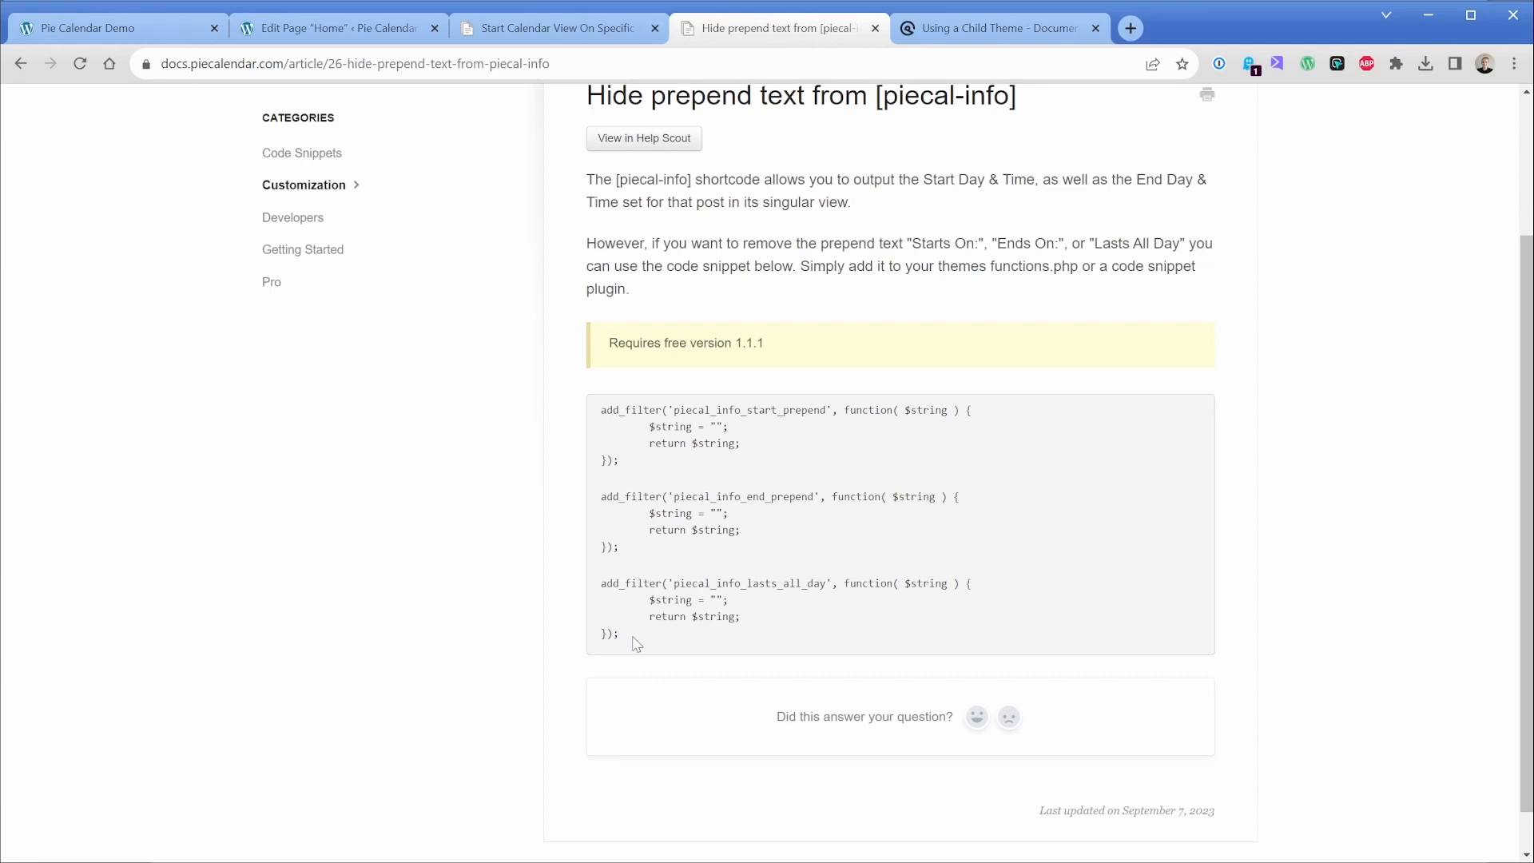
pyautogui.moveTo(600, 409); pyautogui.dragTo(619, 634)
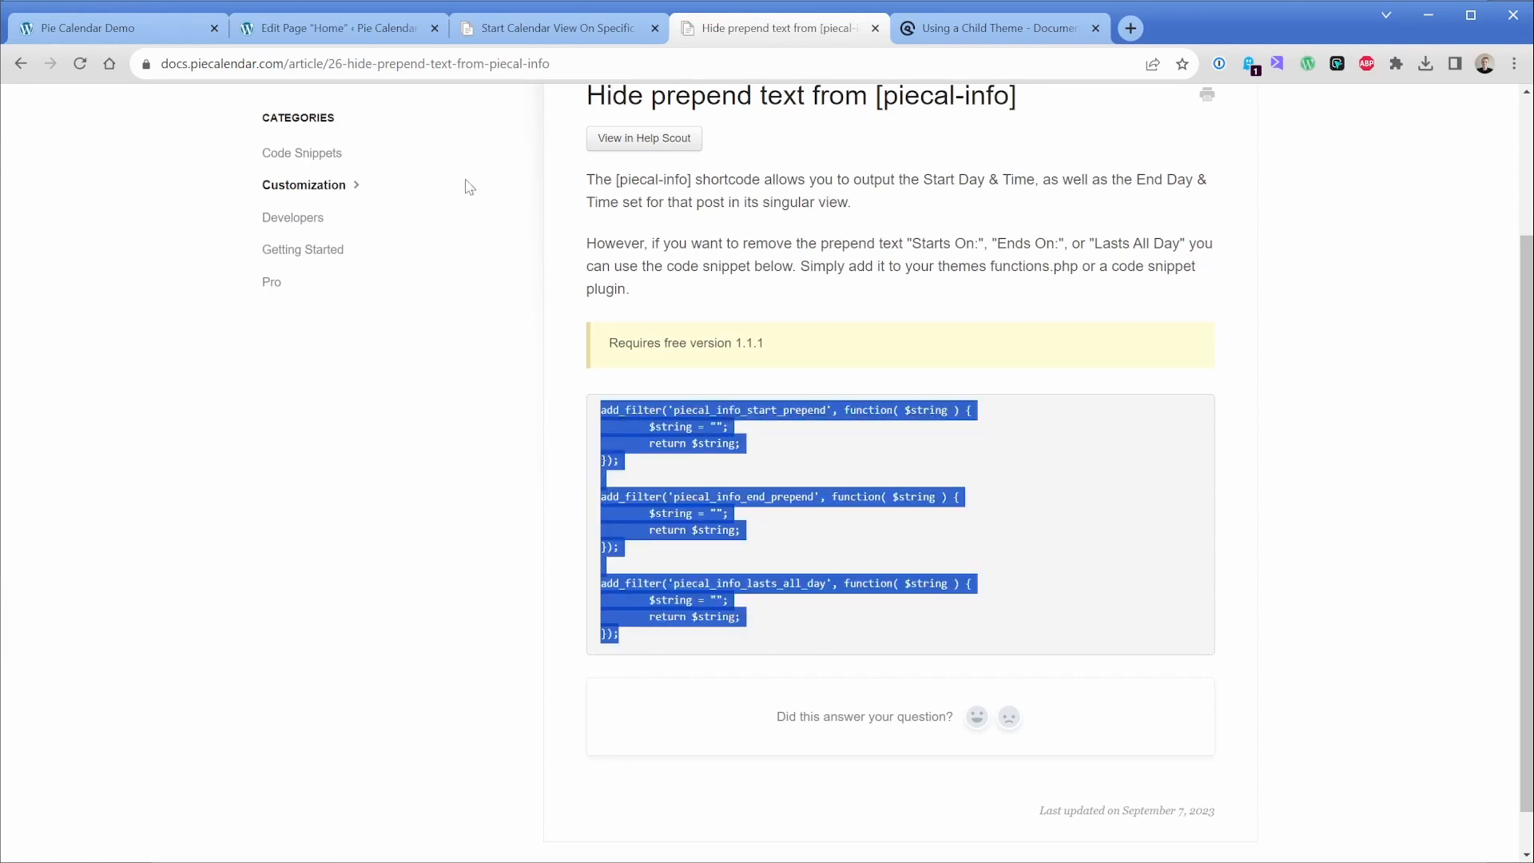
pyautogui.click(332, 27)
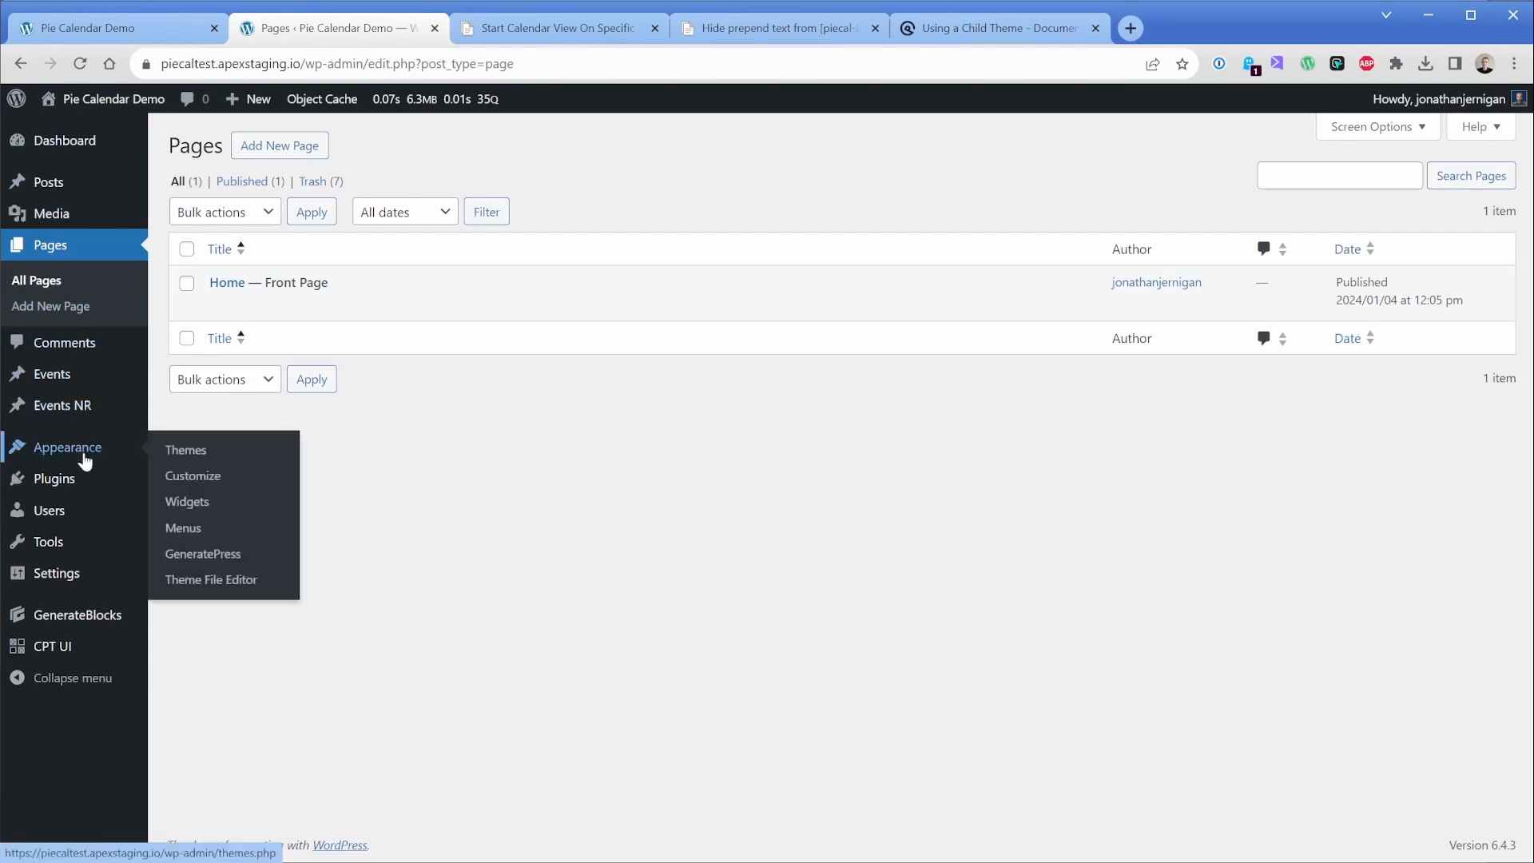
# - Check Appearance > Themes for active GeneratePress Child, consulting the child-theme docs article
pyautogui.click(184, 449)
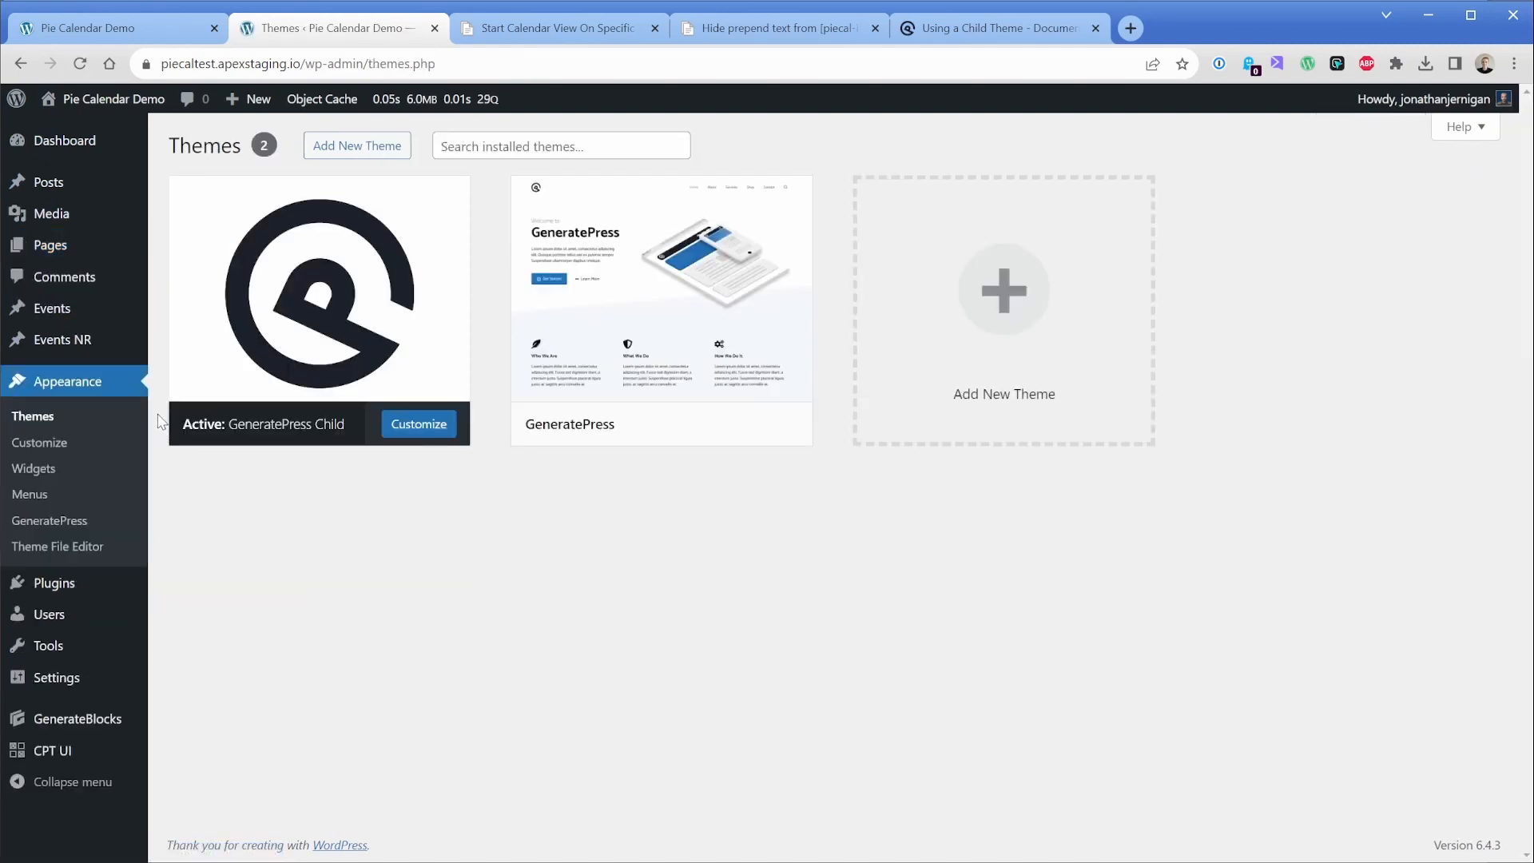
pyautogui.moveTo(318, 437)
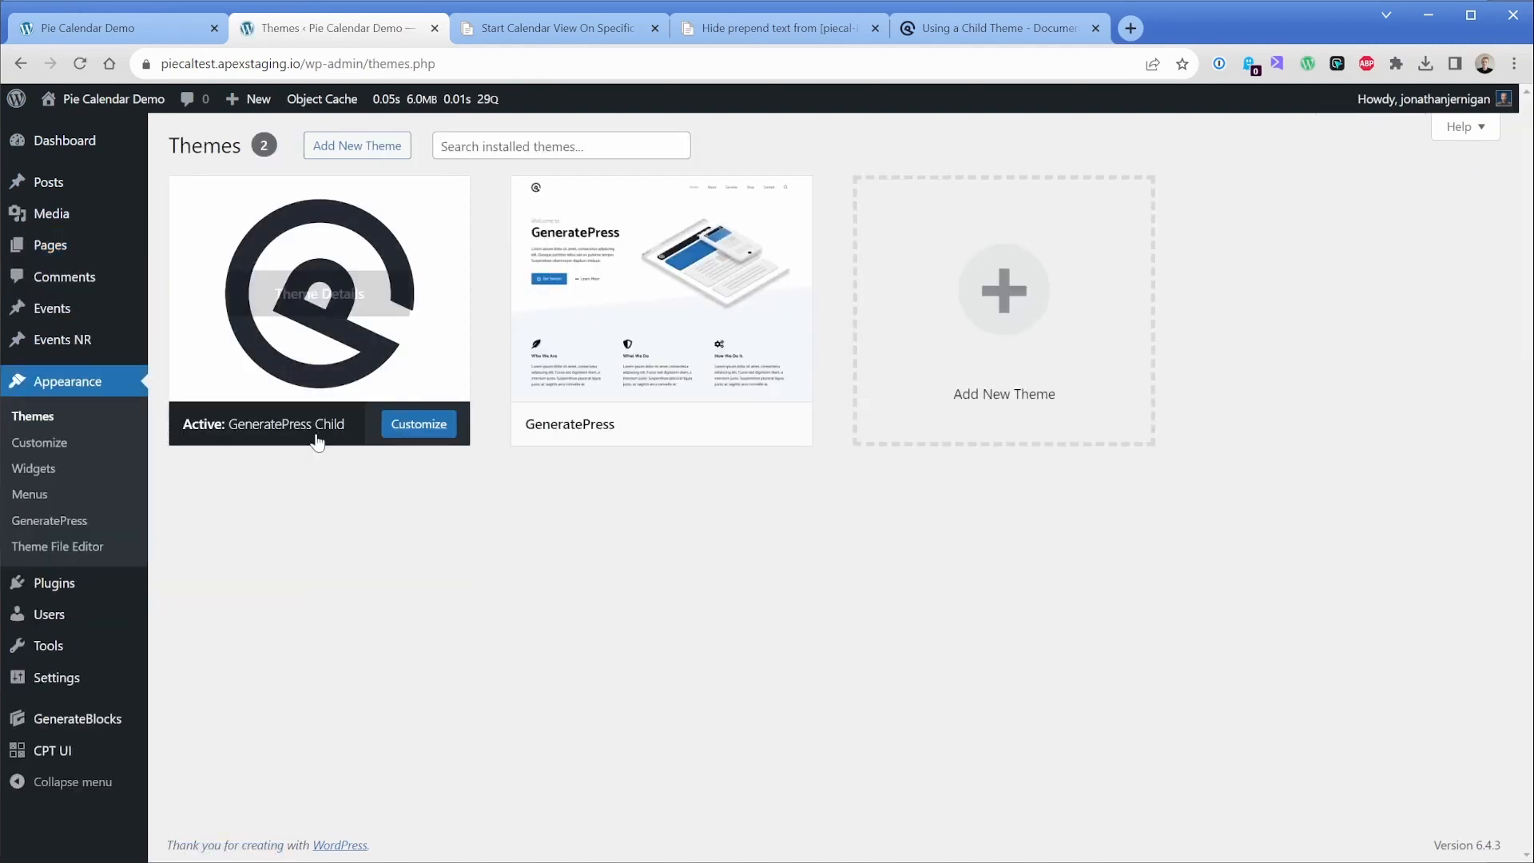
pyautogui.moveTo(318, 292)
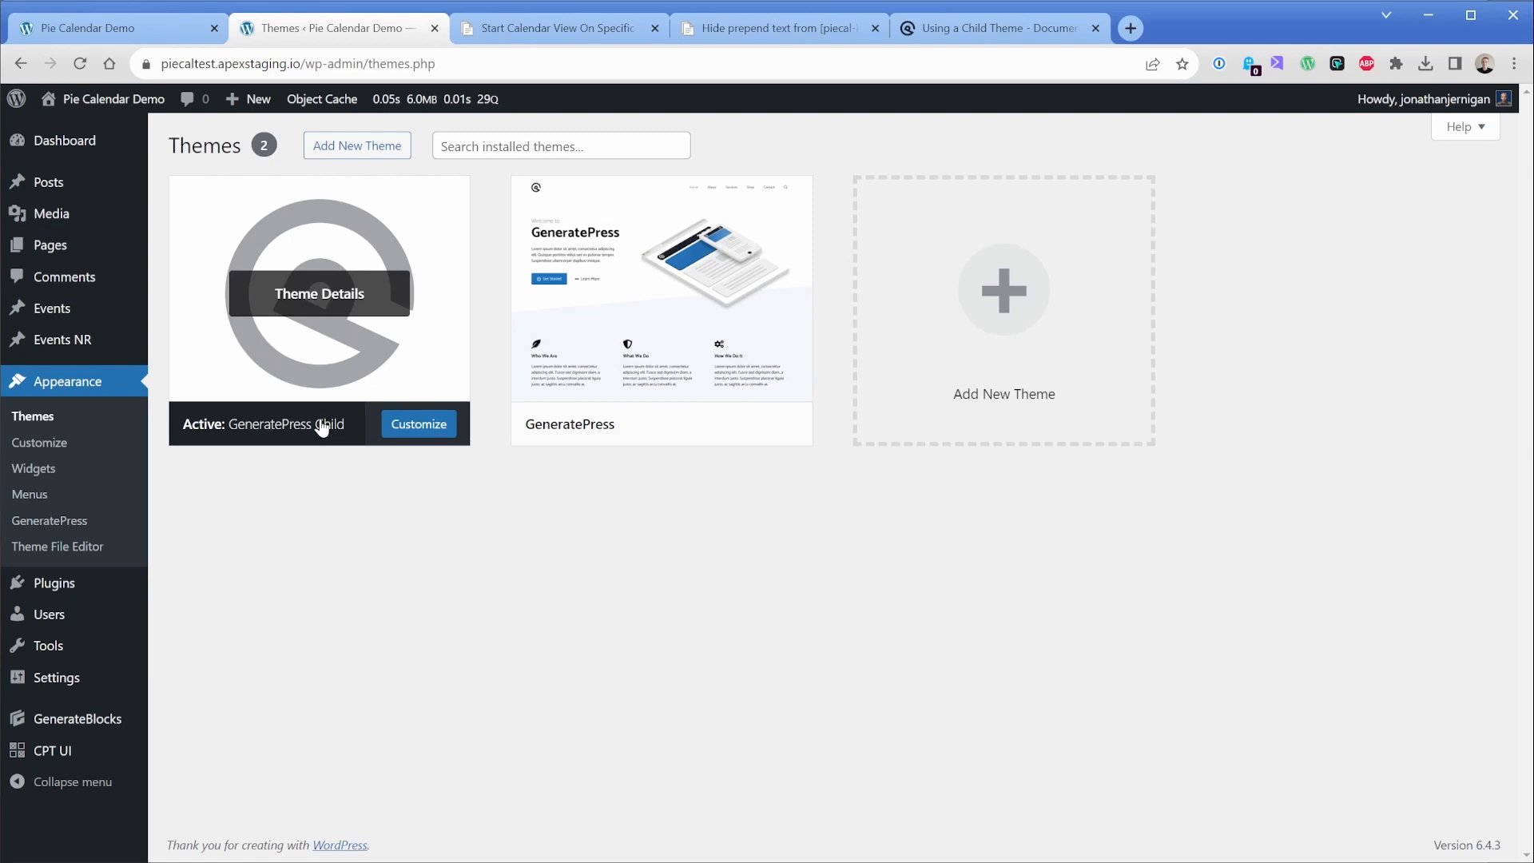
pyautogui.moveTo(319, 432)
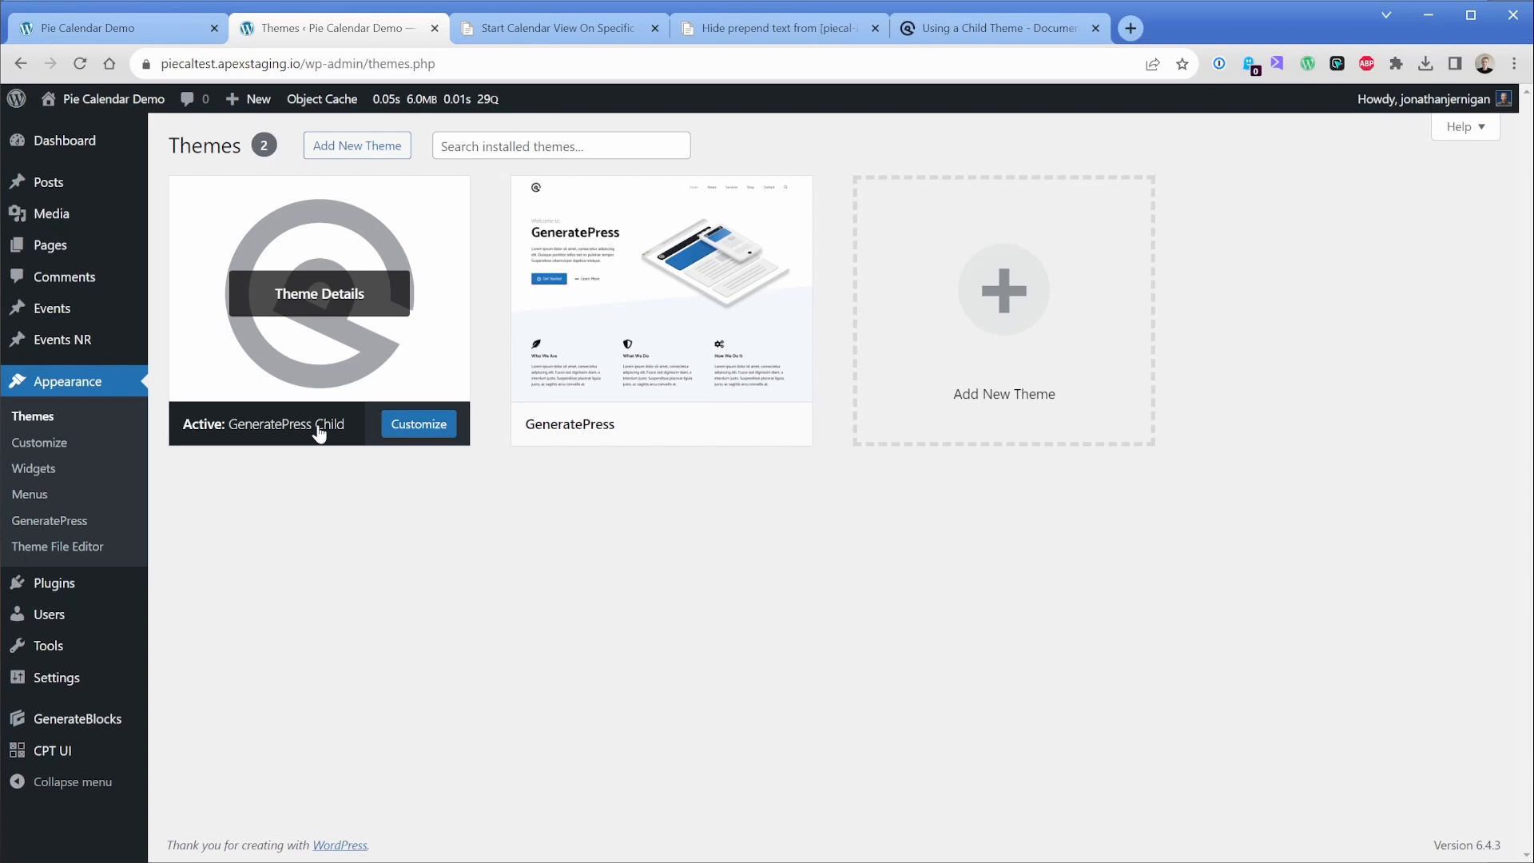
pyautogui.click(990, 27)
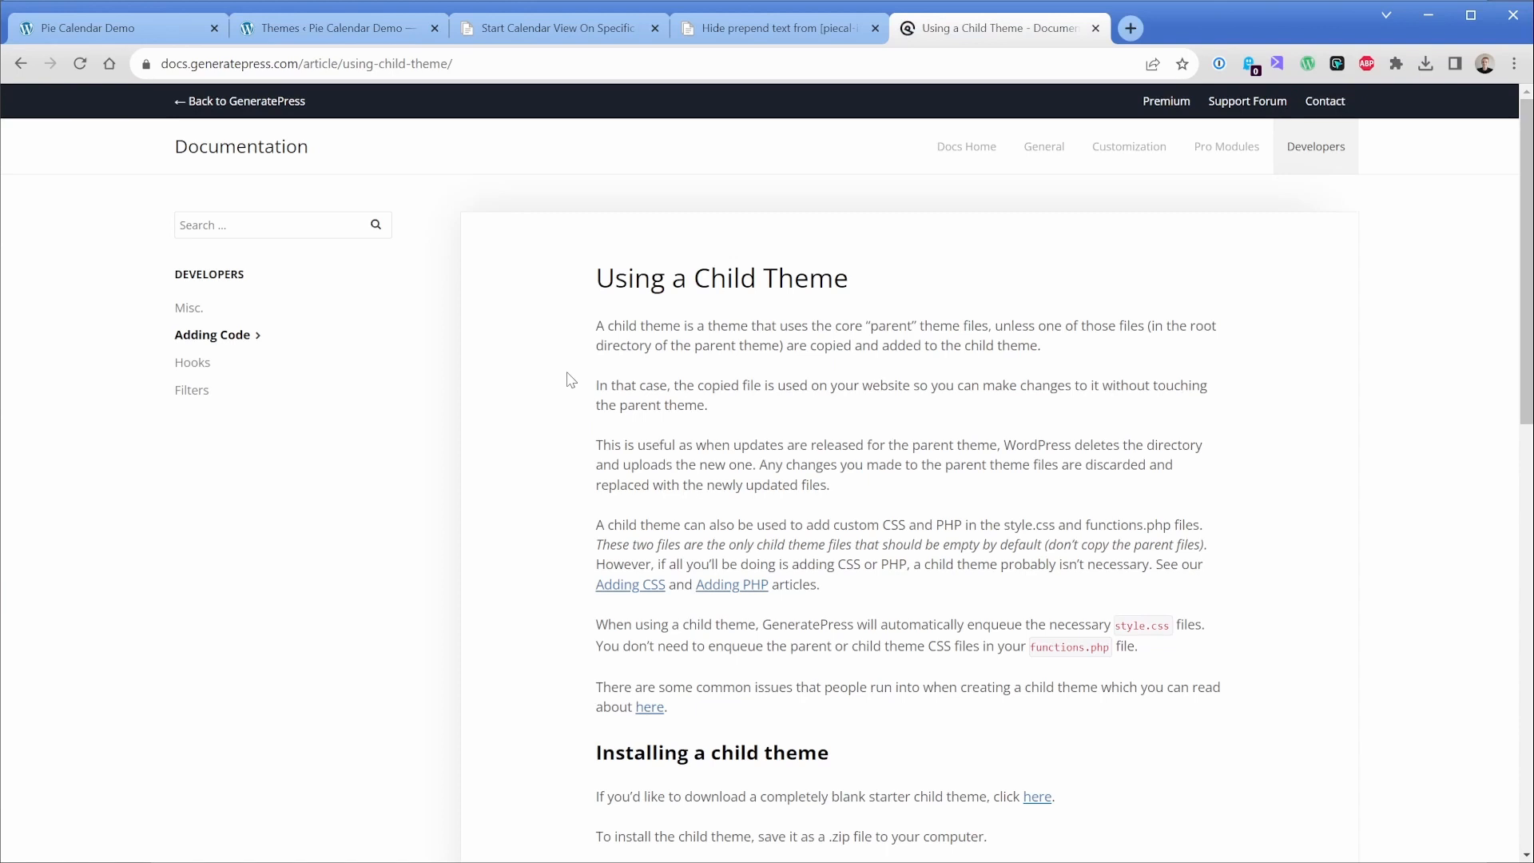
pyautogui.click(337, 27)
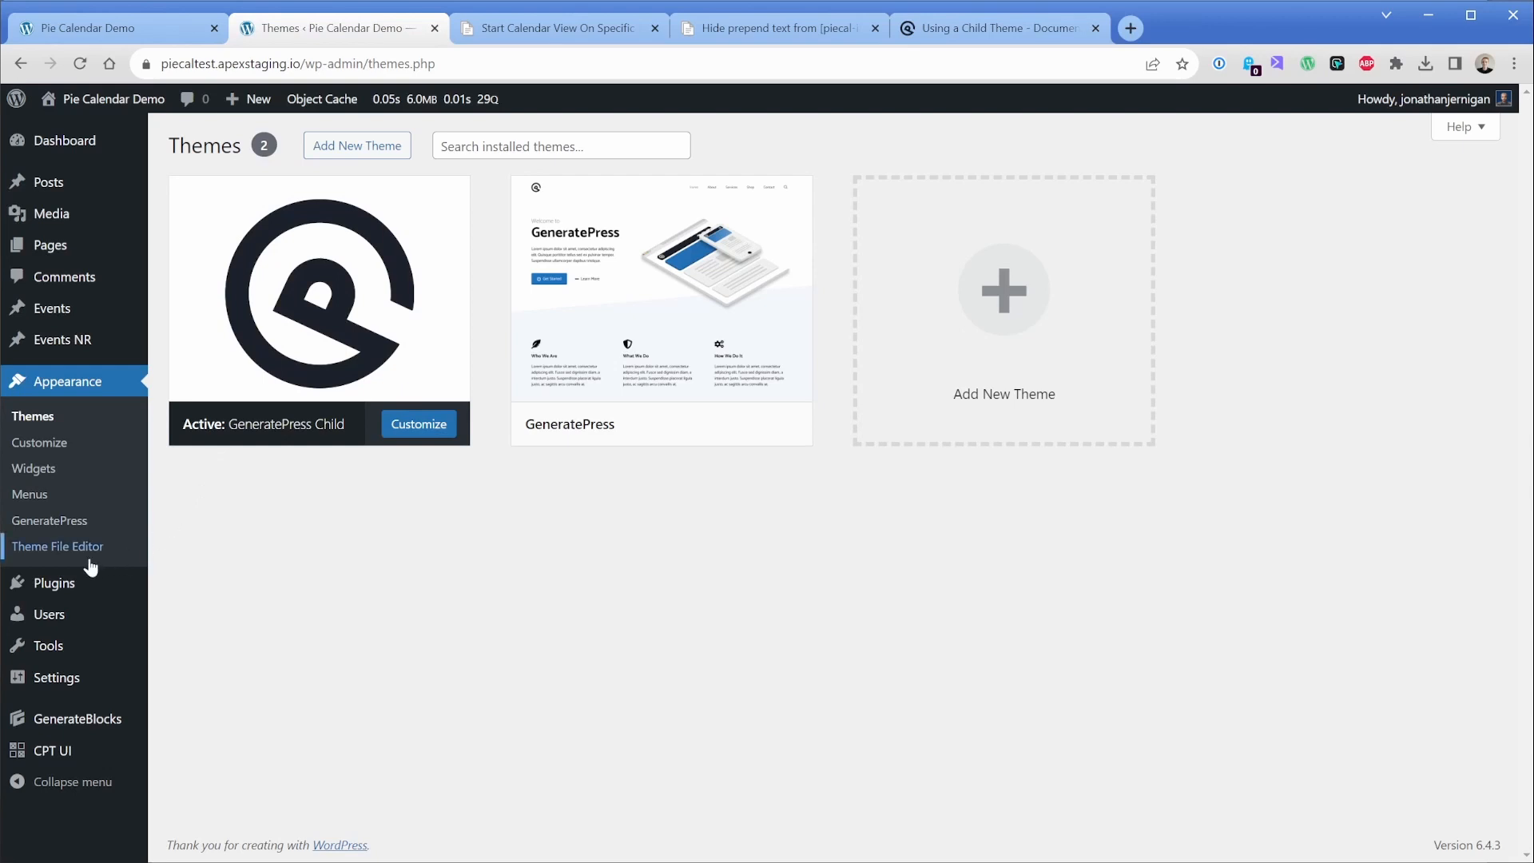
# - Save the three Pie Calendar add_filter snippets into GeneratePress Child's functions.php
pyautogui.click(57, 545)
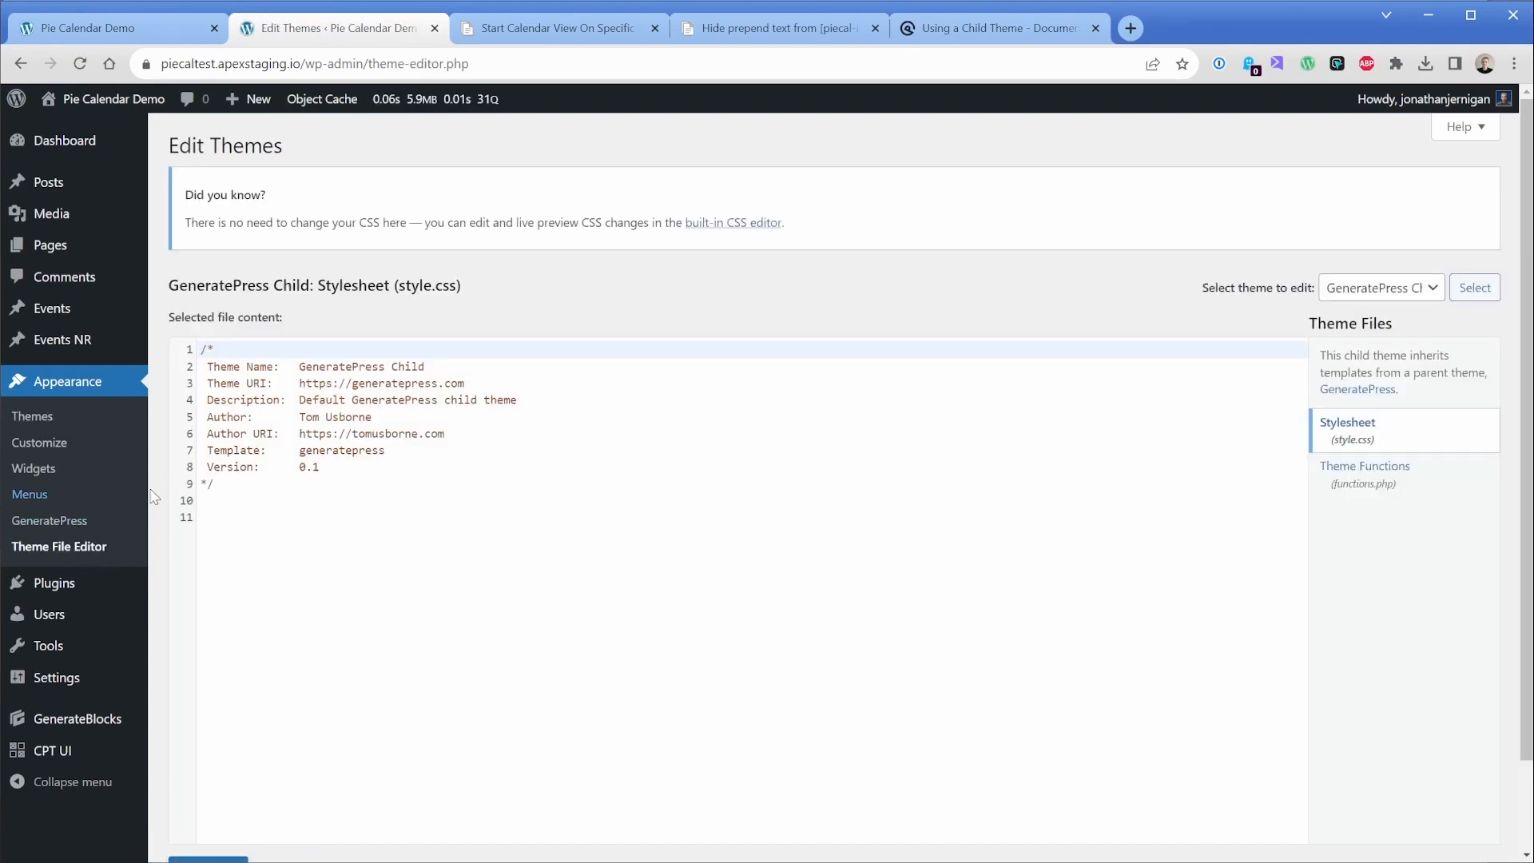
pyautogui.click(1378, 287)
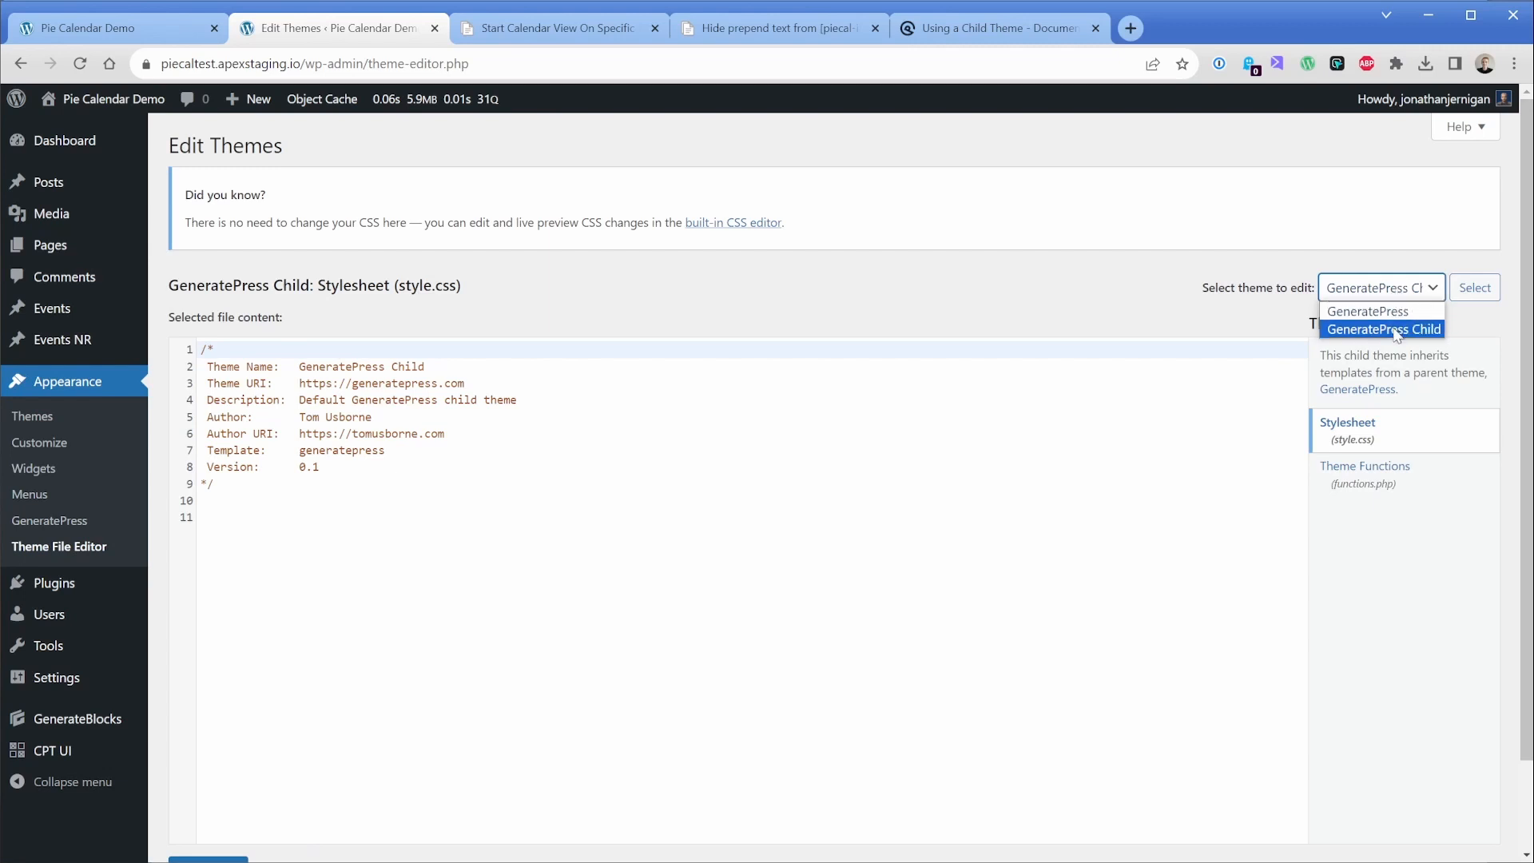
pyautogui.click(1474, 287)
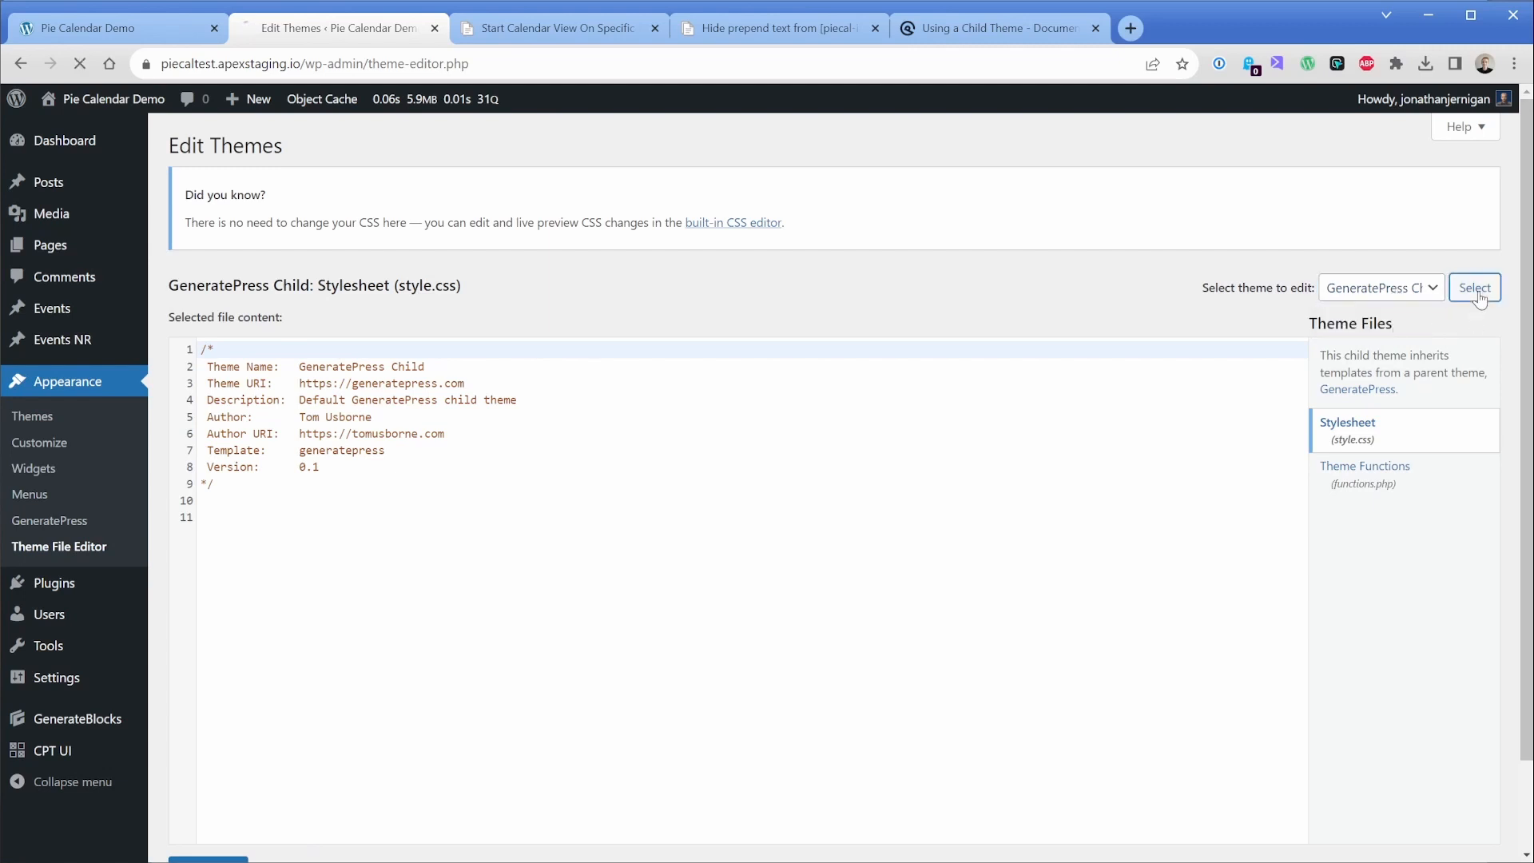
pyautogui.click(1473, 287)
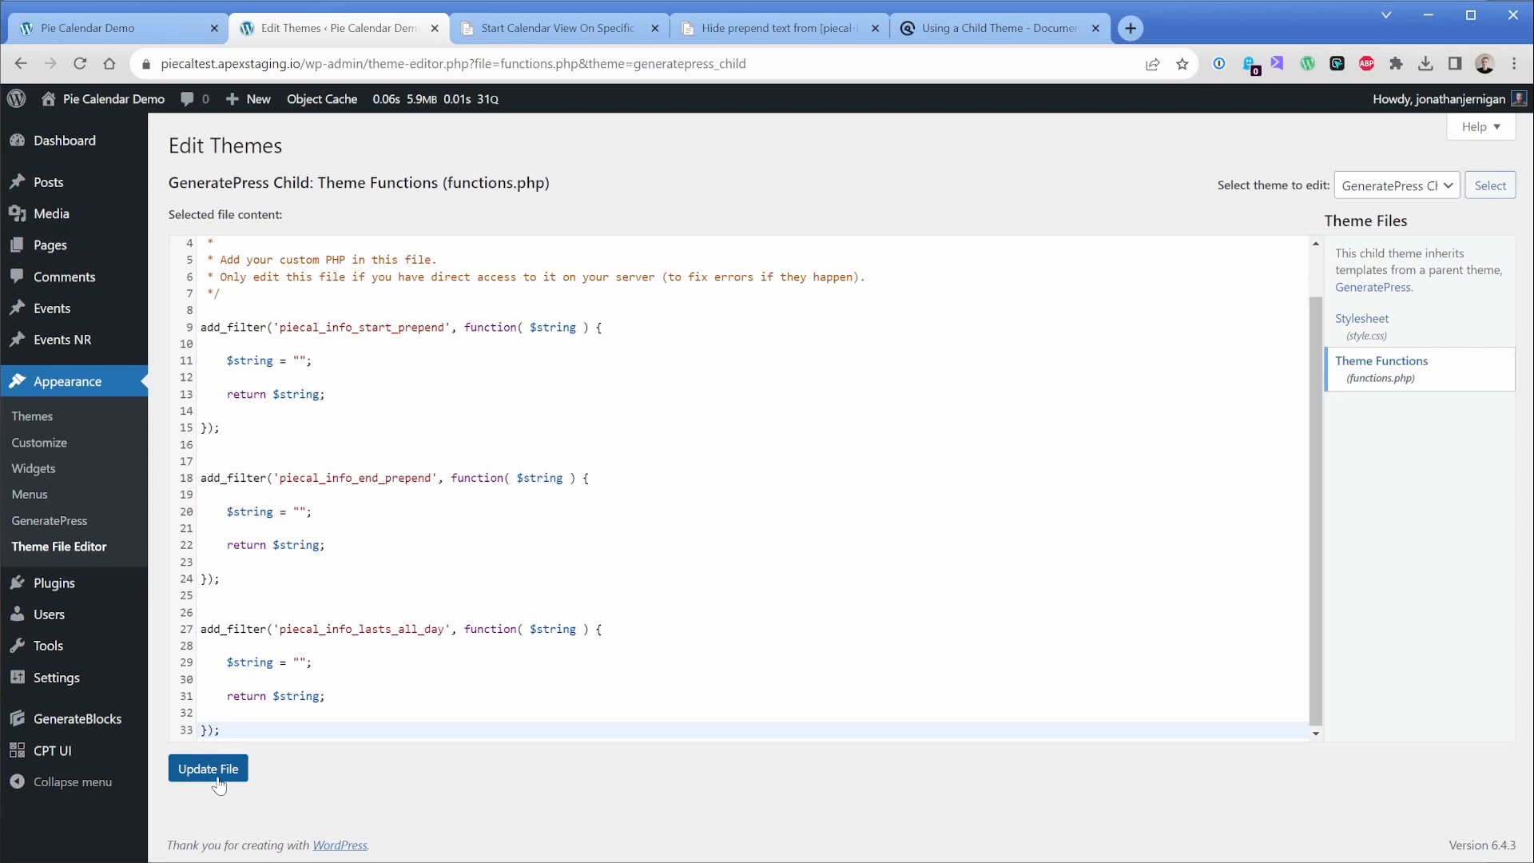
pyautogui.click(207, 767)
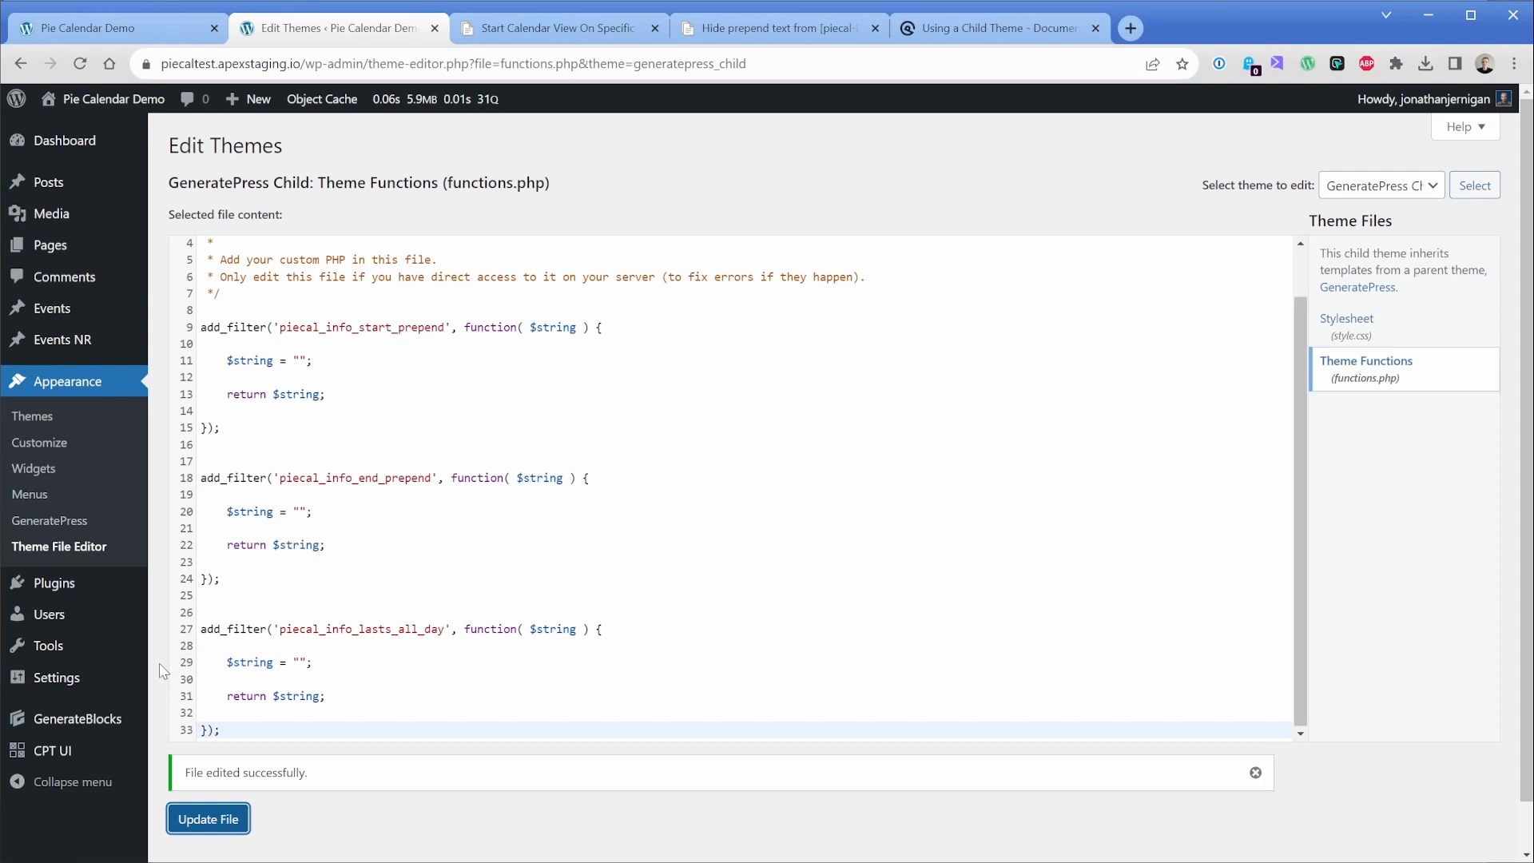
pyautogui.doubleClick(323, 478)
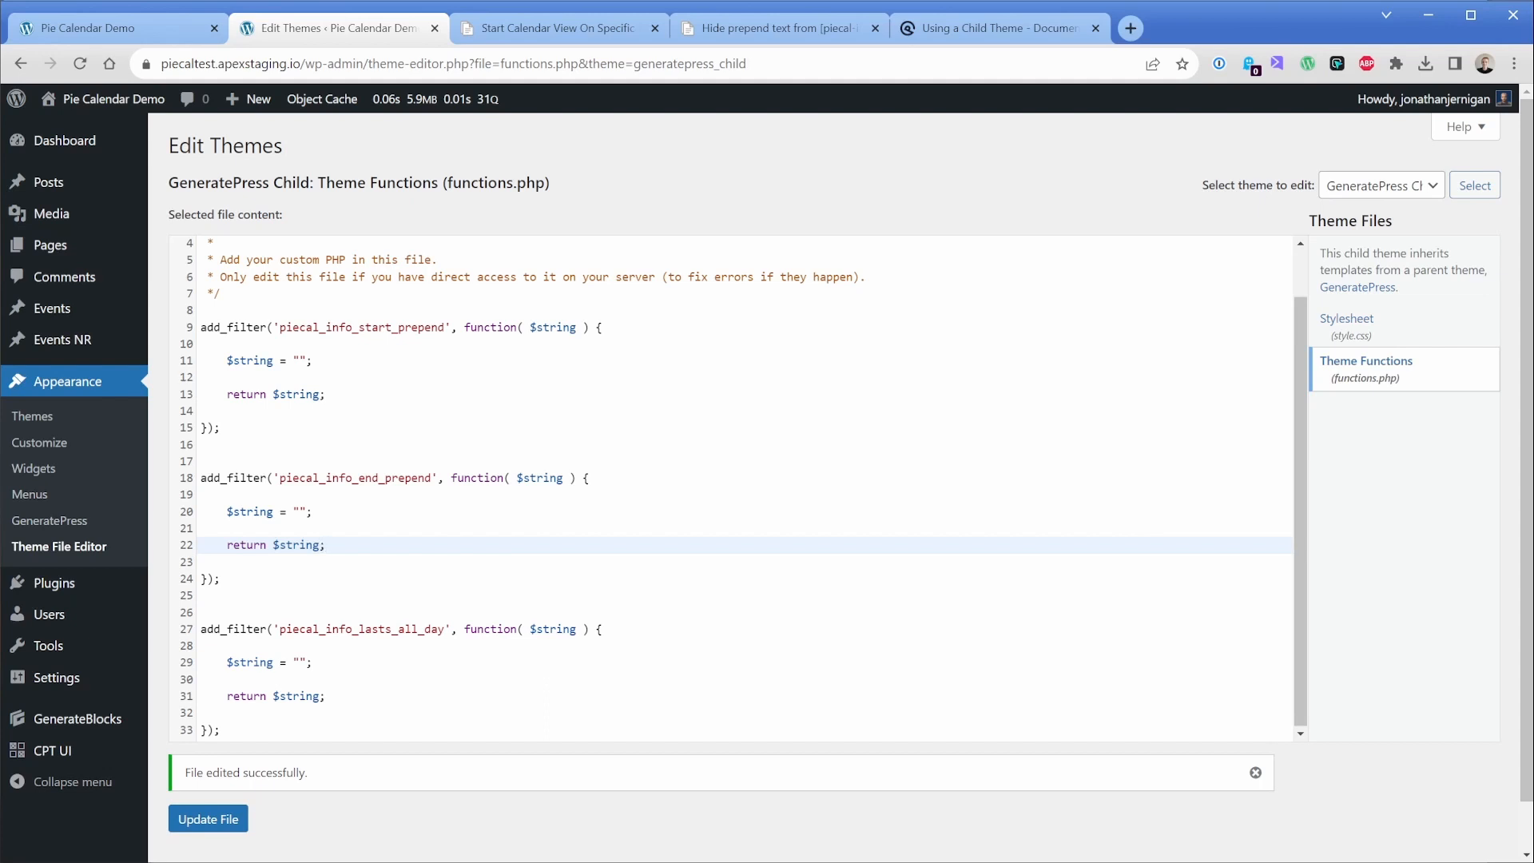
pyautogui.click(329, 545)
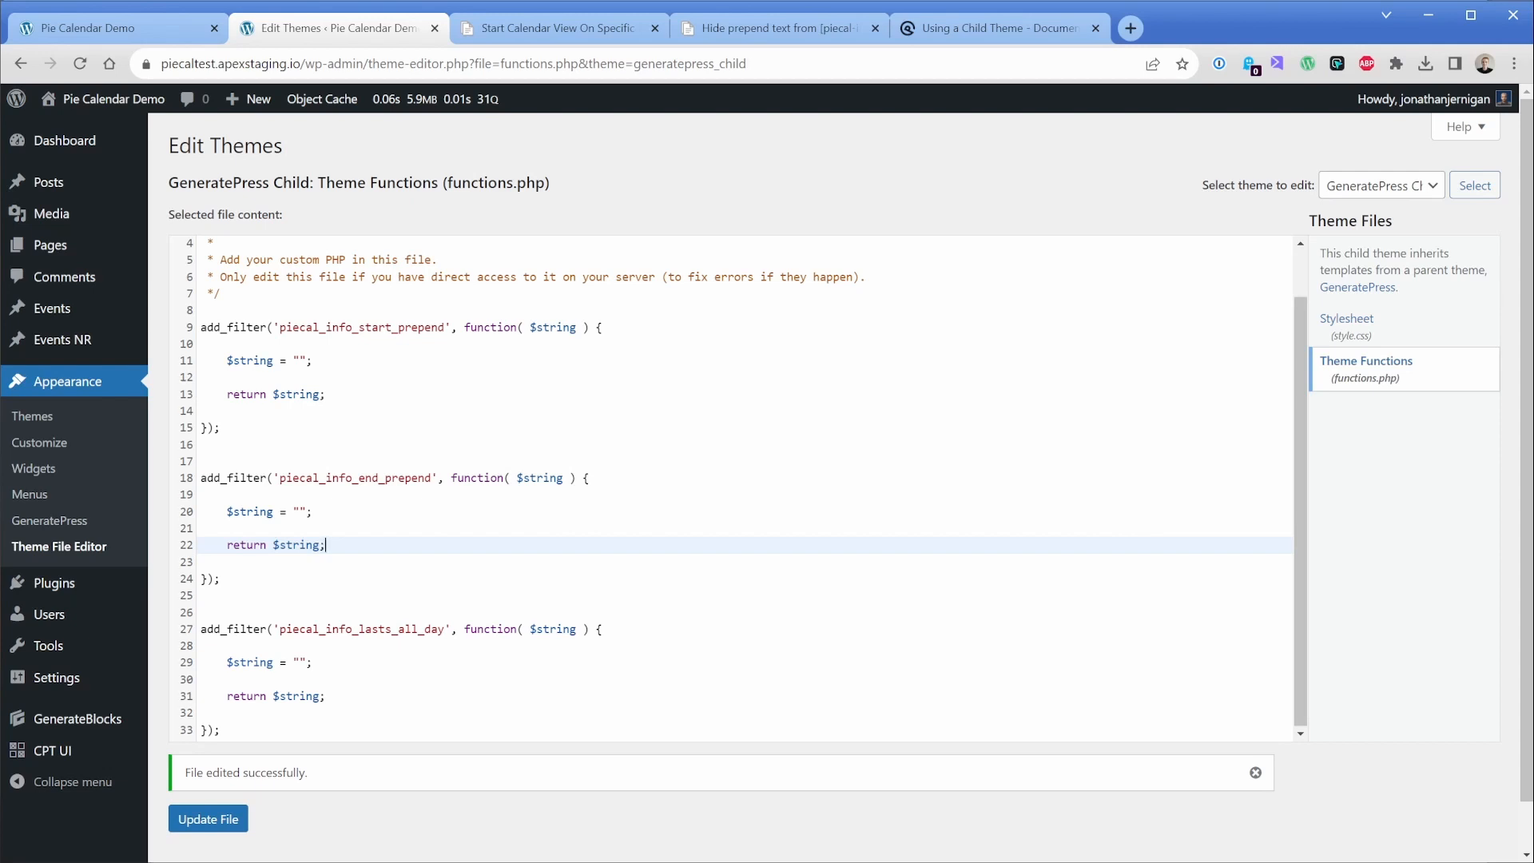
pyautogui.moveTo(153, 532)
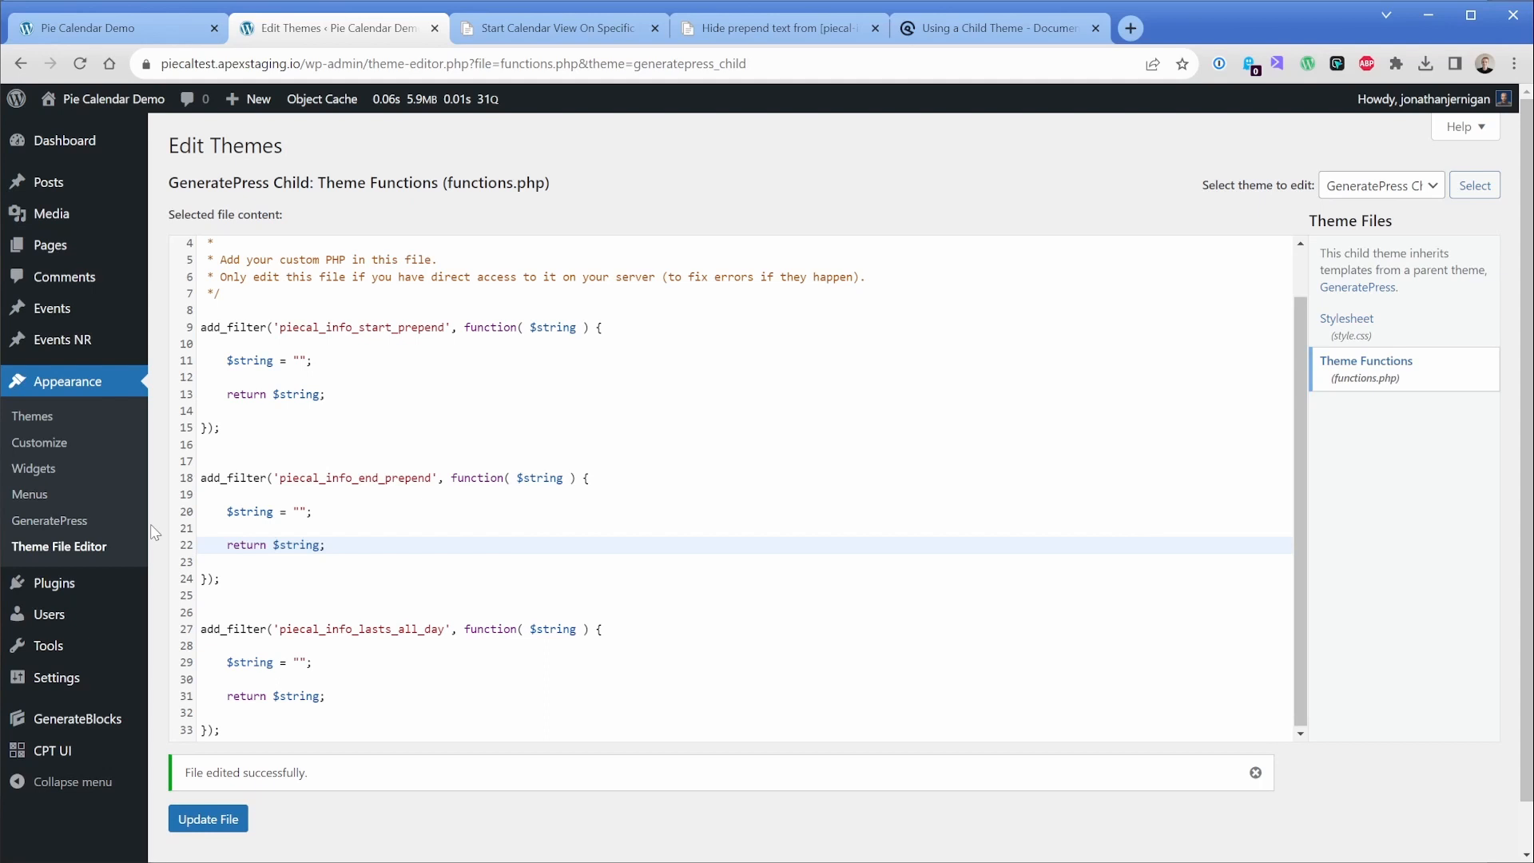
pyautogui.moveTo(89, 596)
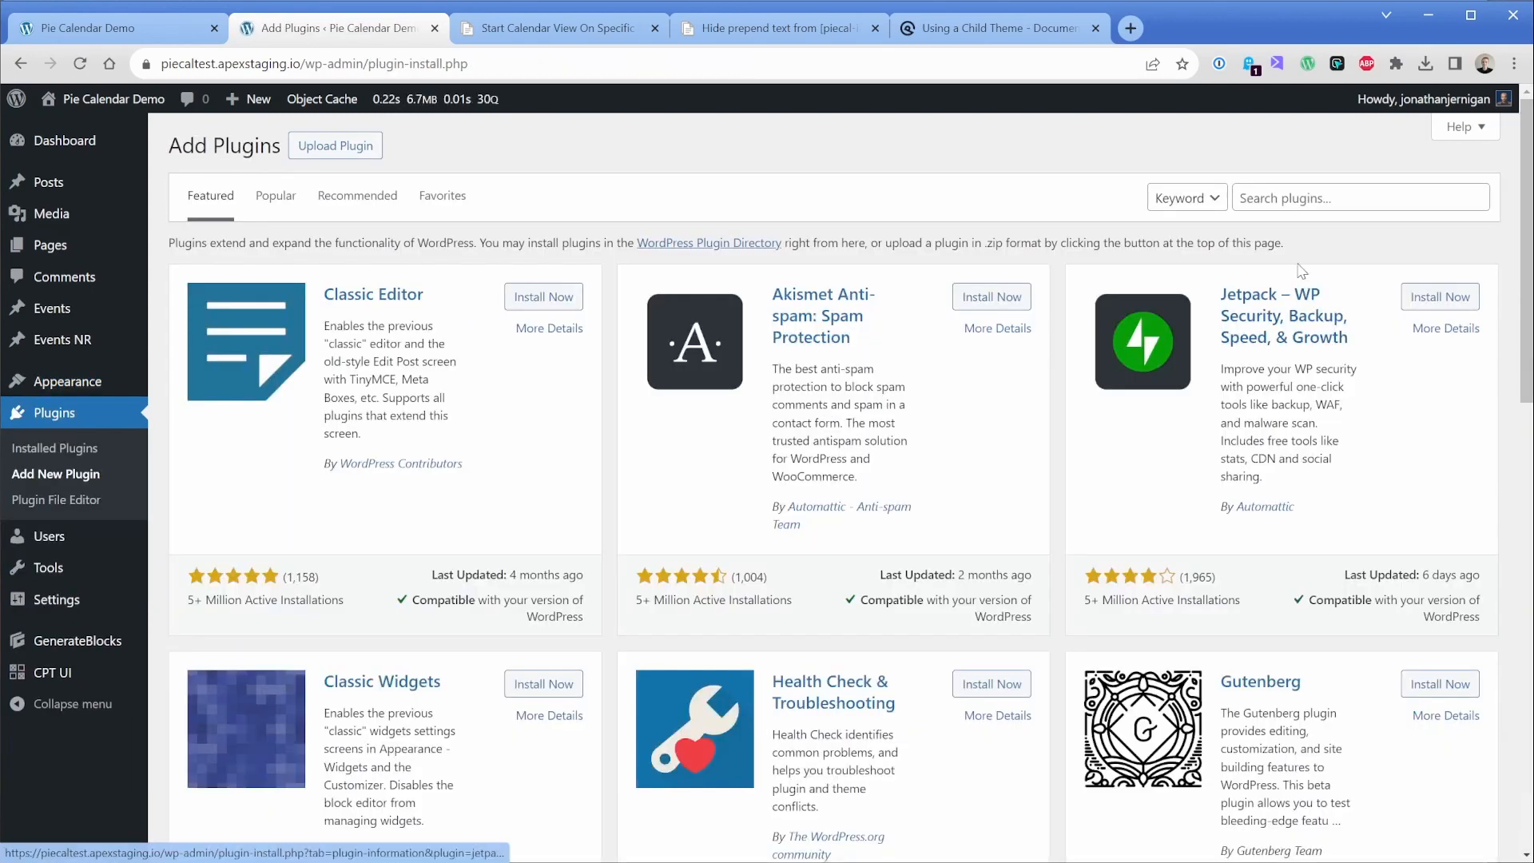
# - Search for 'code snippets', then install and activate the Code Snippets plugin
pyautogui.write('code snippets')
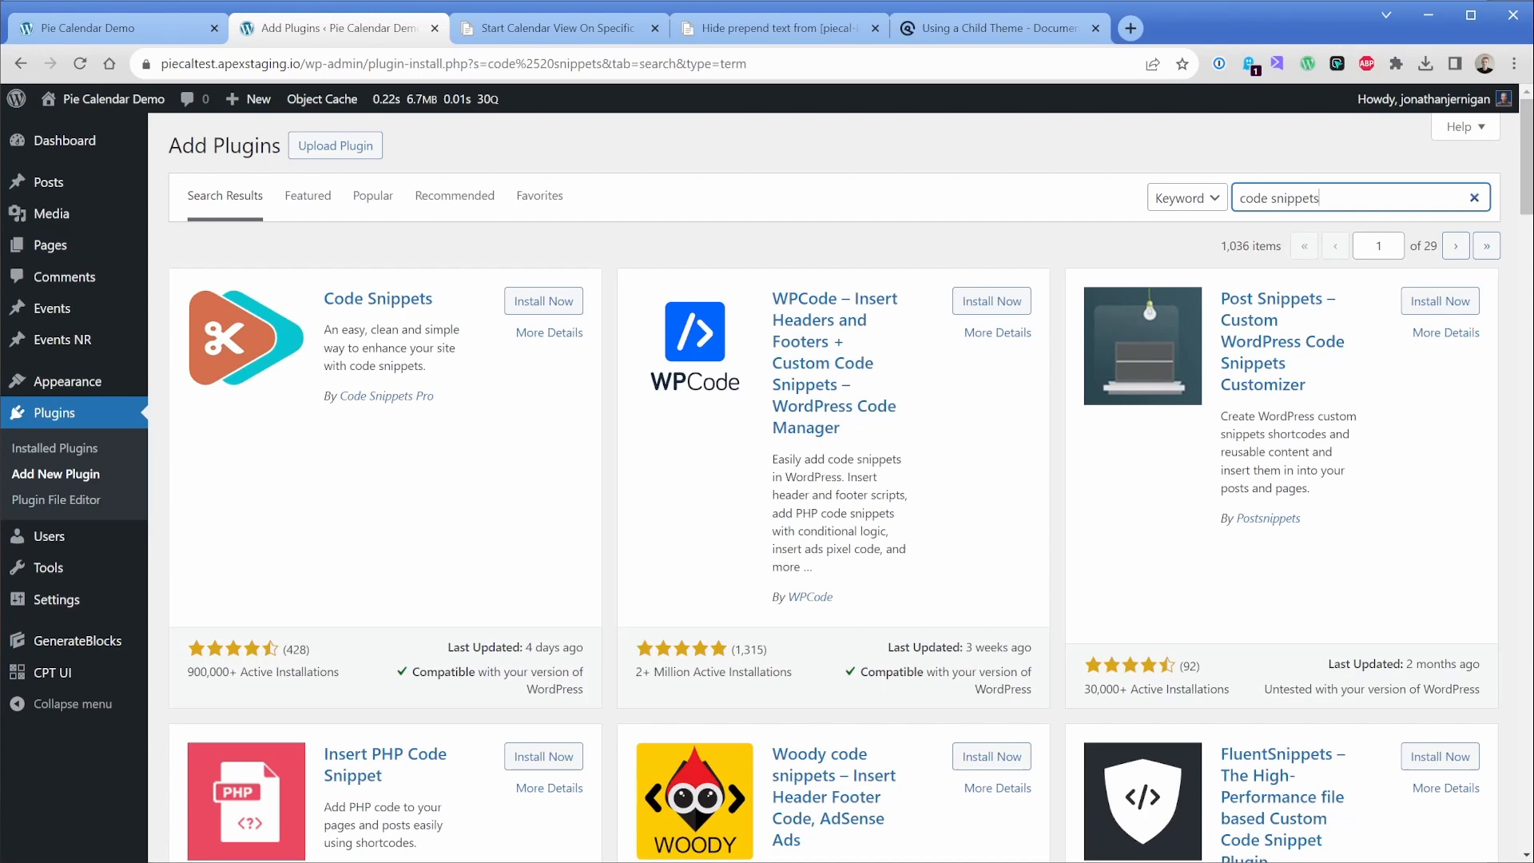
pyautogui.click(543, 300)
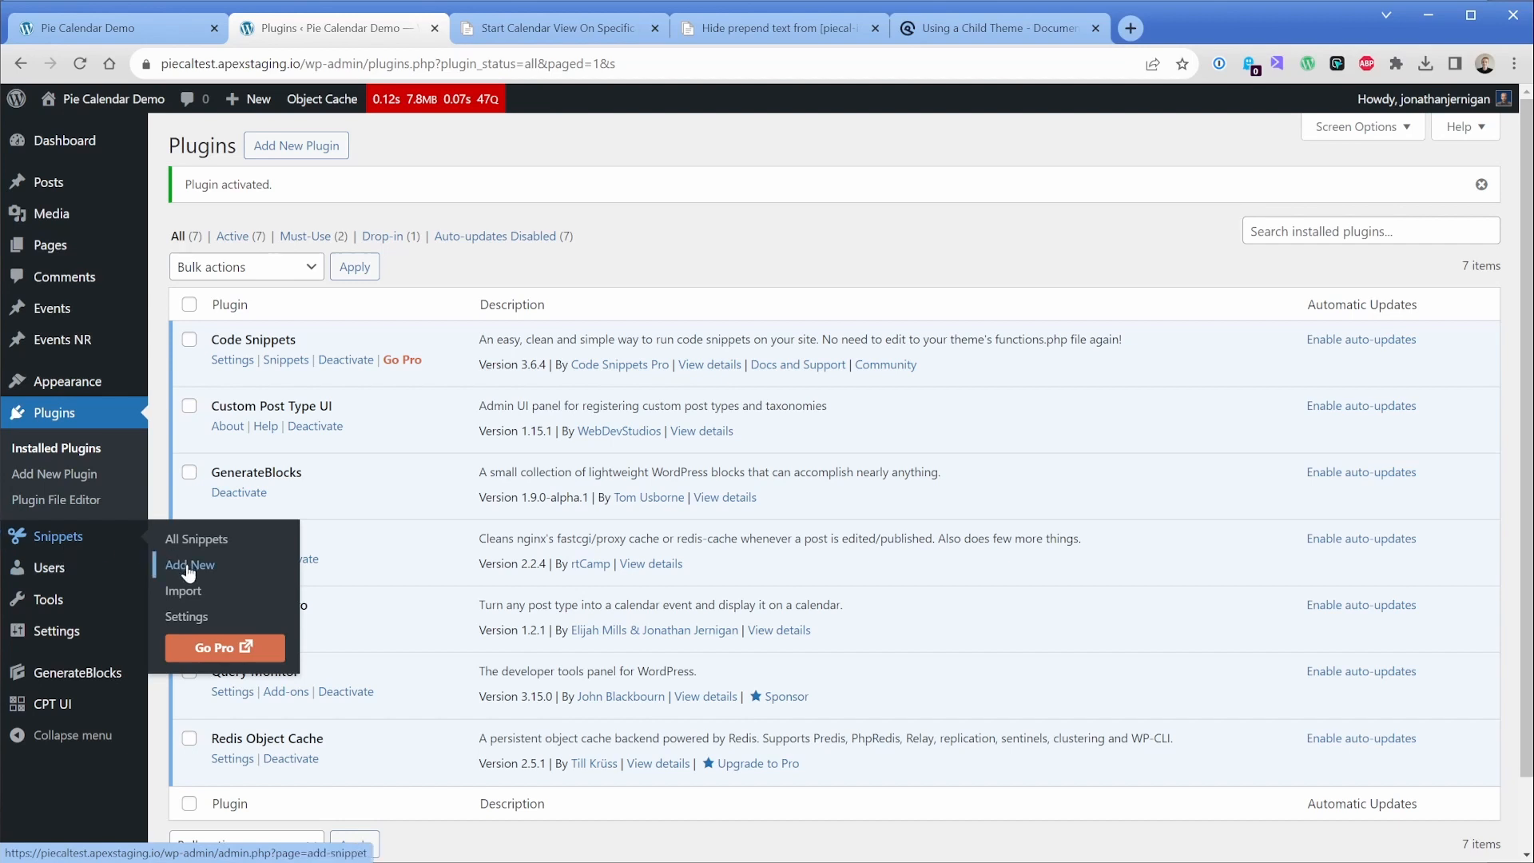
# - Create and activate the 'Remove [piecal-info] prepend' snippet with the three filters and description
pyautogui.click(188, 565)
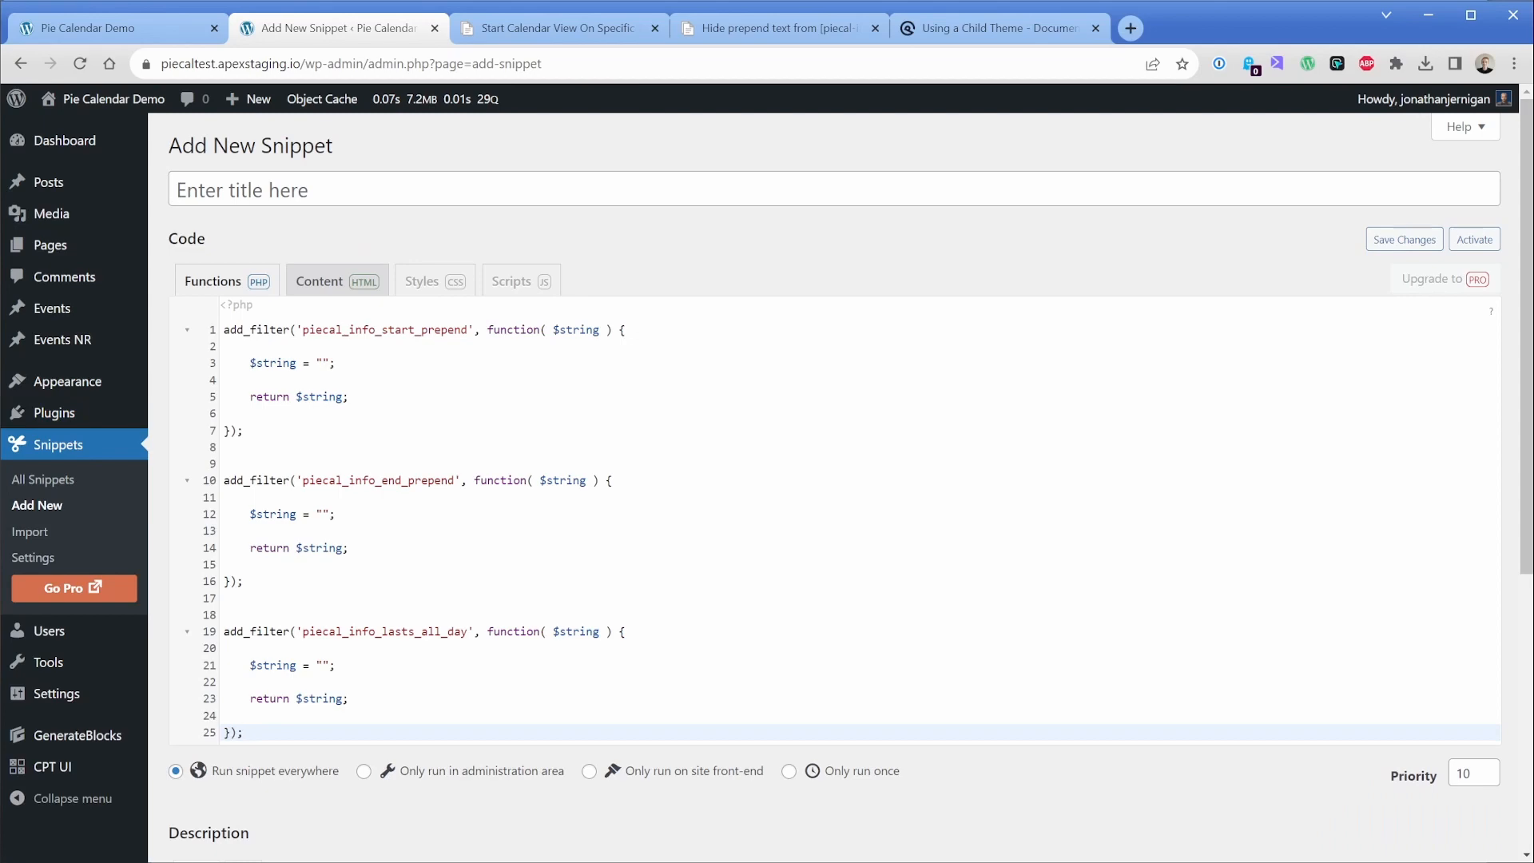
pyautogui.scroll(-3)
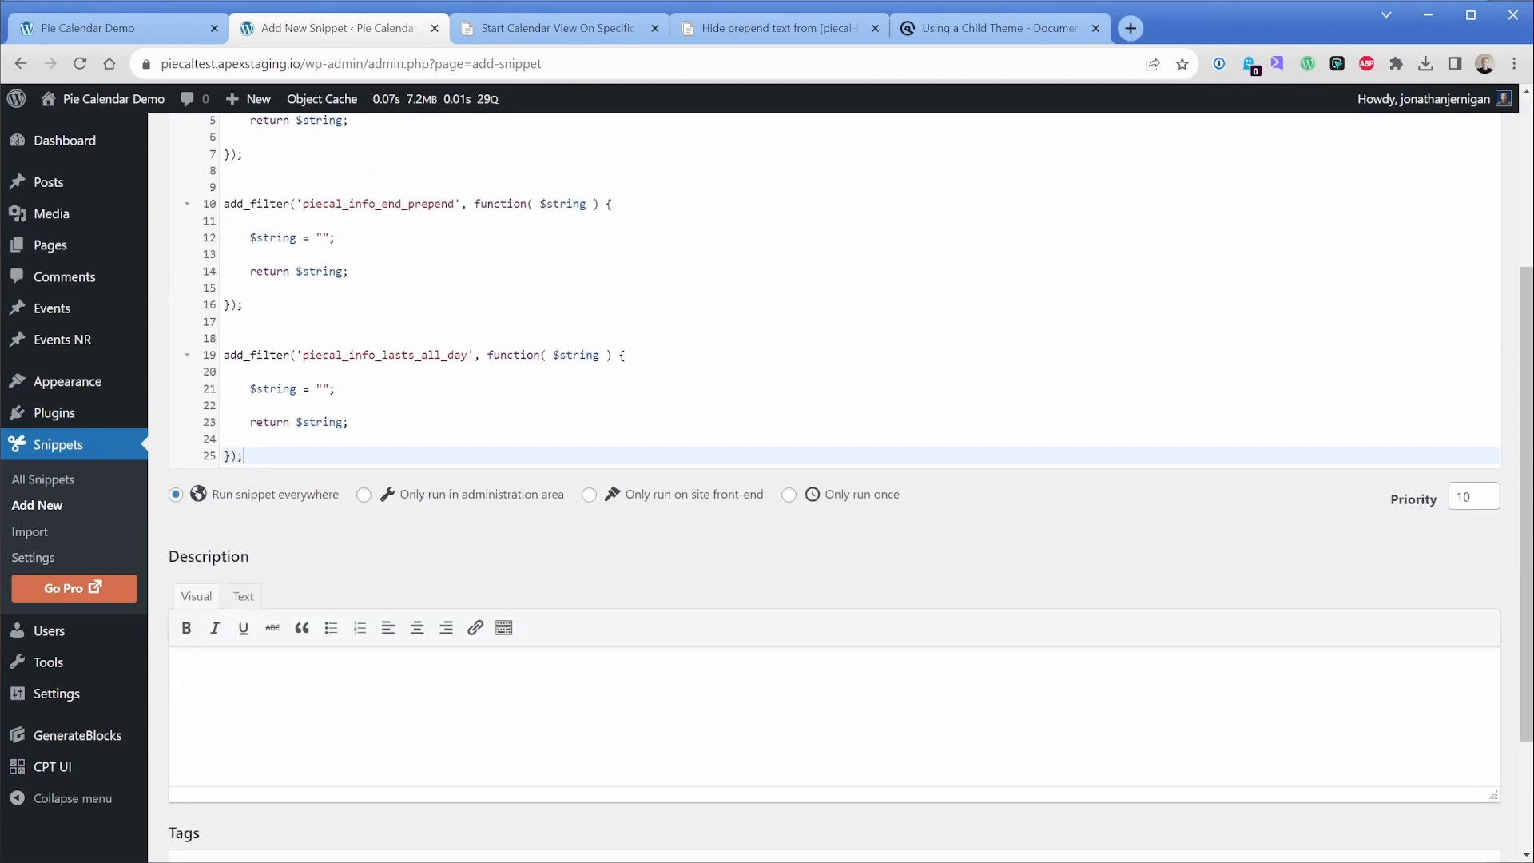
pyautogui.write('Remove pre-pend text from [piecal-')
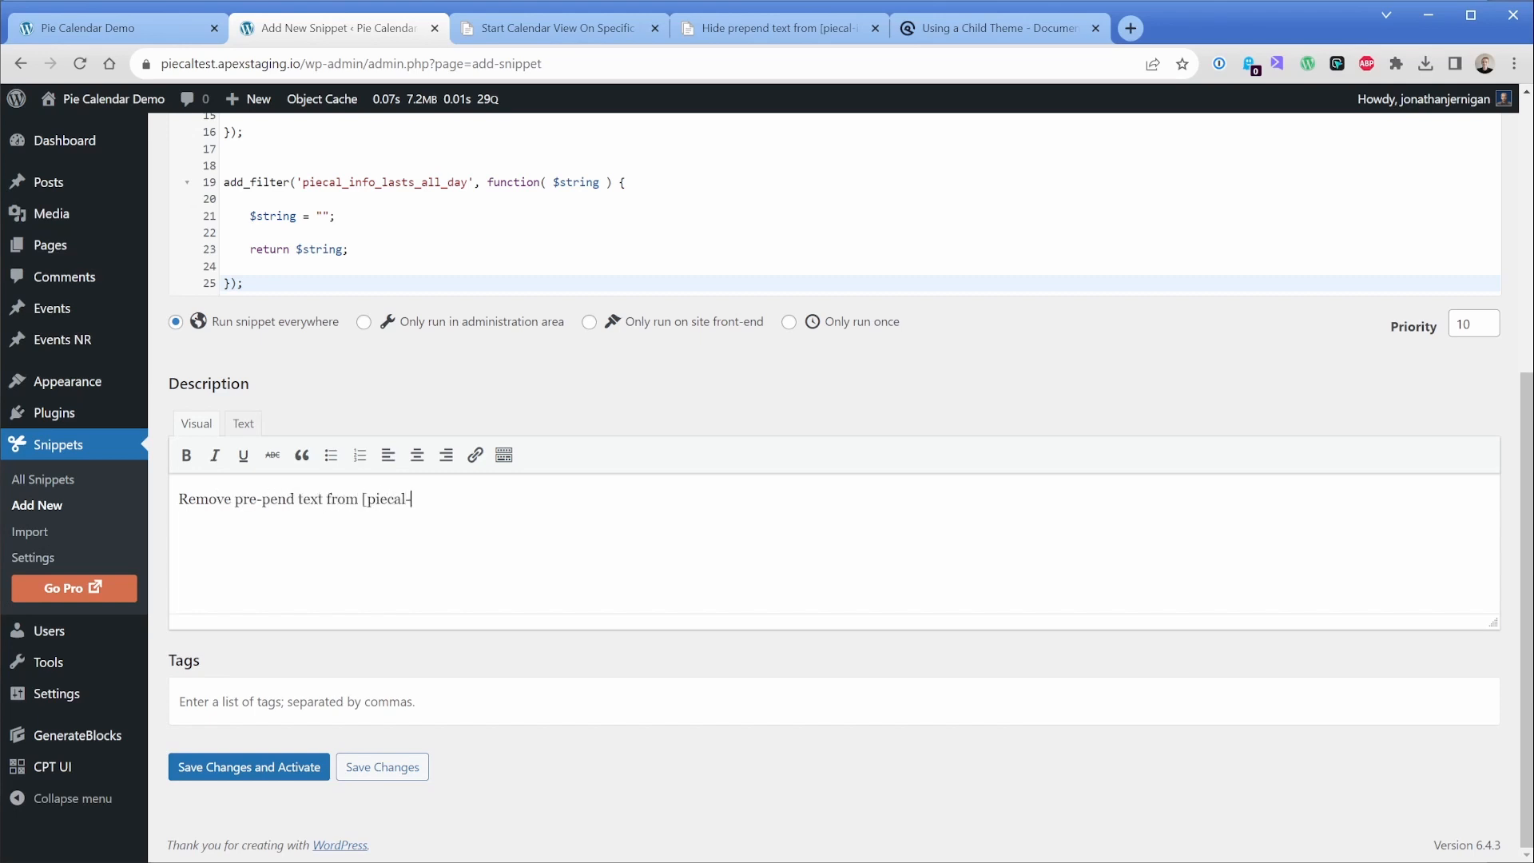
pyautogui.write('info]')
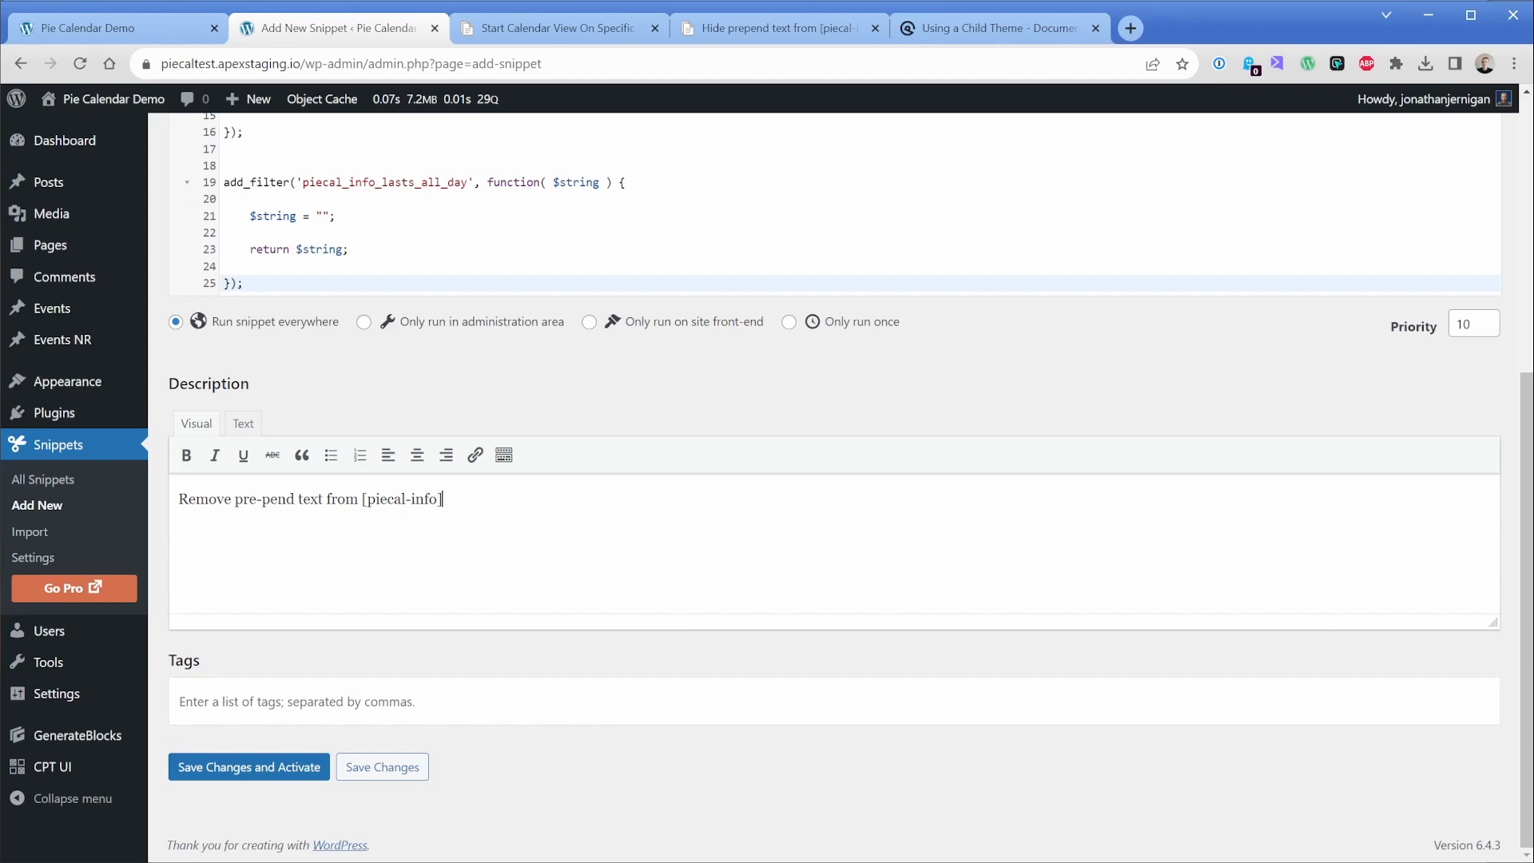
pyautogui.write('.')
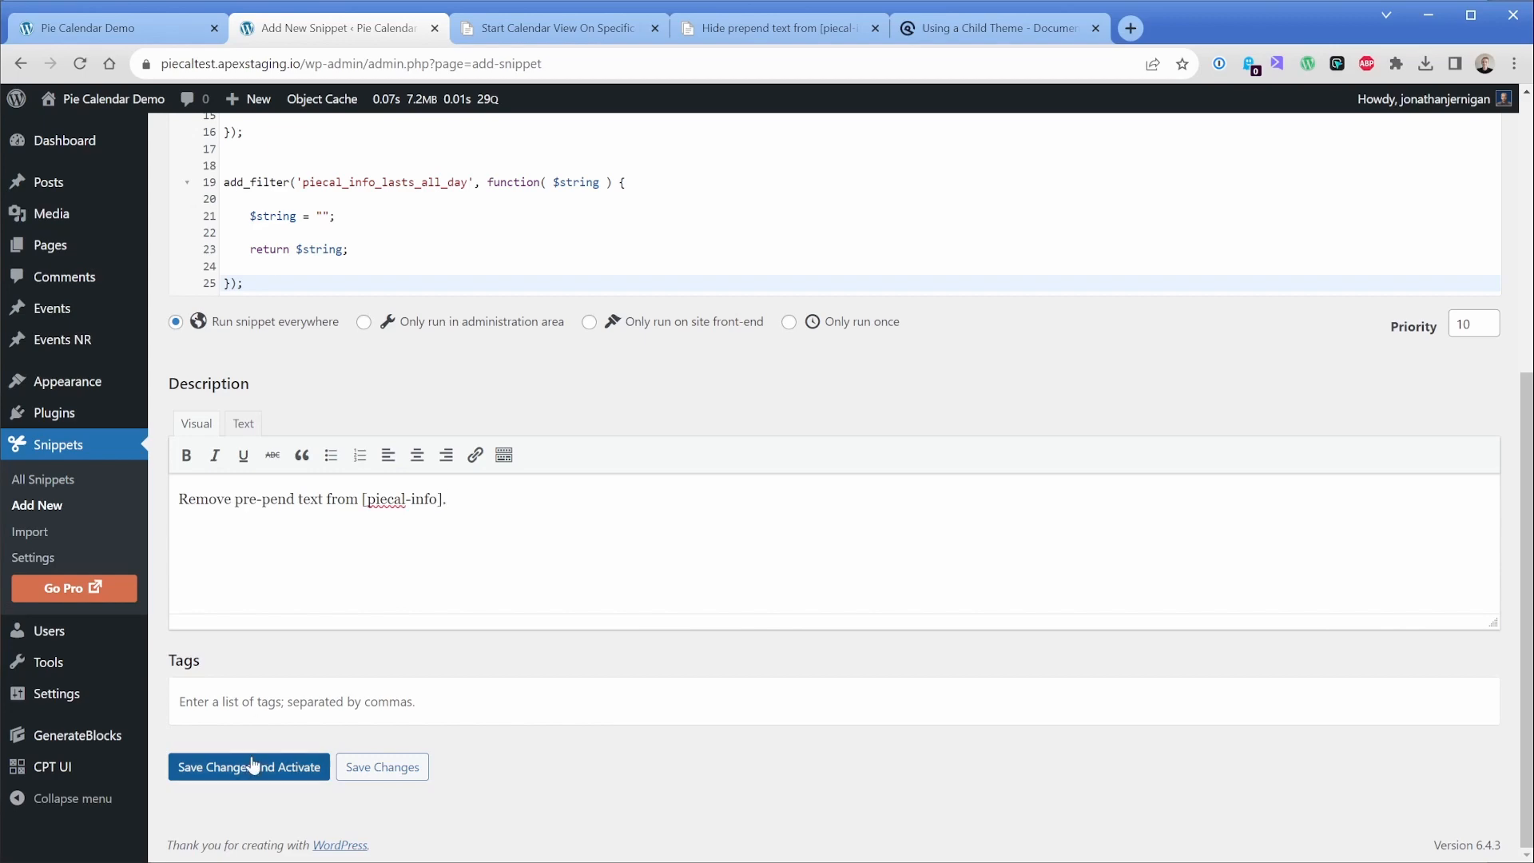
pyautogui.click(249, 766)
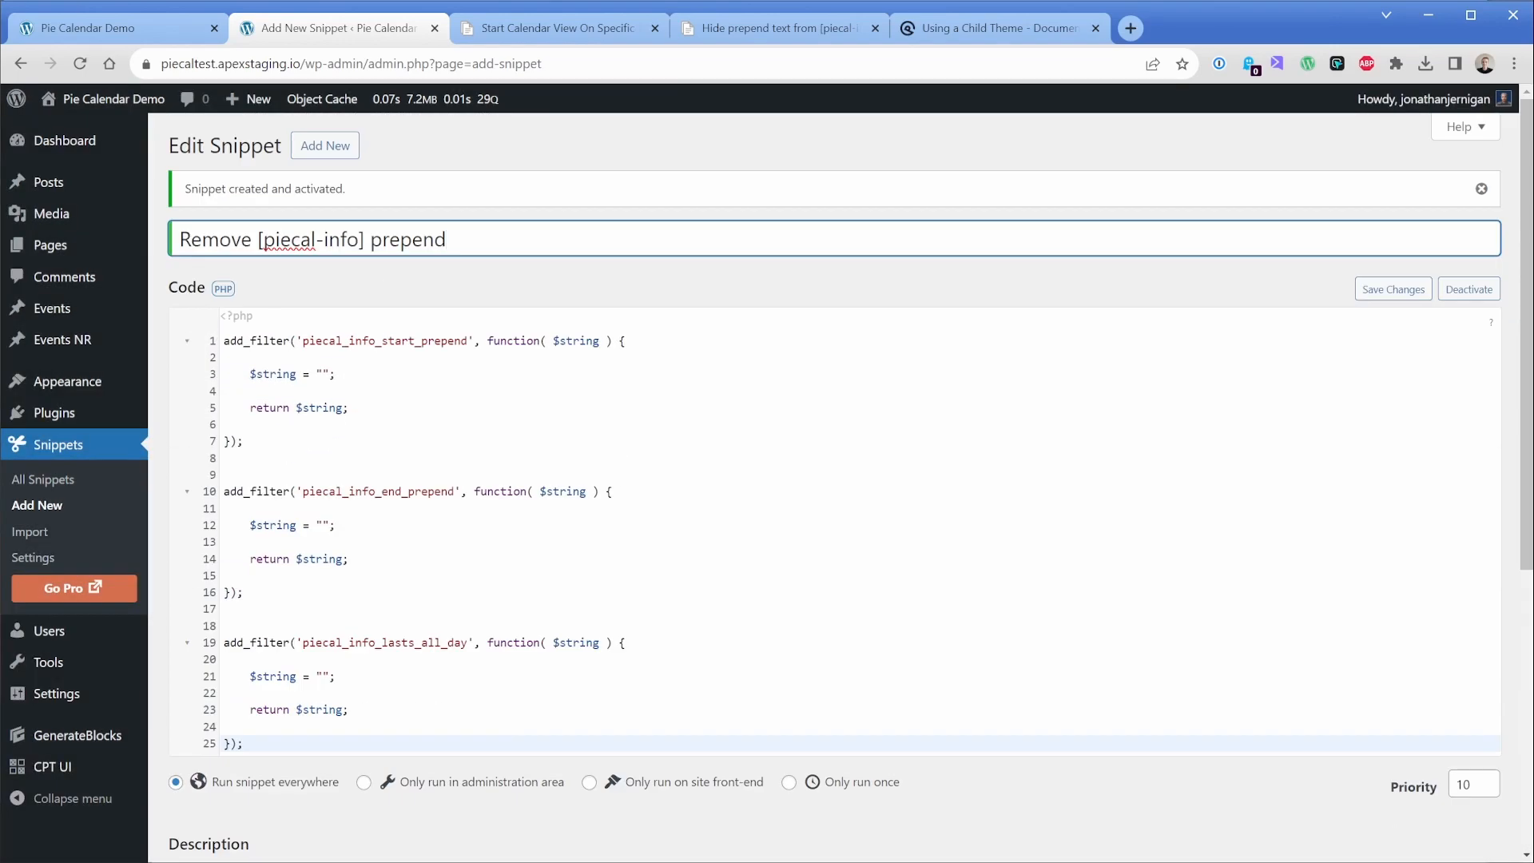
pyautogui.scroll(-3)
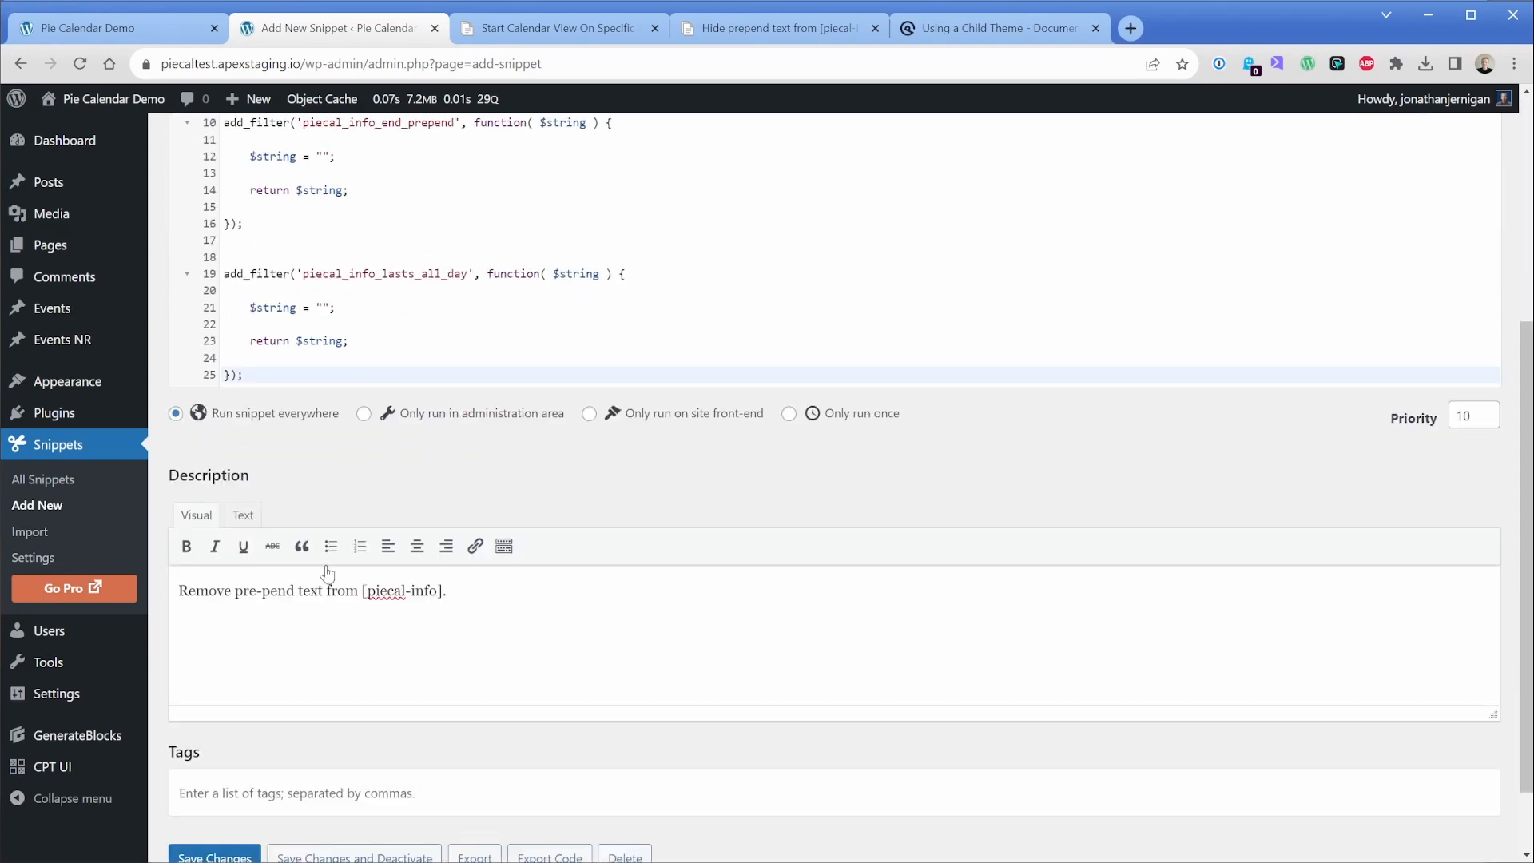
pyautogui.click(213, 857)
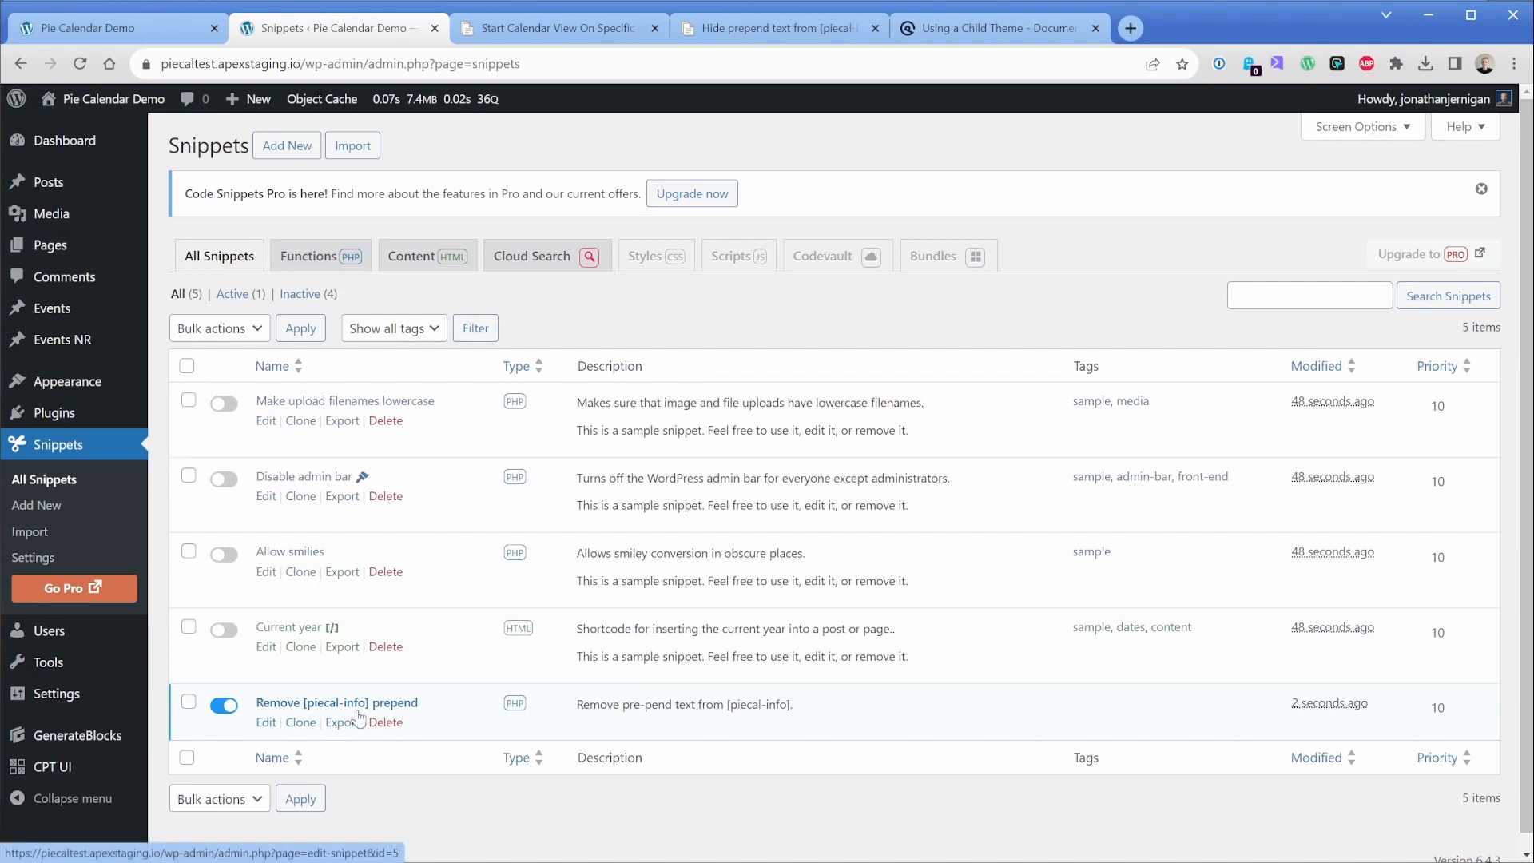
pyautogui.moveTo(437, 710)
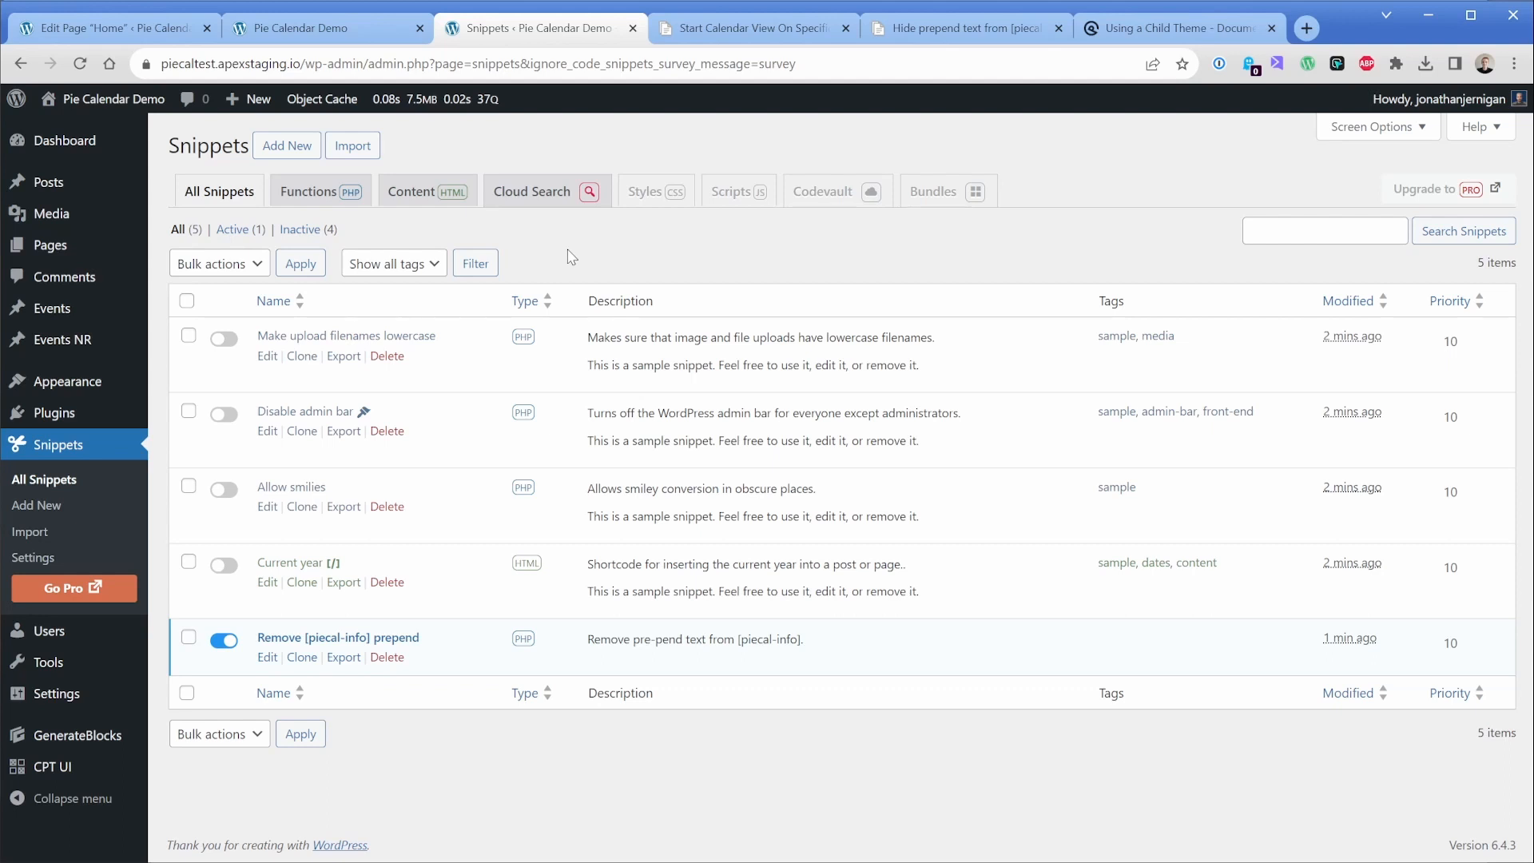
# - Review the five-snippet list, with only the prepend-removal snippet active
pyautogui.click(286, 145)
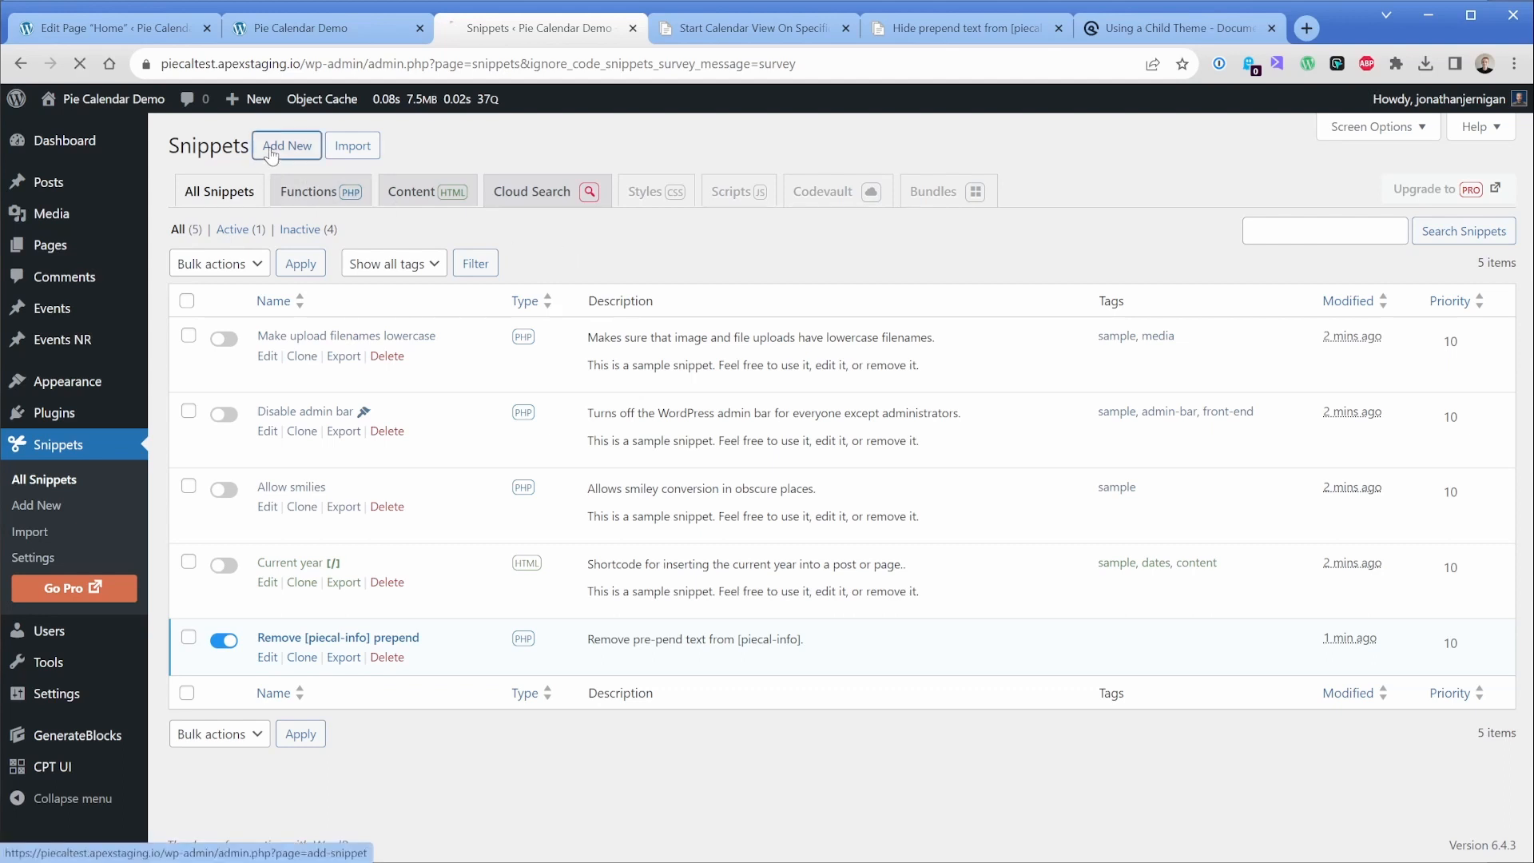
# - Title a new HTML content snippet 'Load Pie Calendar in future month'
pyautogui.click(287, 145)
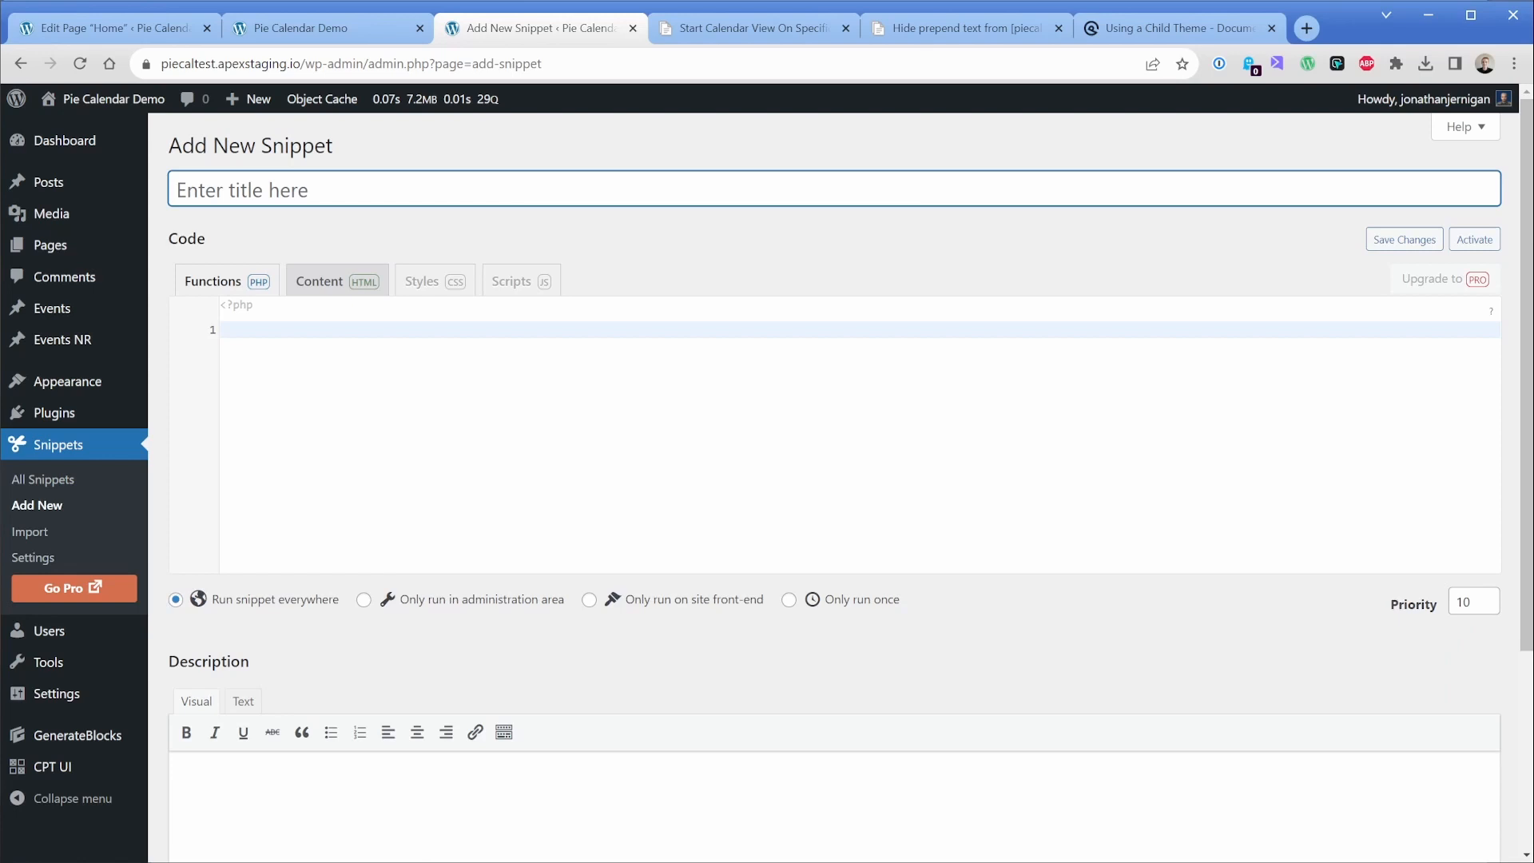
pyautogui.write('Load Pie Calendar in f')
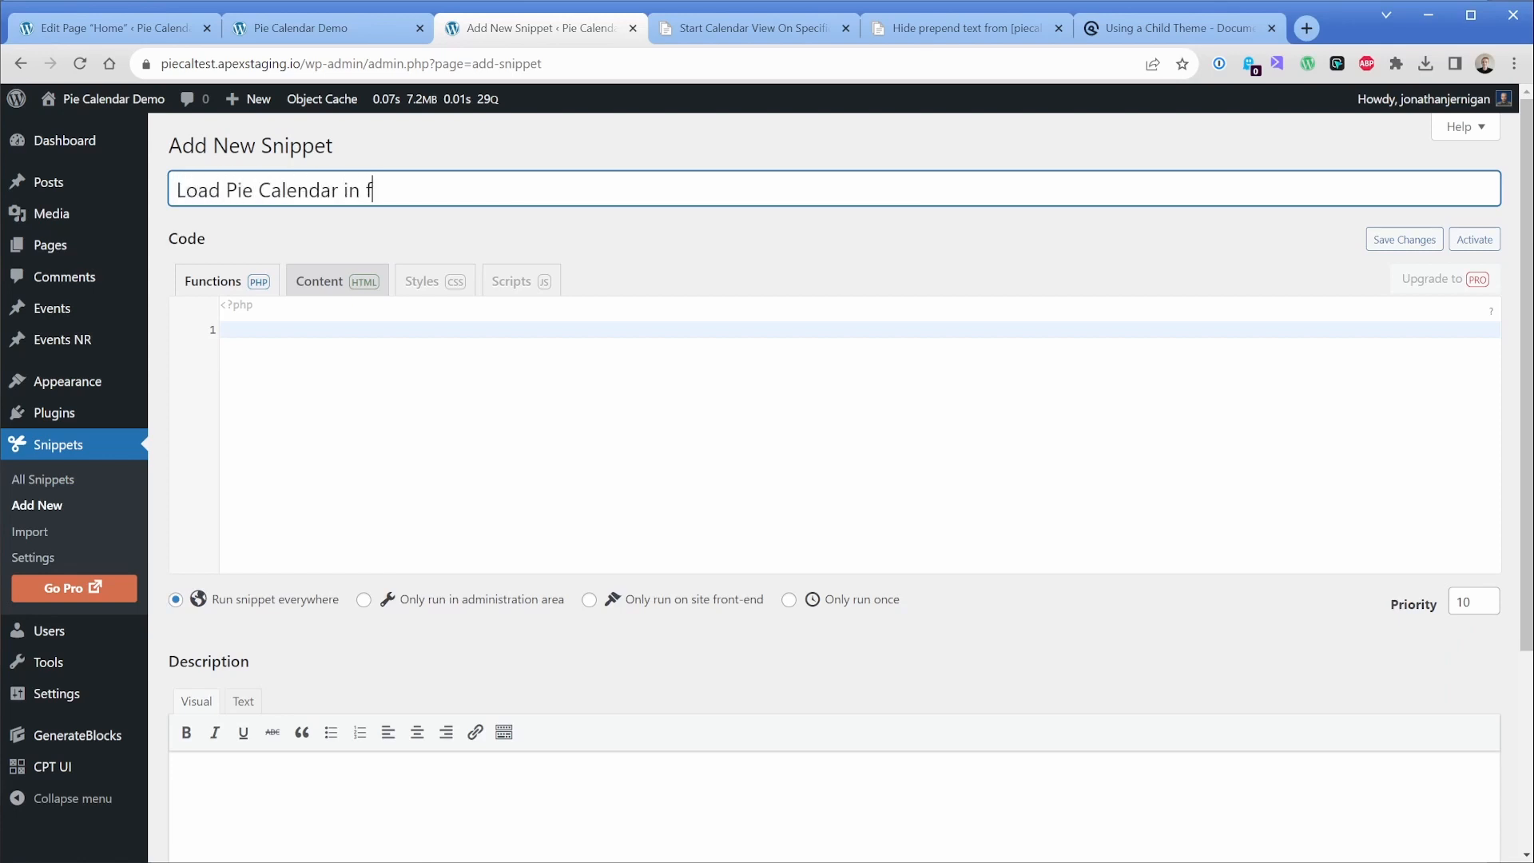
pyautogui.write('uture month')
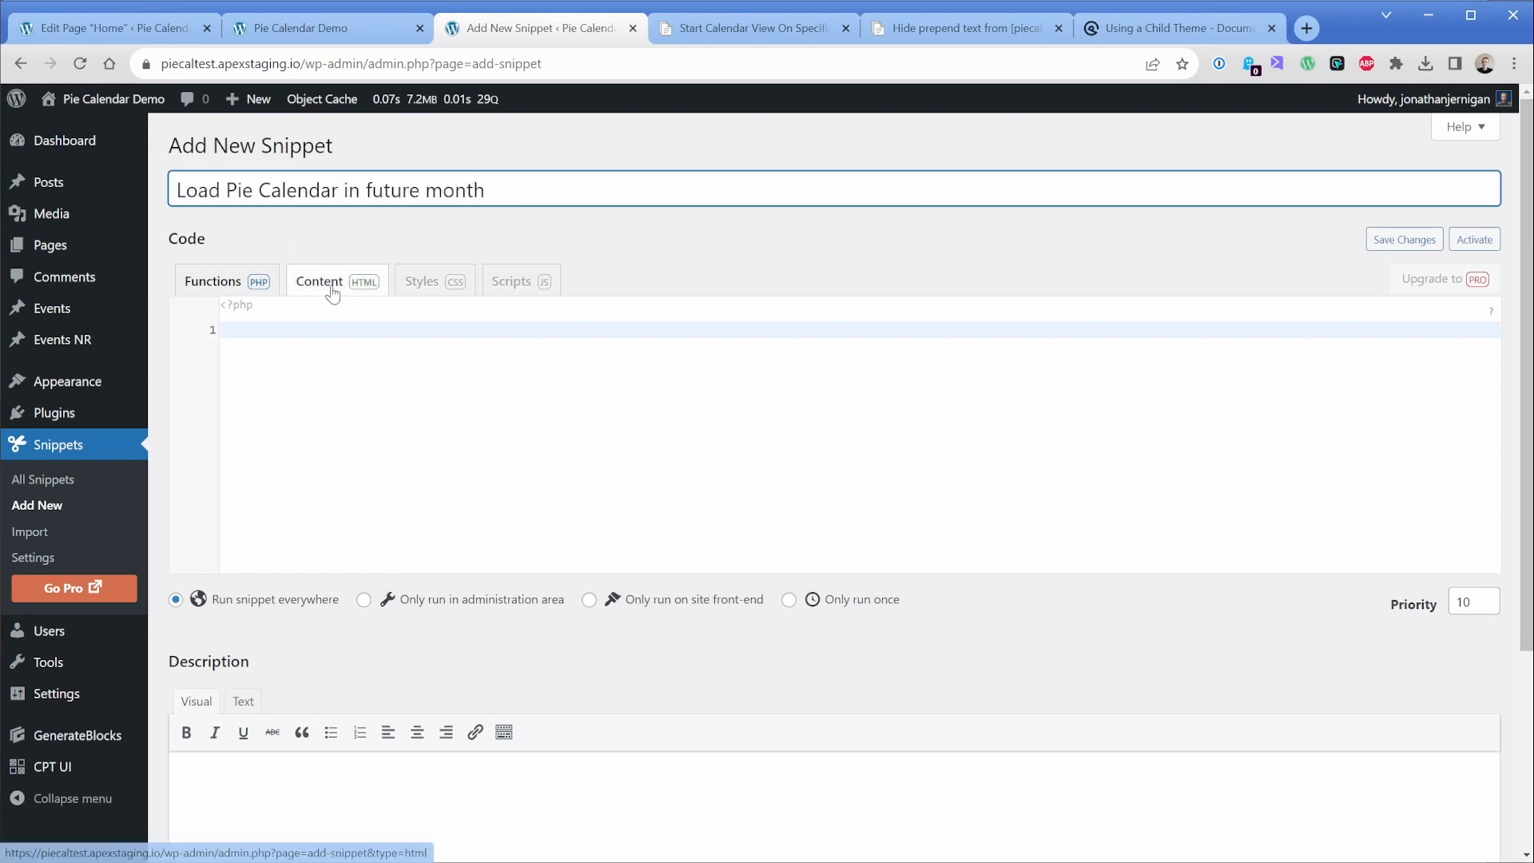
pyautogui.click(317, 282)
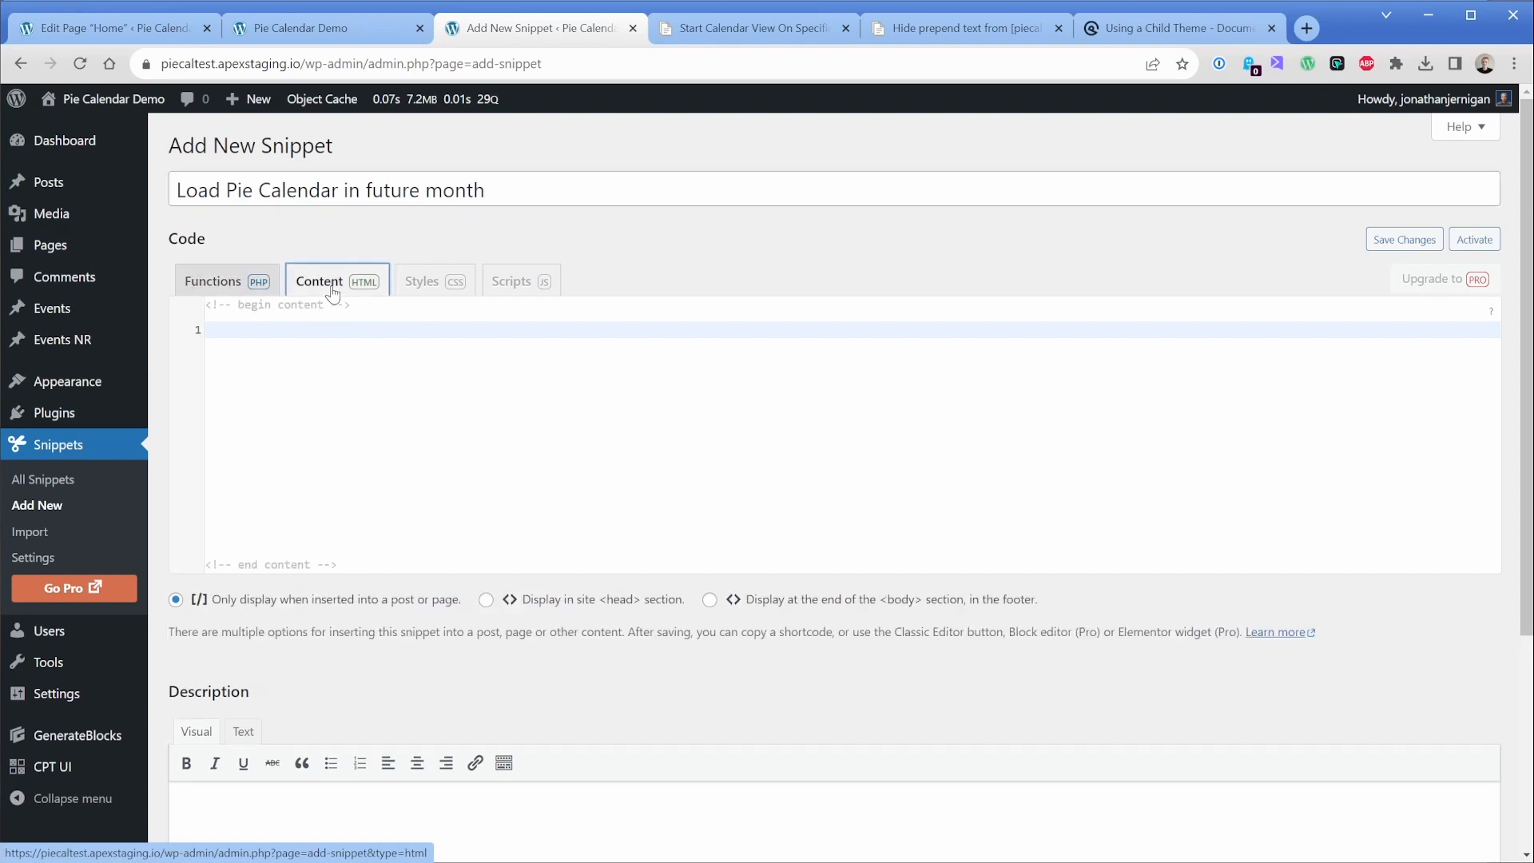
pyautogui.click(748, 27)
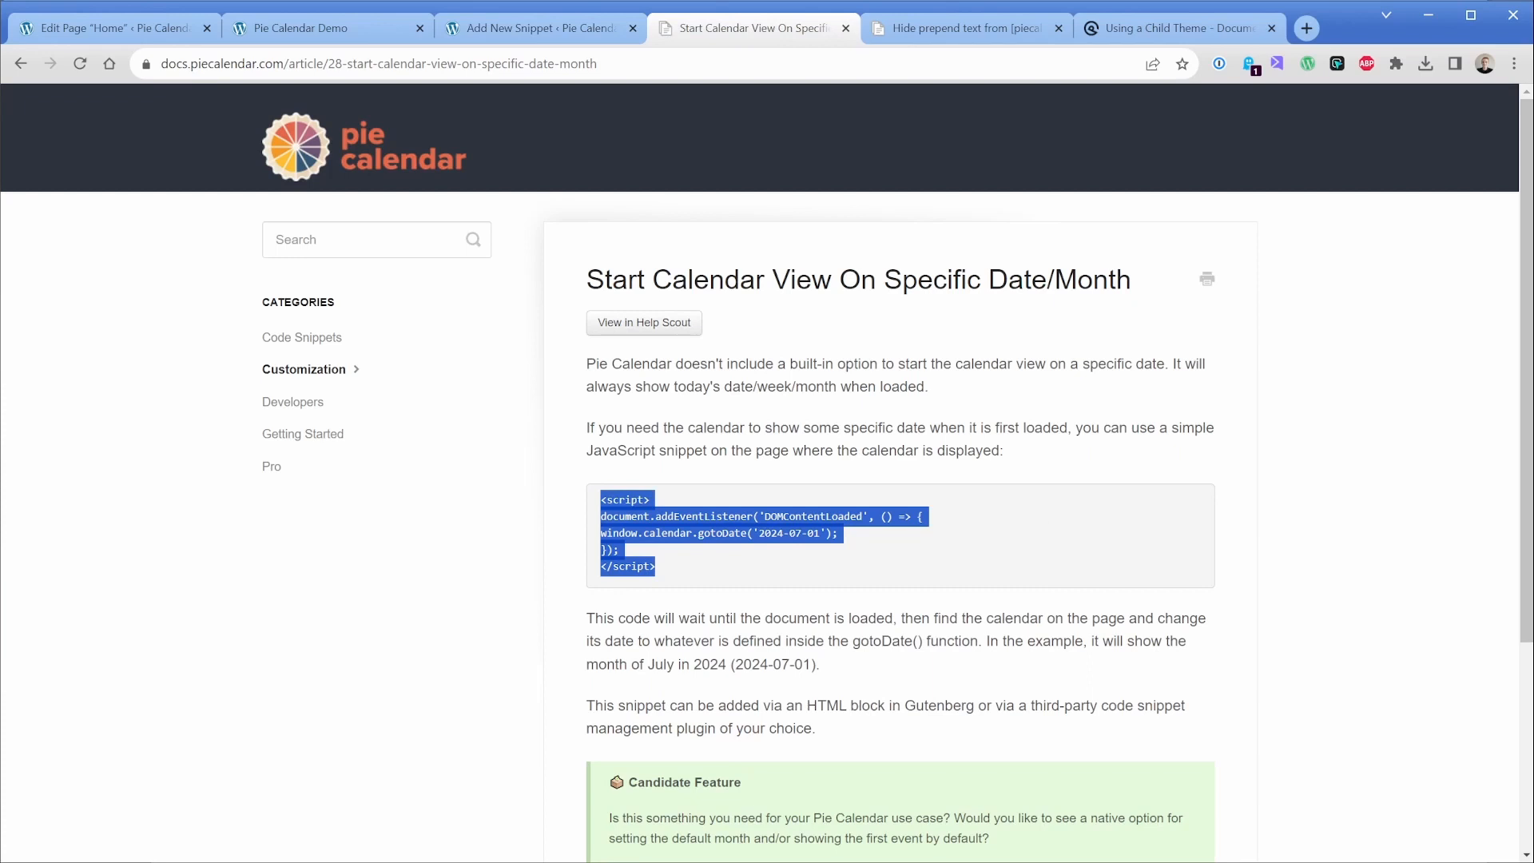
# - Add the 2024-07-01 script to the snippet, place it in the footer, and activate
pyautogui.click(537, 27)
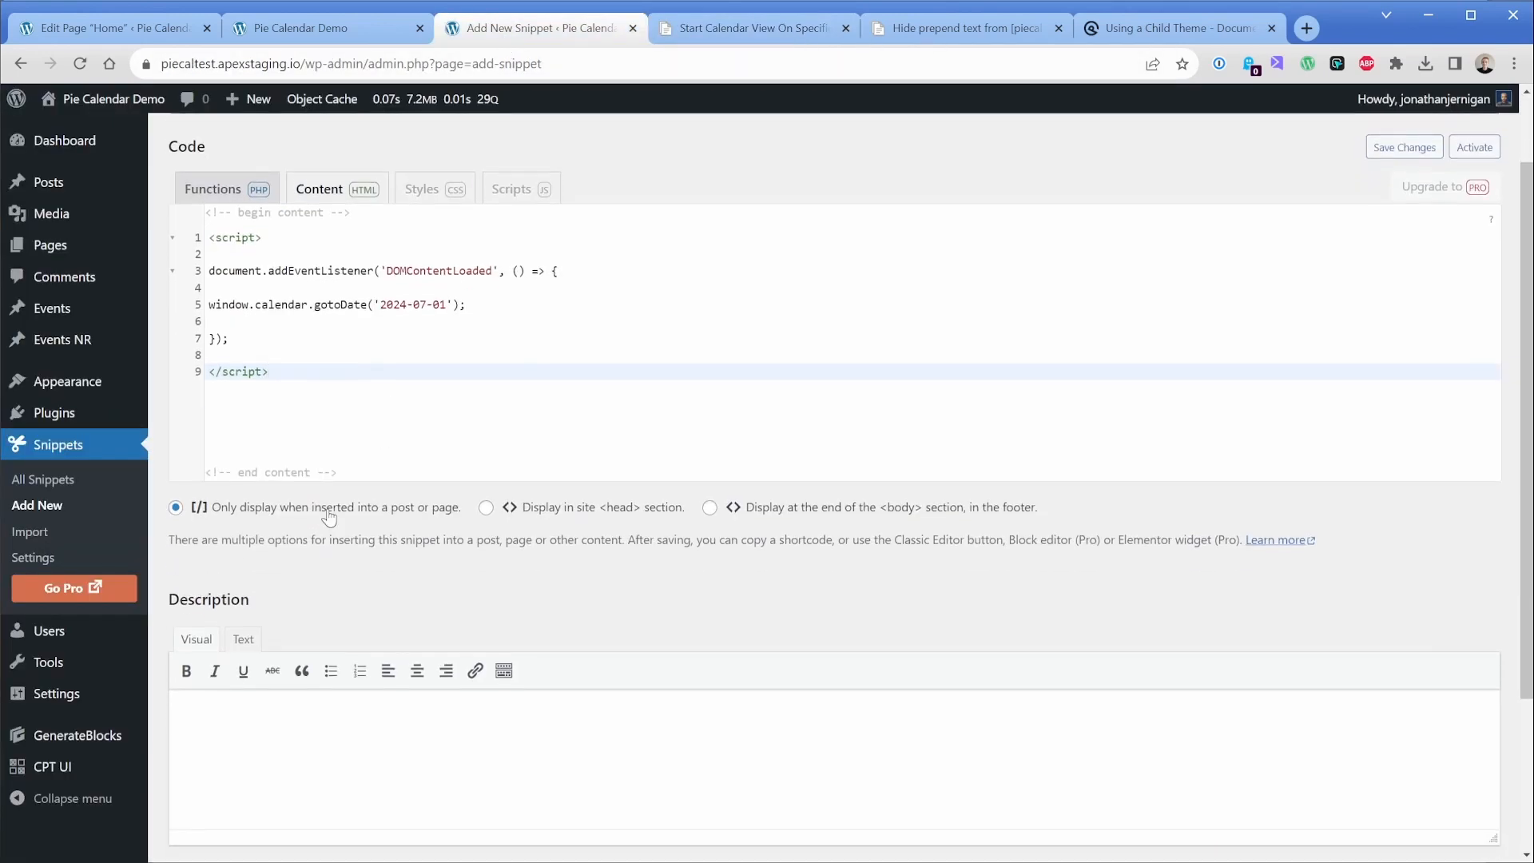
pyautogui.moveTo(487, 510)
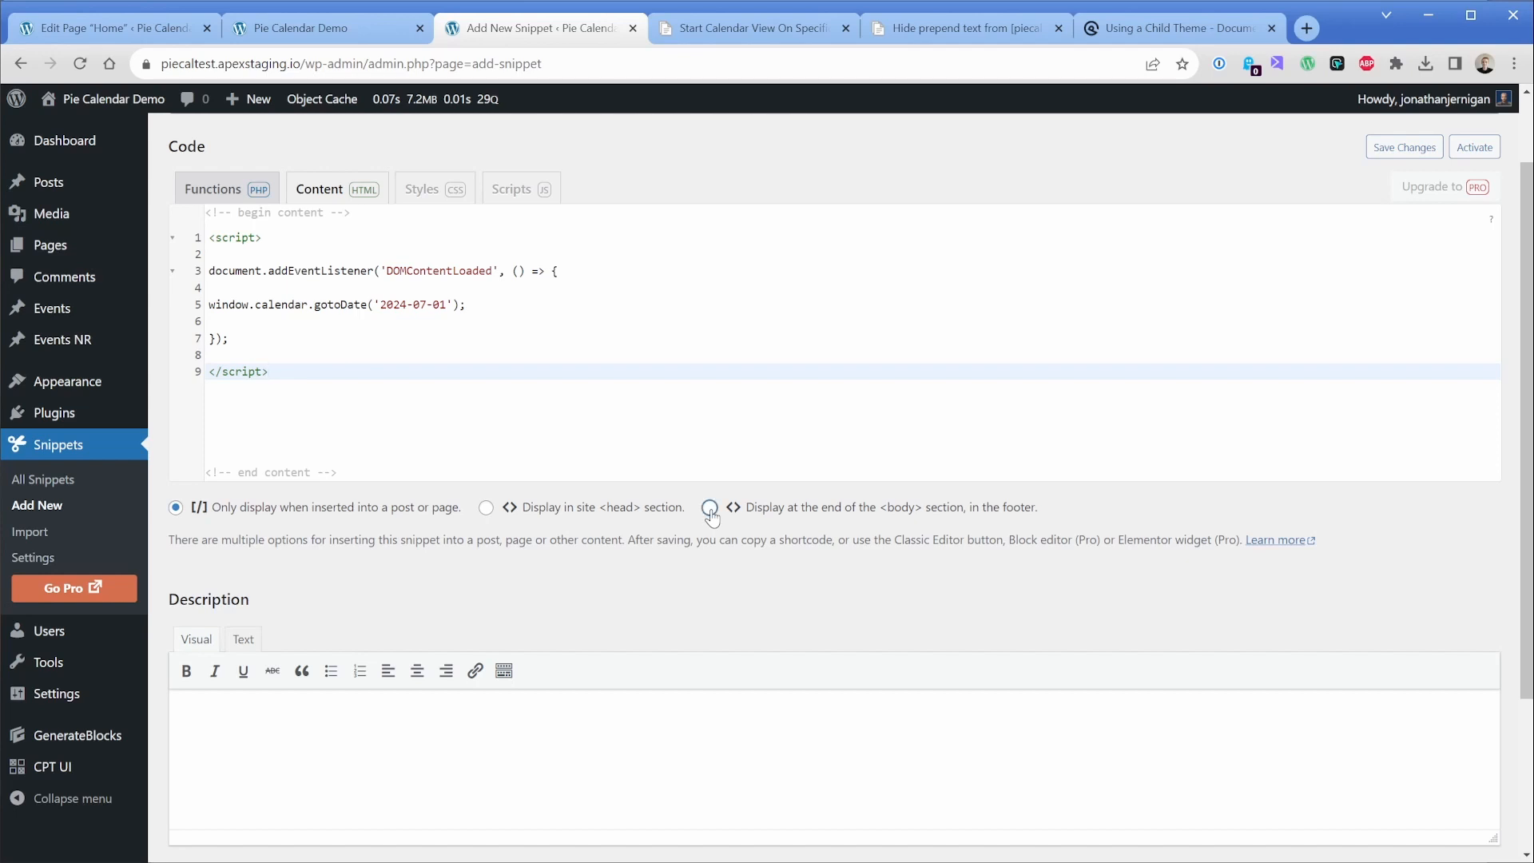
pyautogui.click(710, 506)
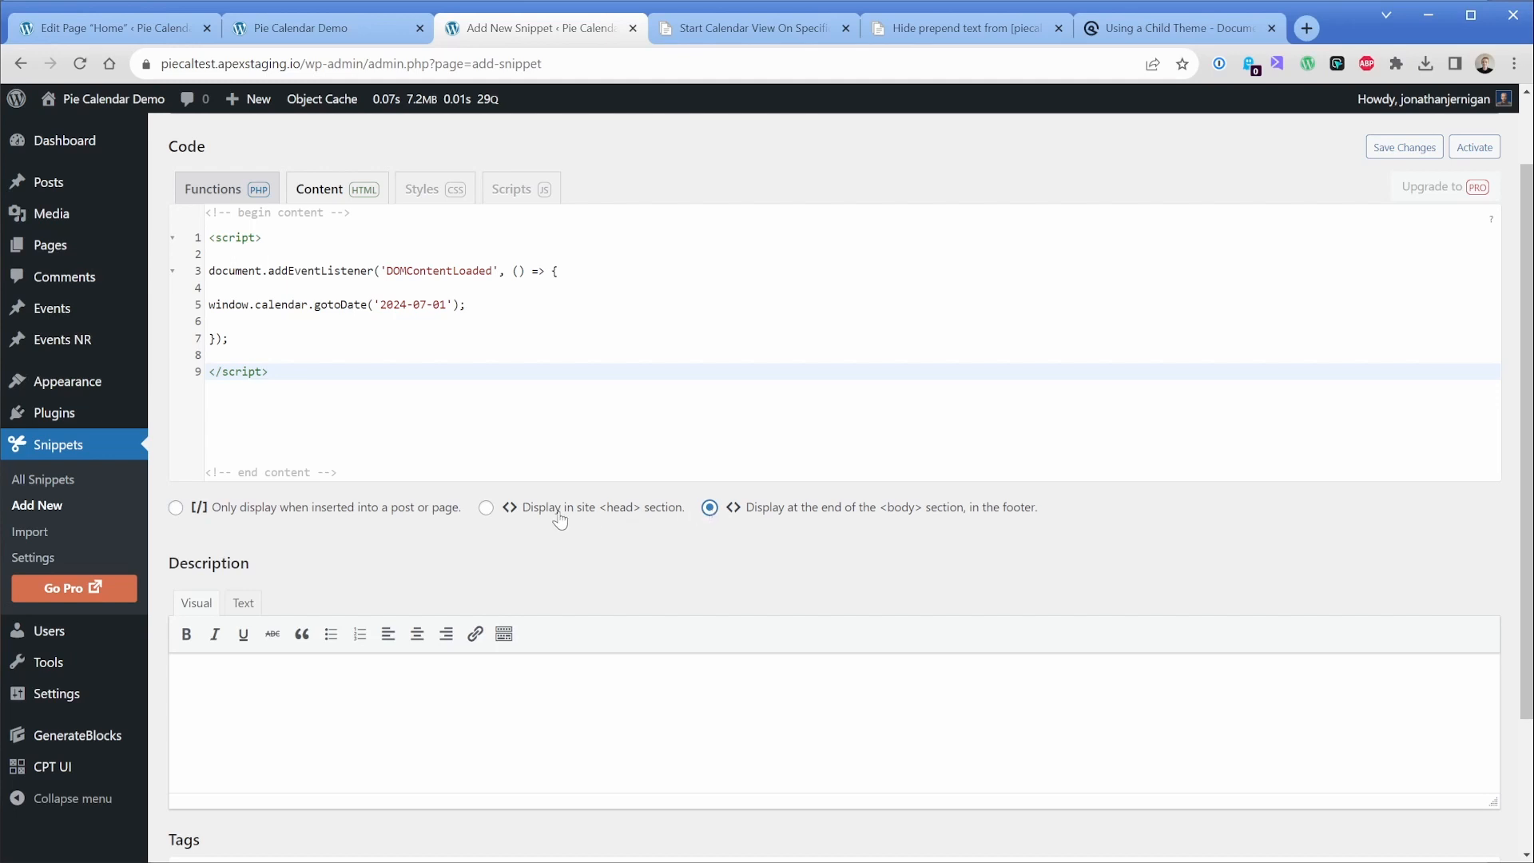
pyautogui.moveTo(551, 517)
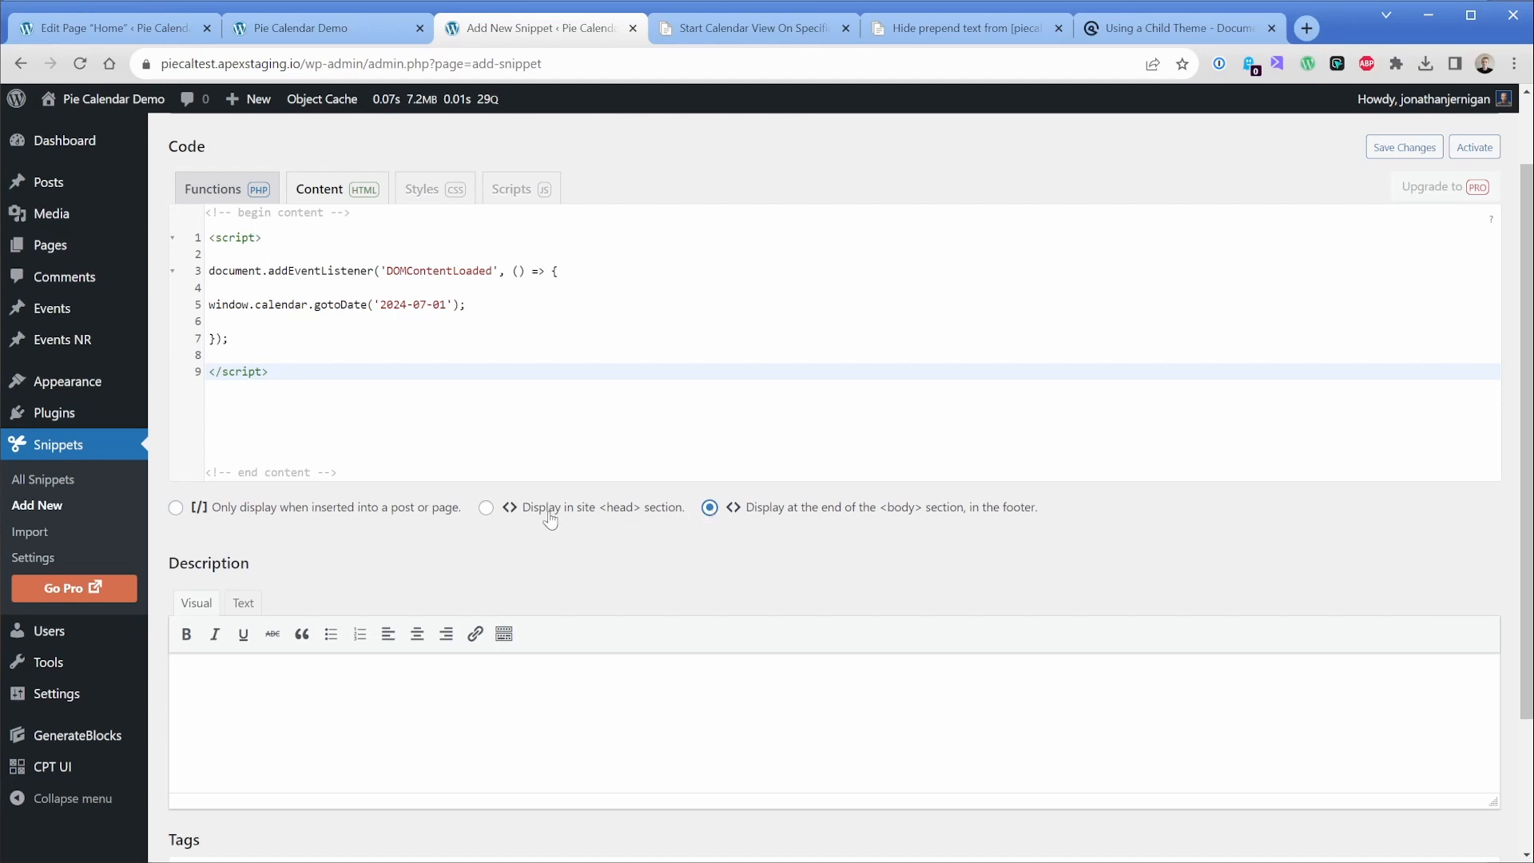
pyautogui.click(175, 507)
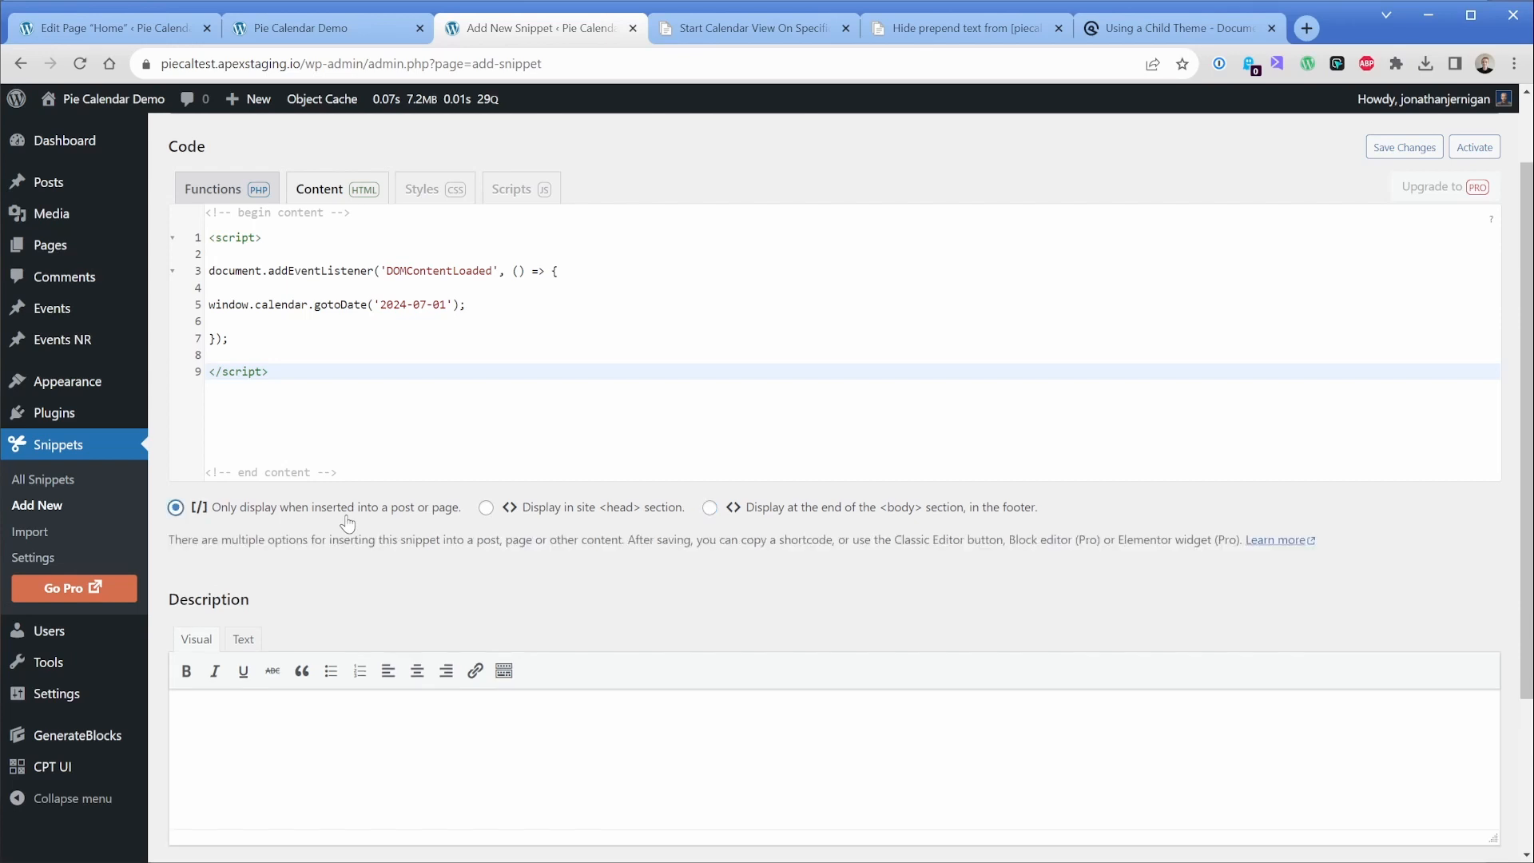
pyautogui.click(710, 507)
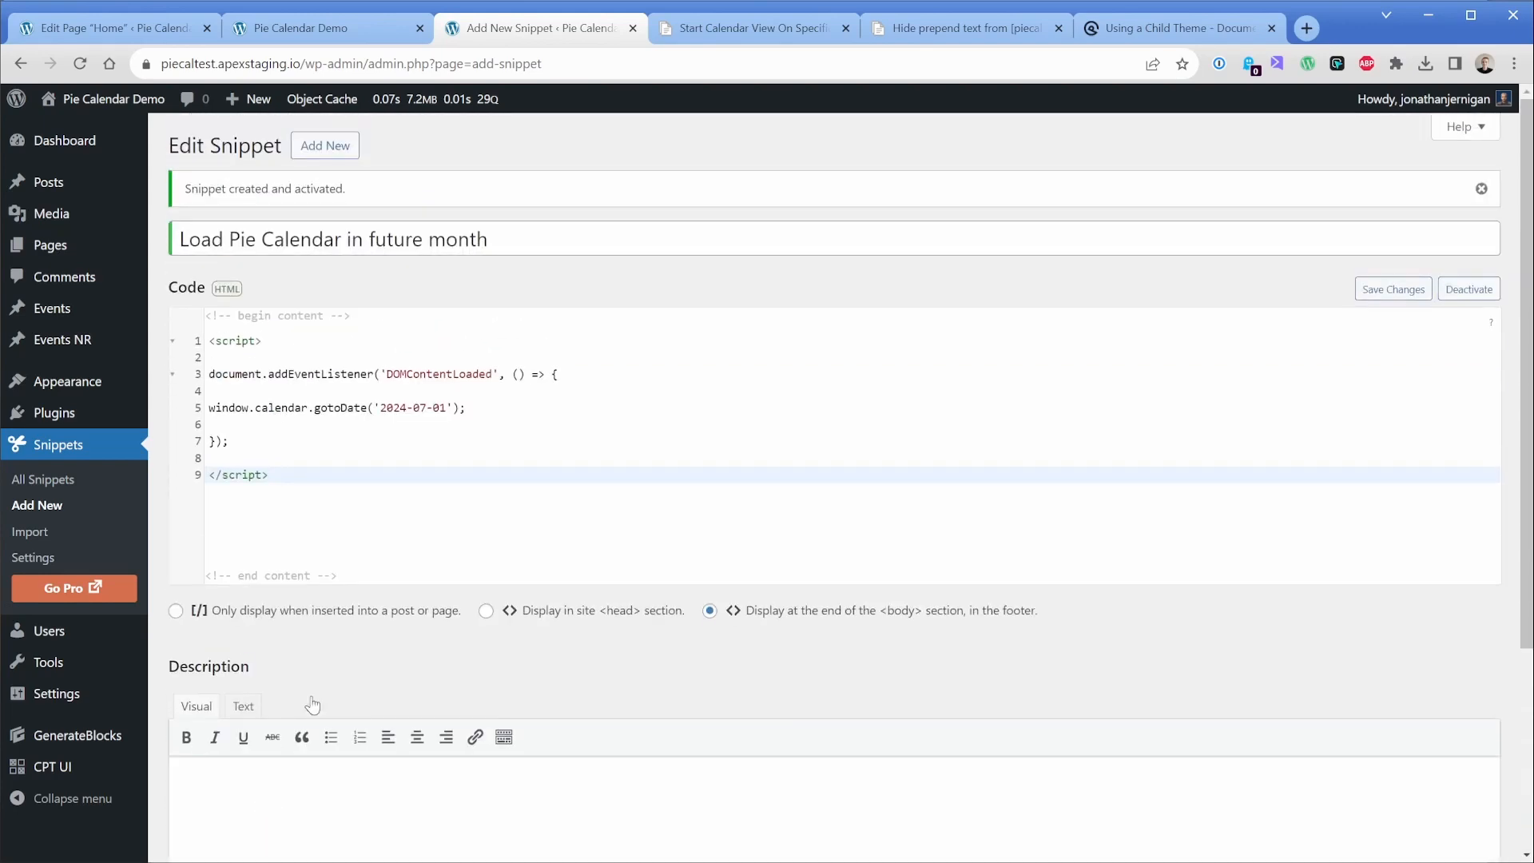
pyautogui.click(322, 27)
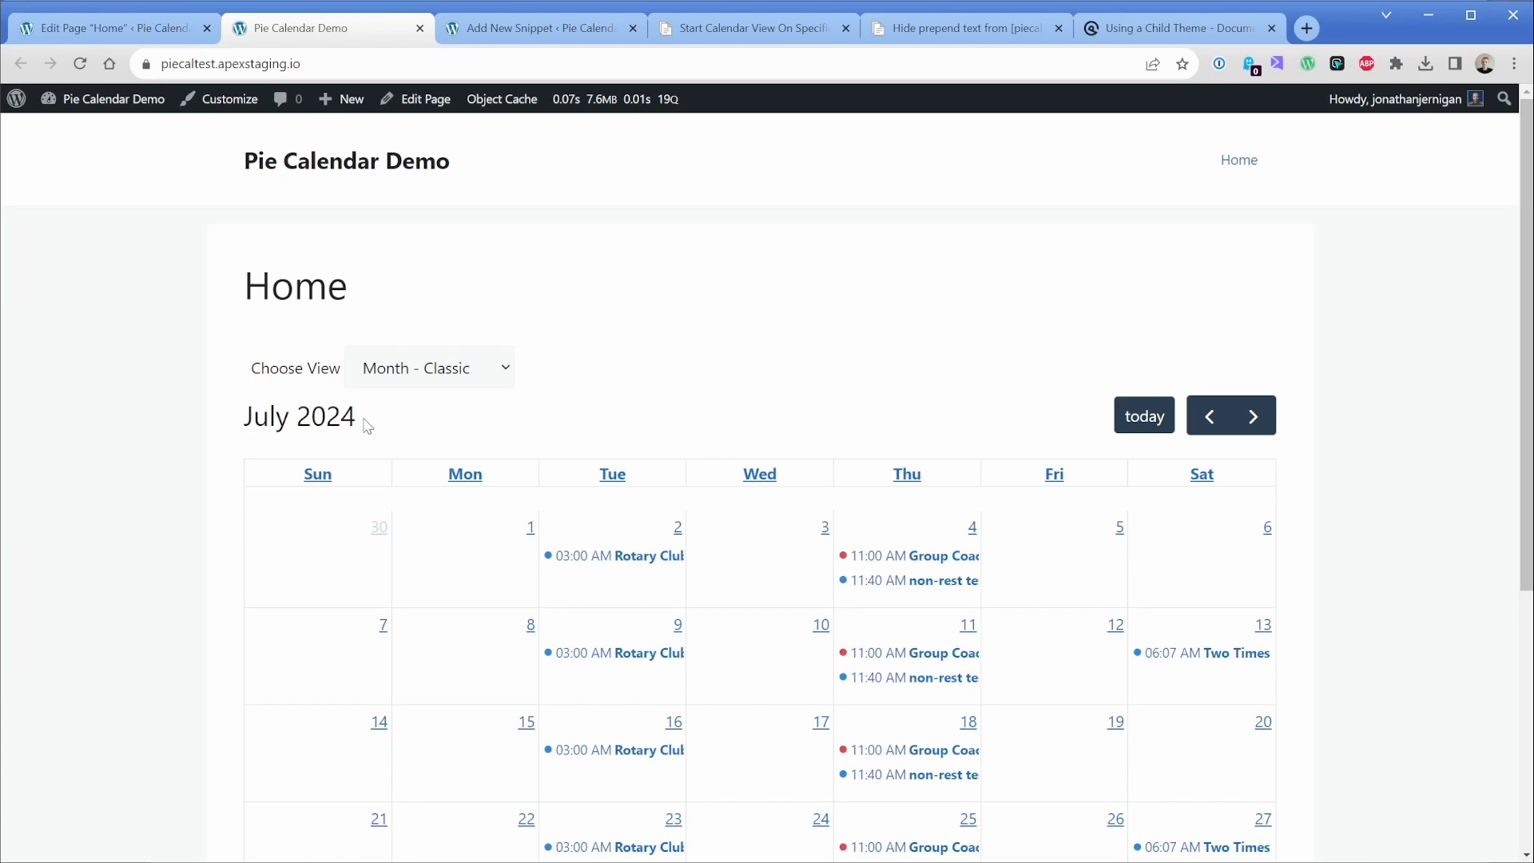
pyautogui.click(536, 28)
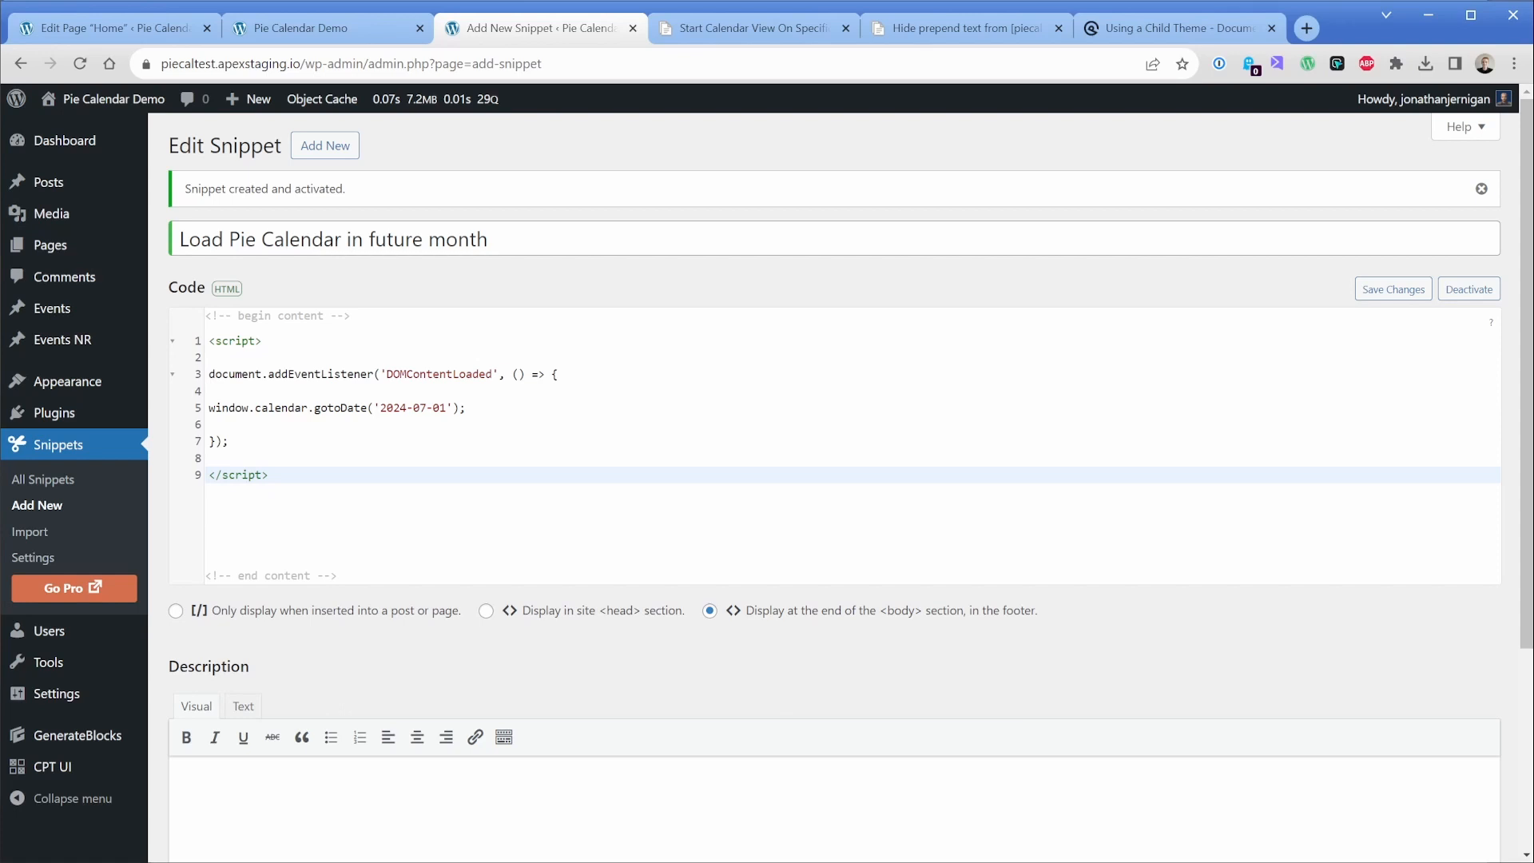
pyautogui.click(108, 27)
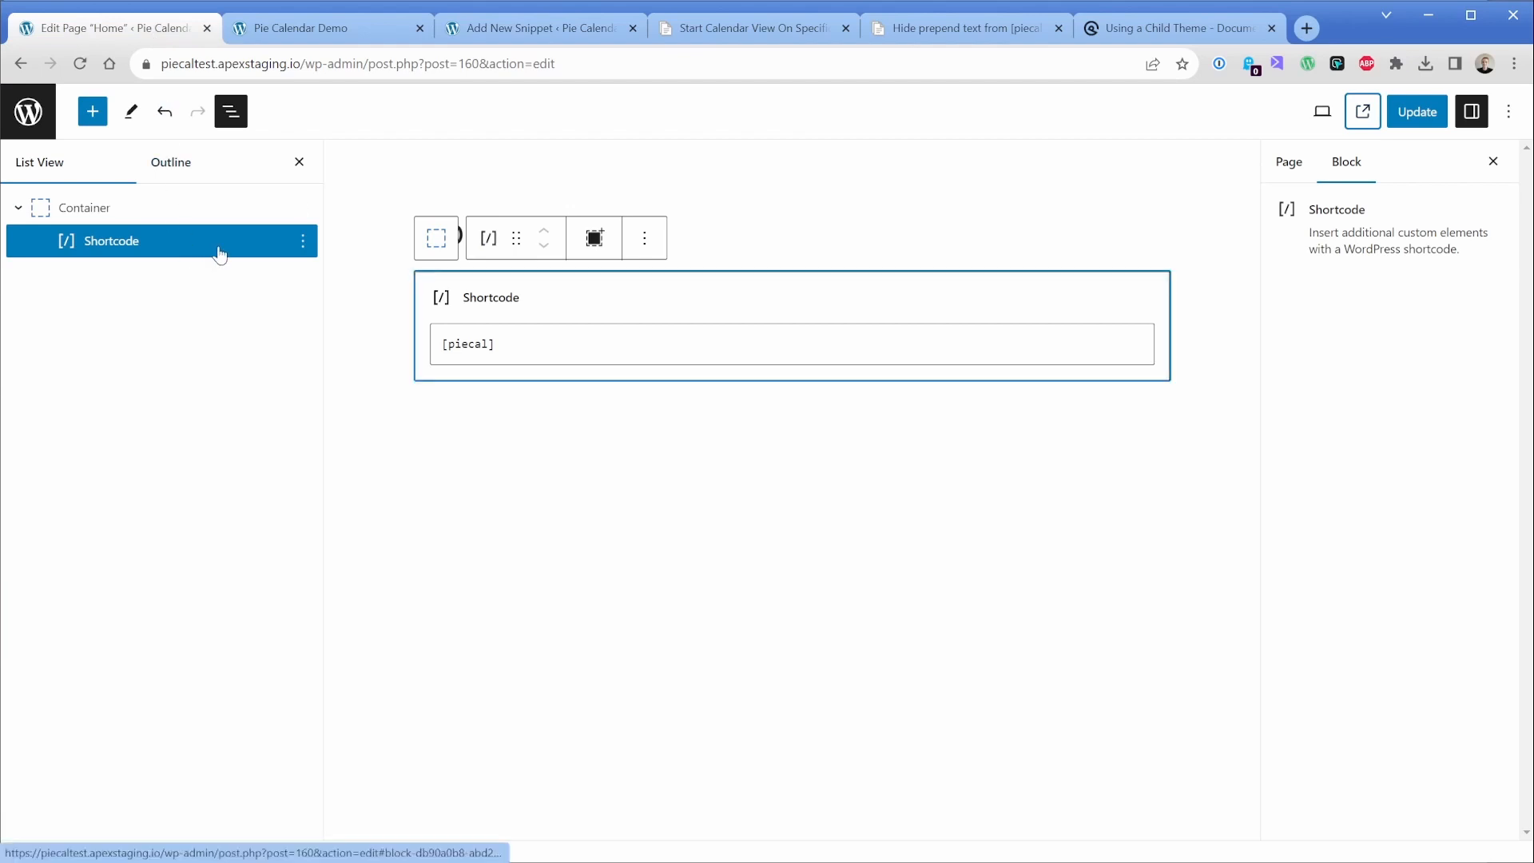
pyautogui.moveTo(302, 242)
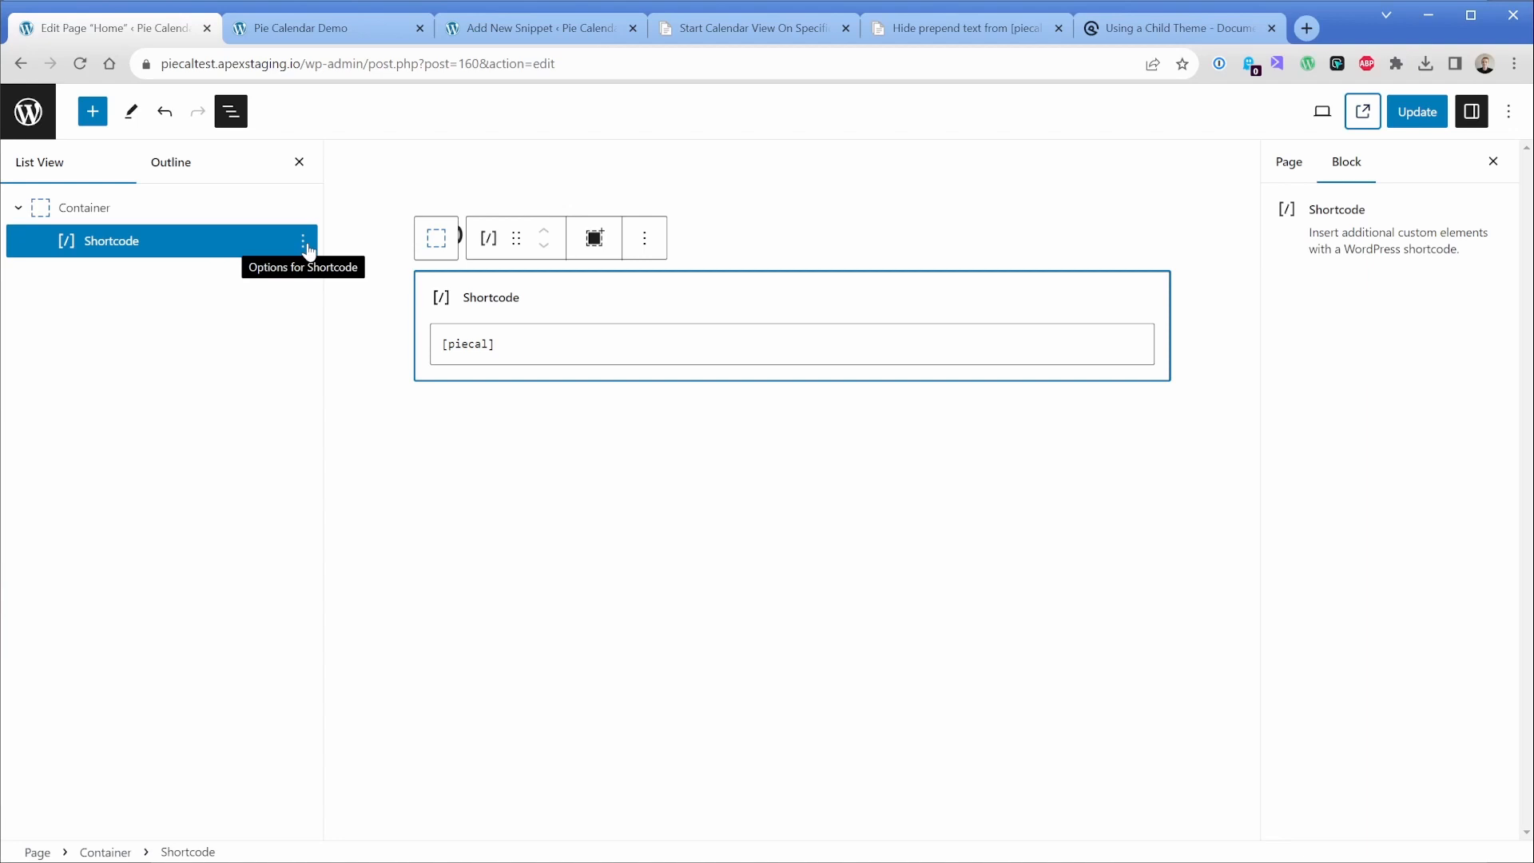
pyautogui.click(536, 27)
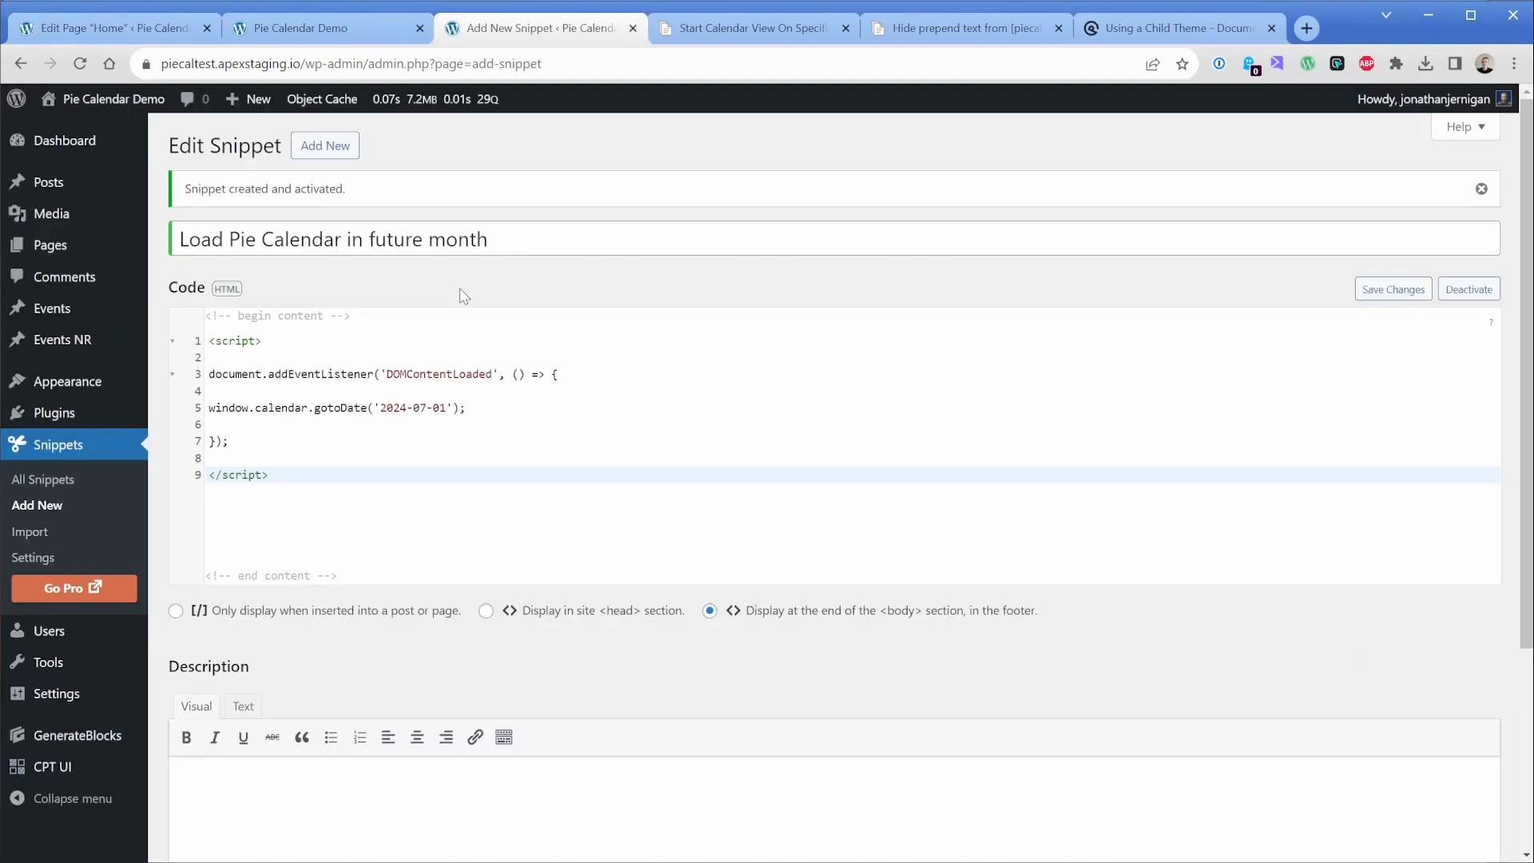